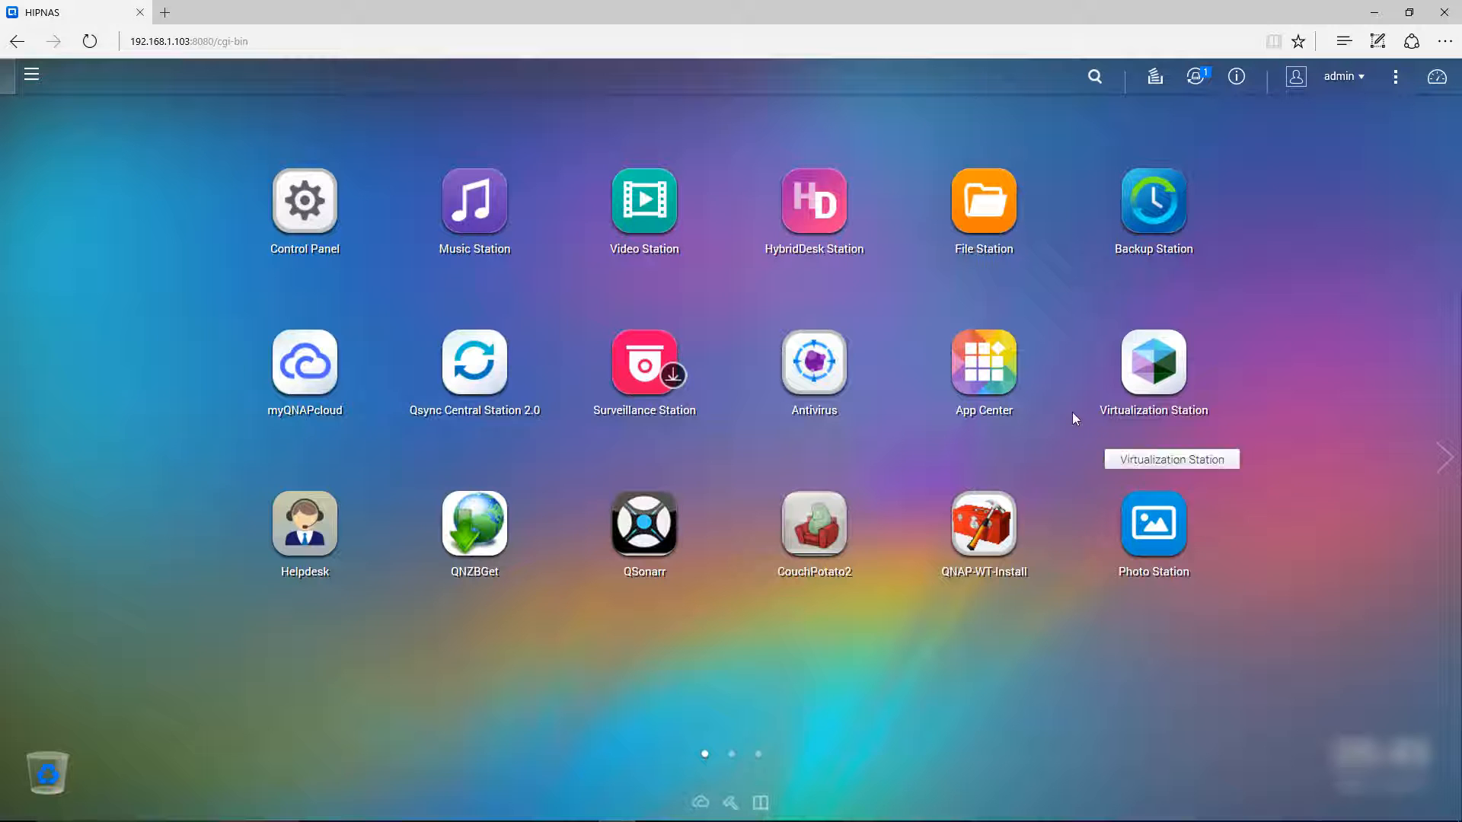
# Launch App Center from the QTS desktop to view the installed apps
pyautogui.click(983, 364)
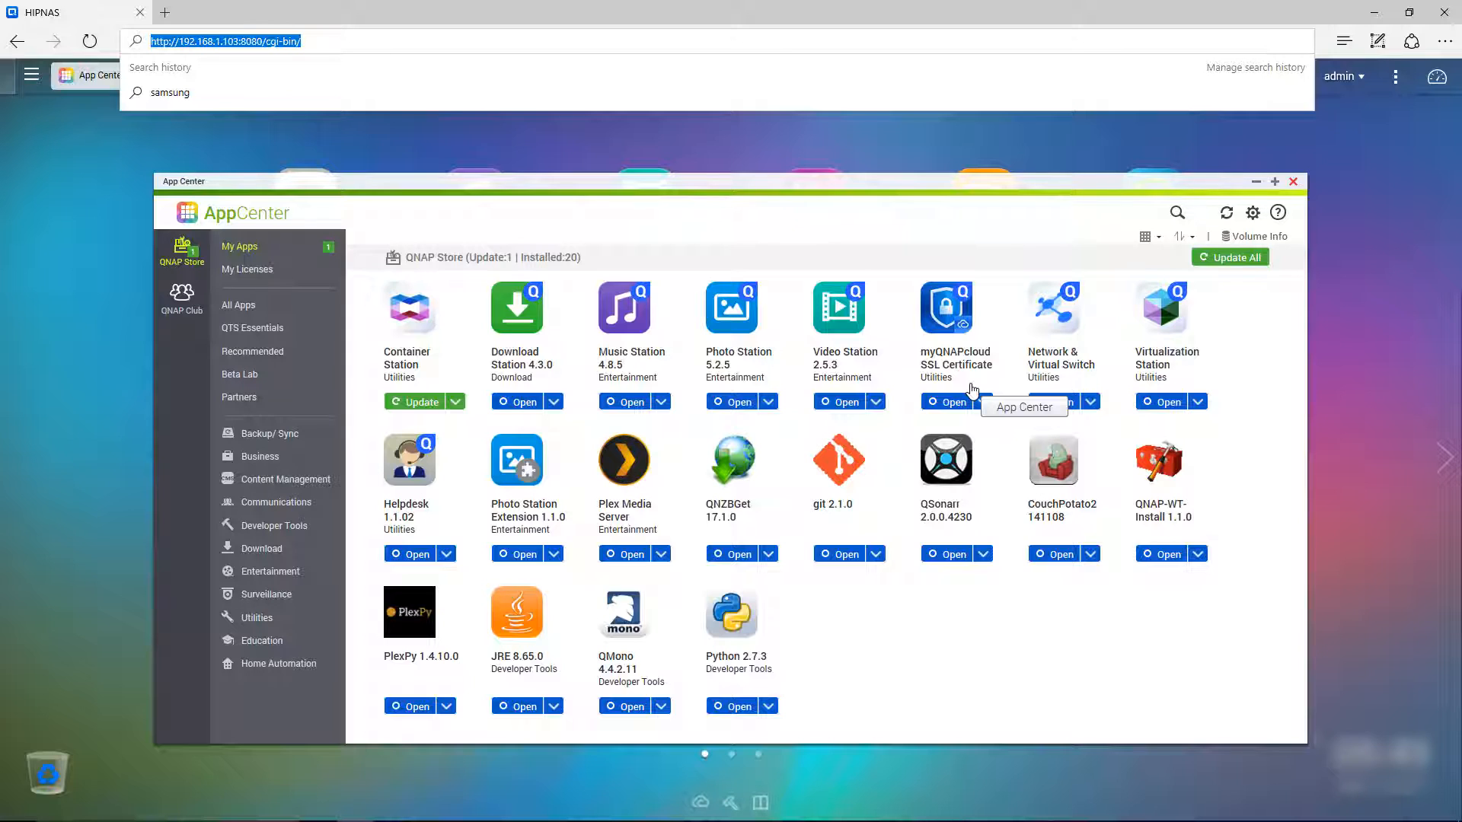
pyautogui.moveTo(886, 374)
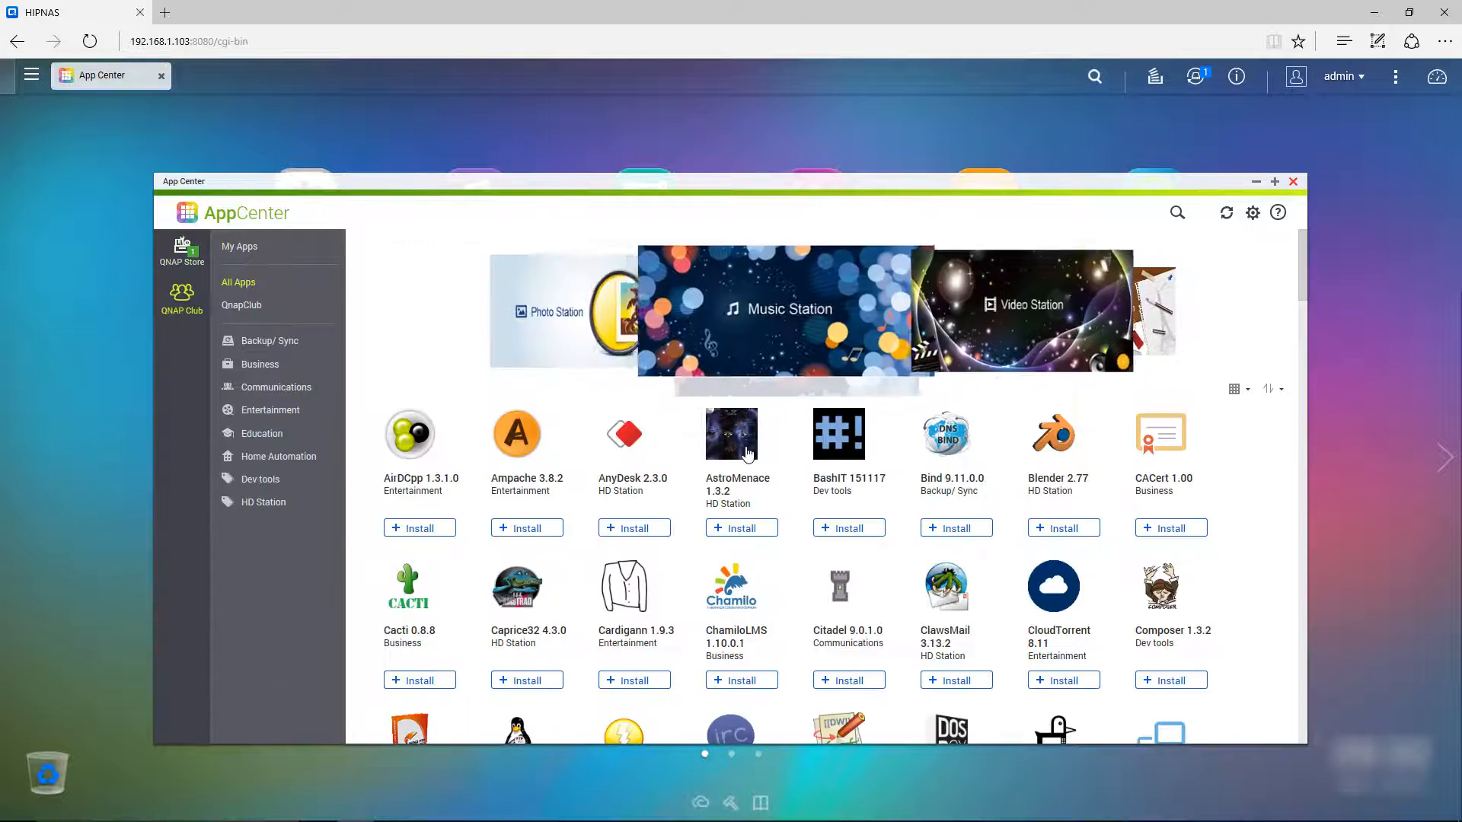
# Locate Radarr 0.2.0.226 in the QnapClub catalogue and install it on the NAS
pyautogui.scroll(-3)
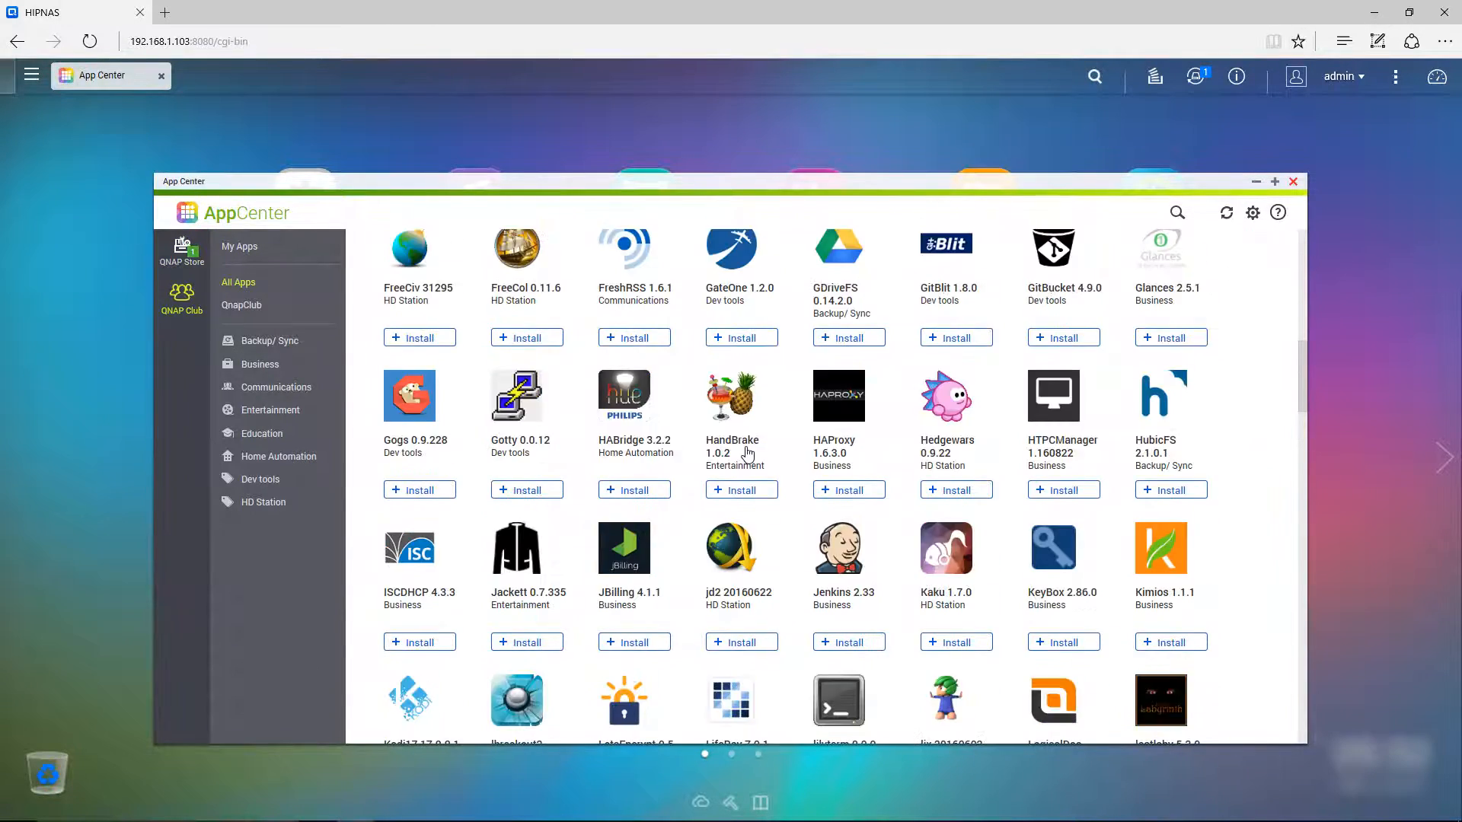
pyautogui.scroll(-3)
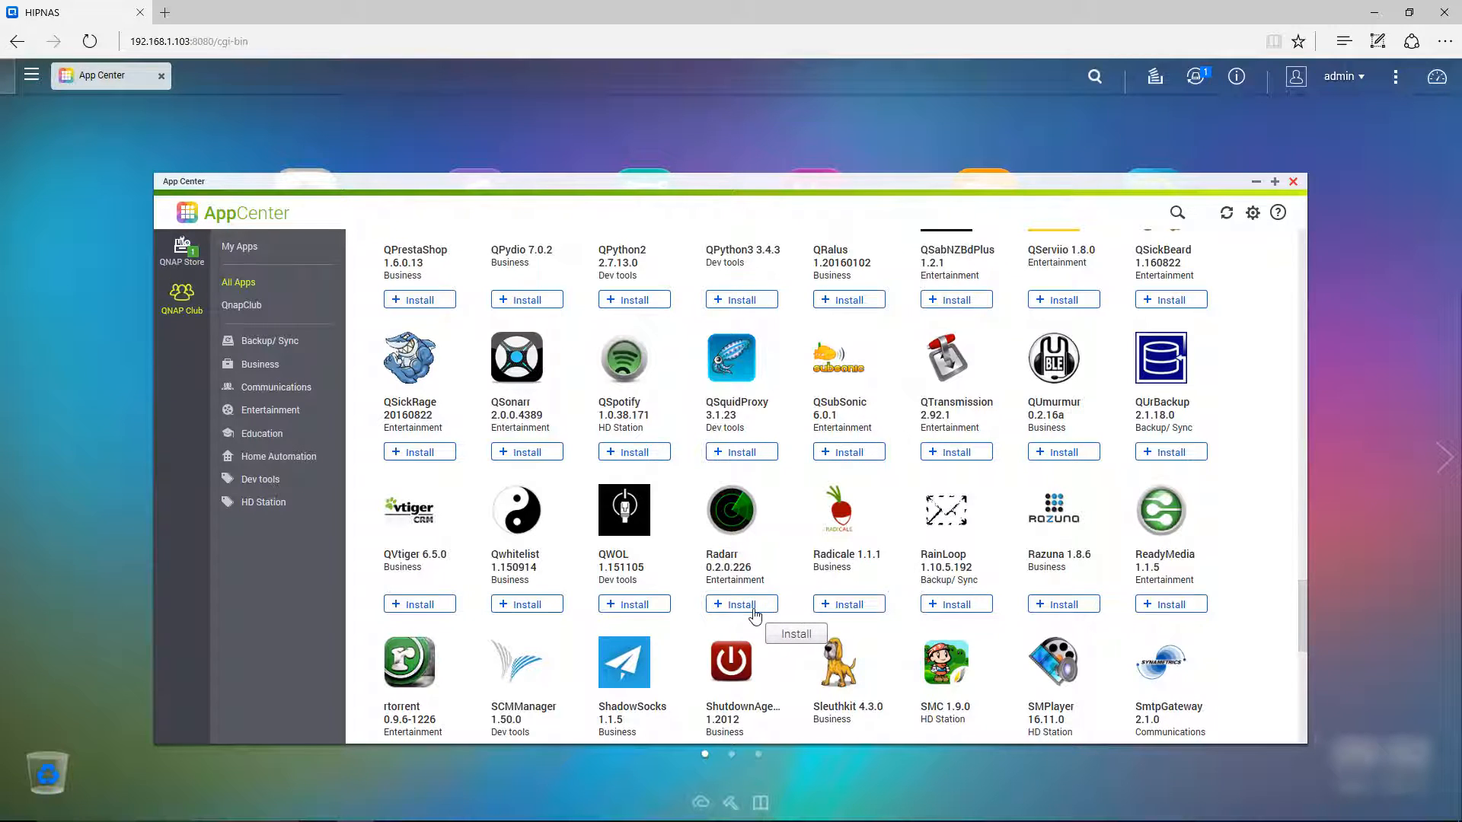
pyautogui.click(740, 603)
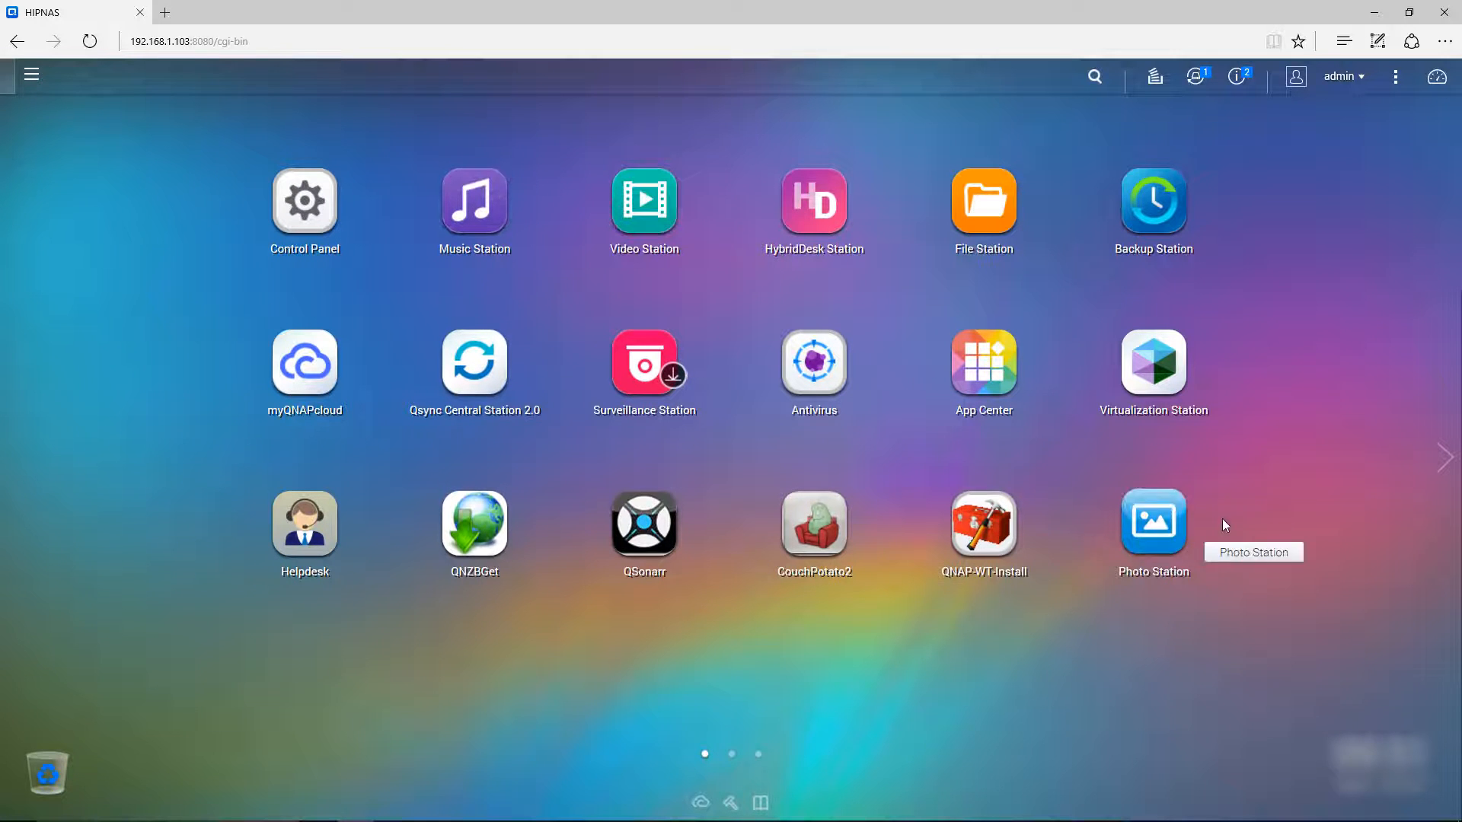
# Dismiss the App Center window and return to the QTS desktop
pyautogui.click(1444, 459)
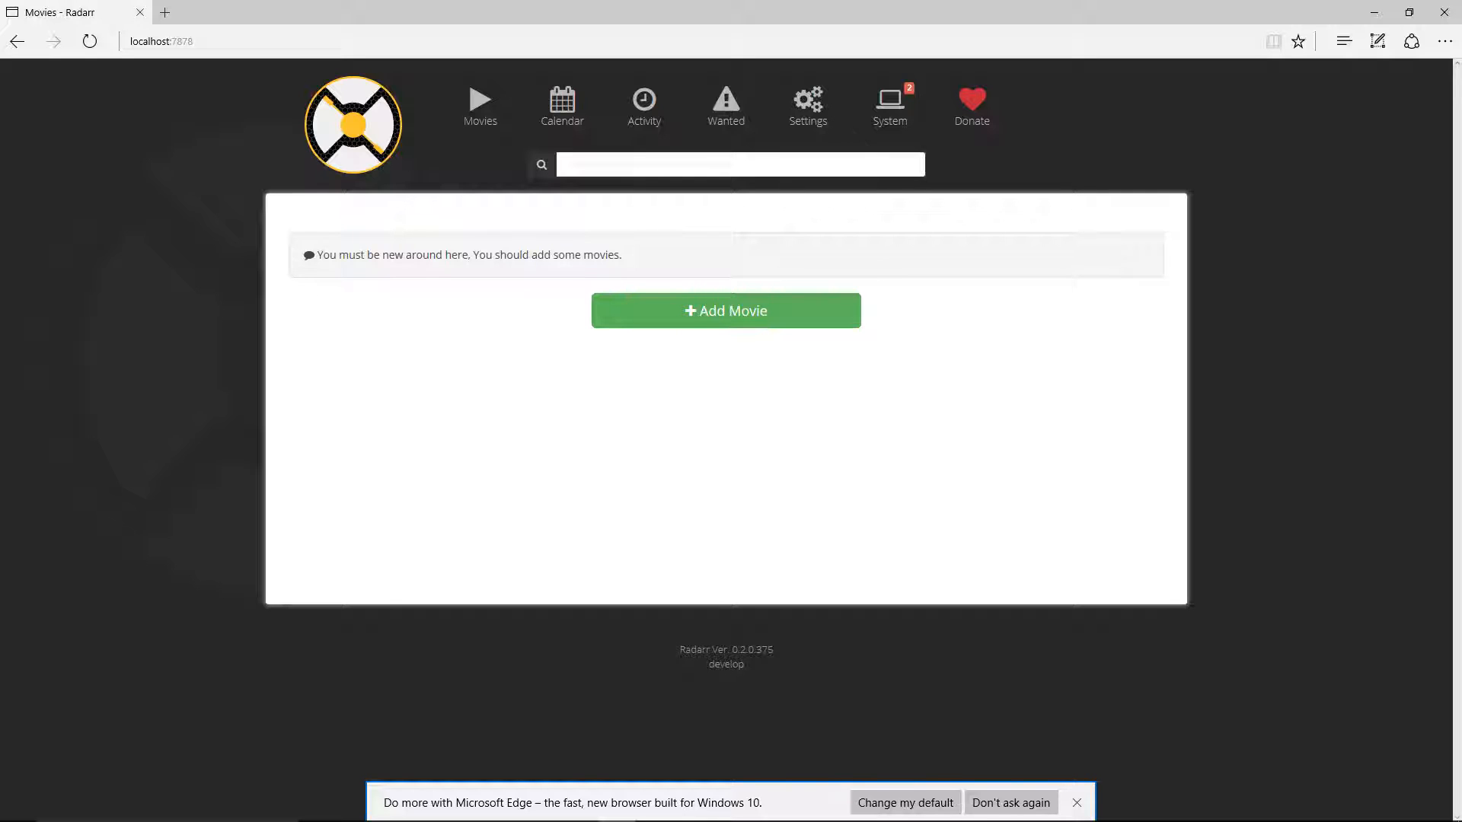
pyautogui.moveTo(85, 67)
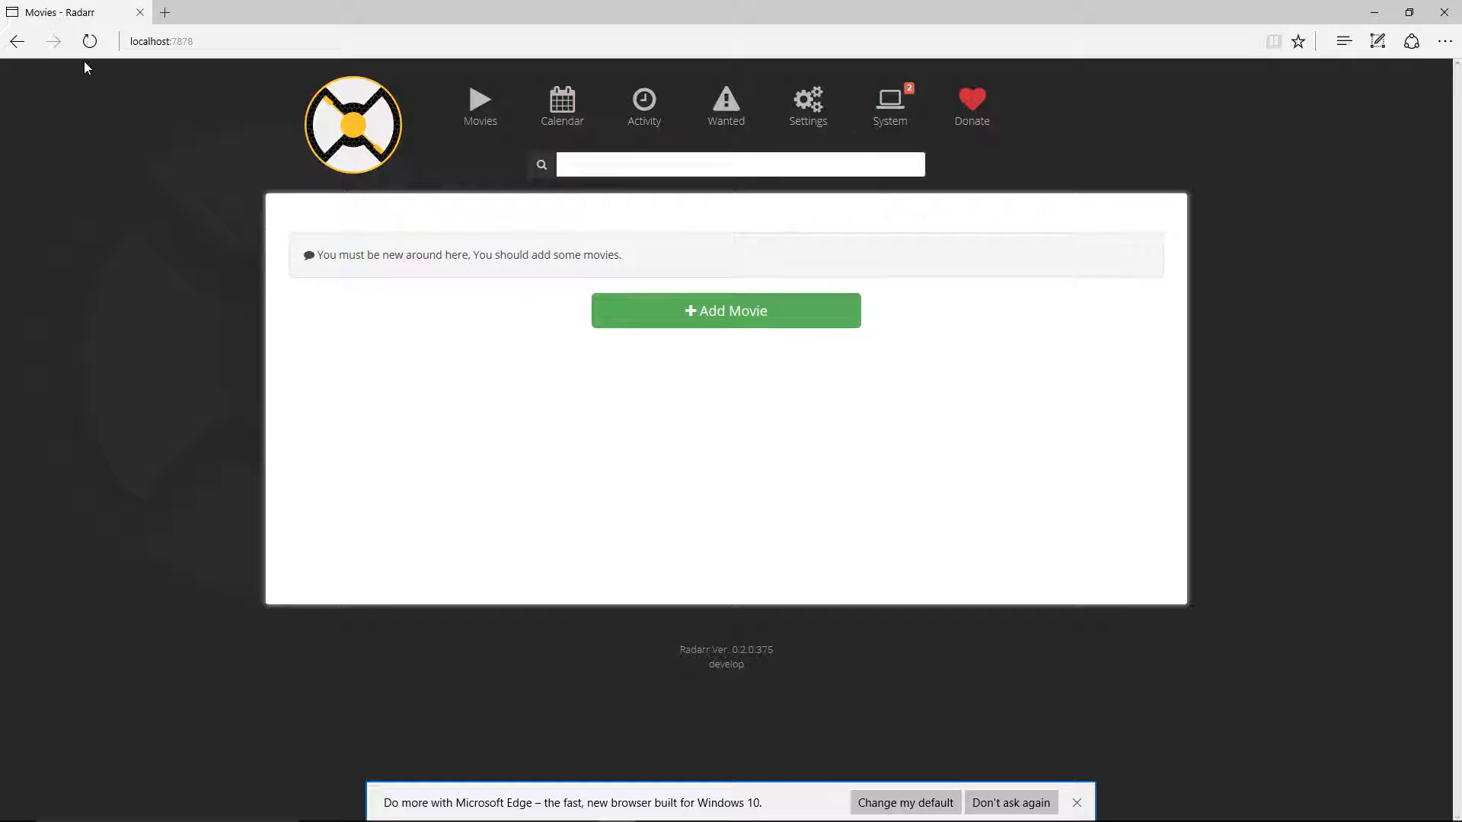
pyautogui.click(233, 41)
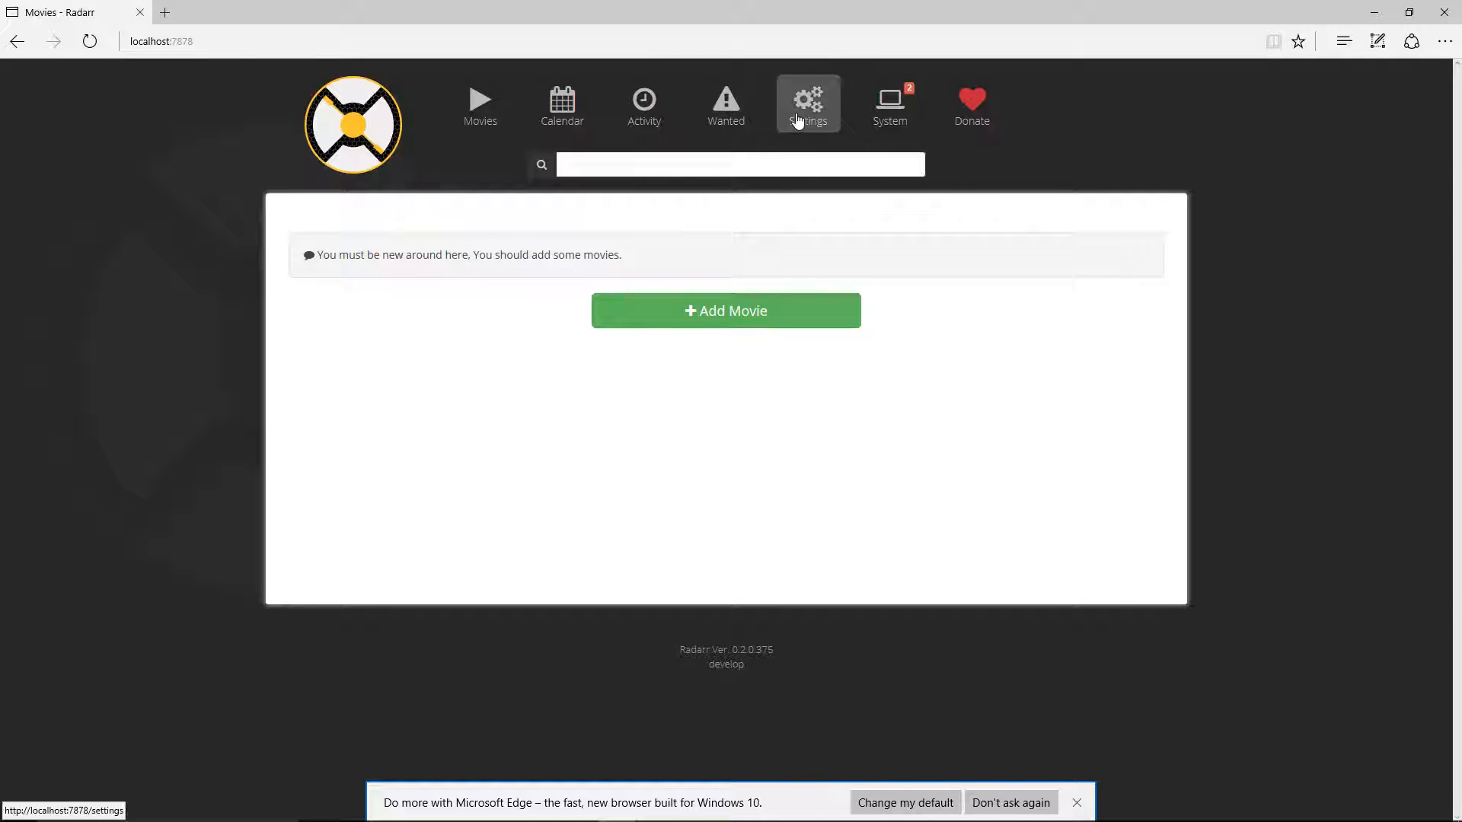
# In Media Management set Rename Movies to Yes and Include Quality to Yes
pyautogui.click(807, 102)
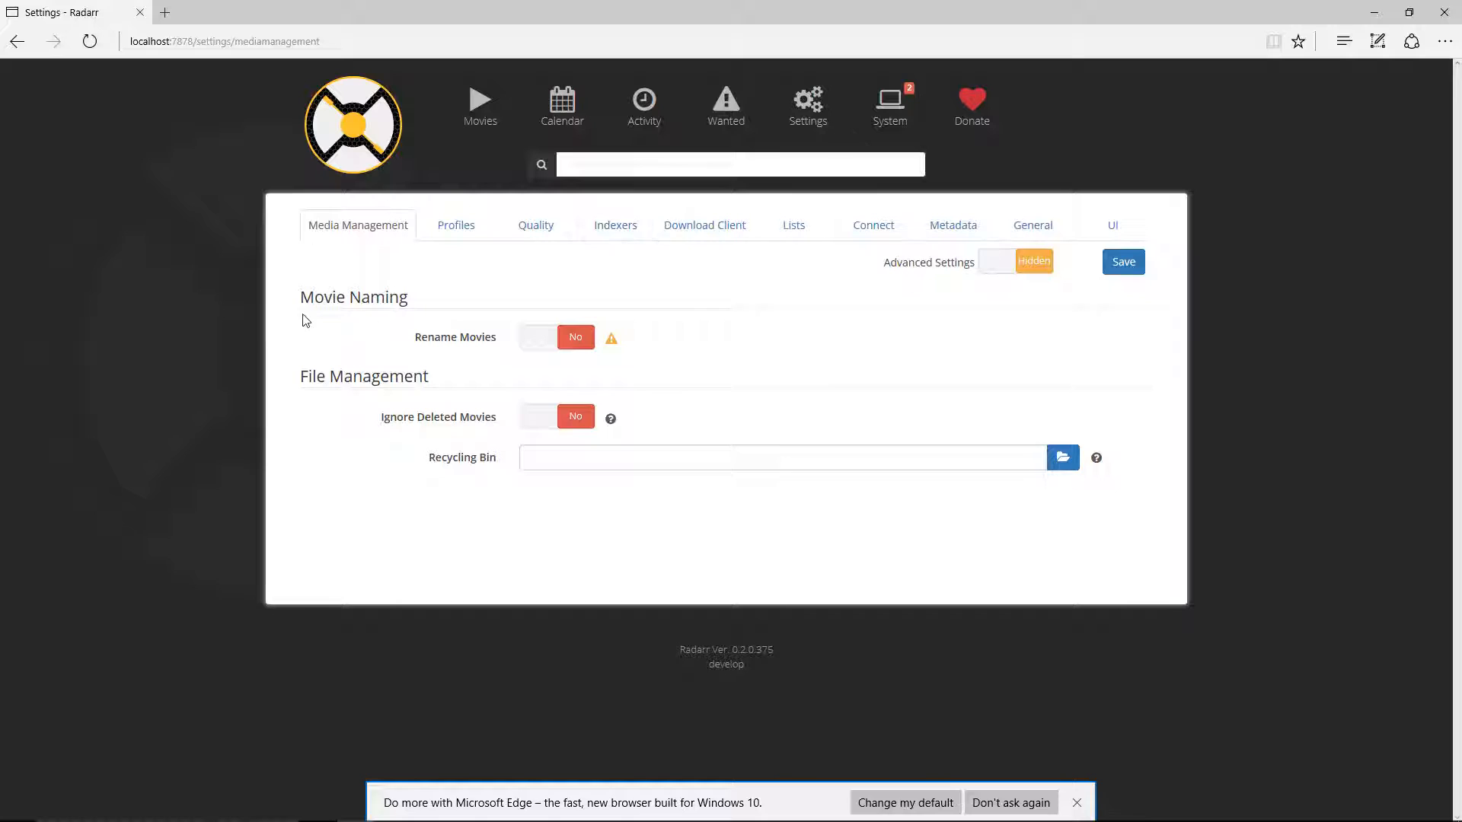
pyautogui.moveTo(447, 333)
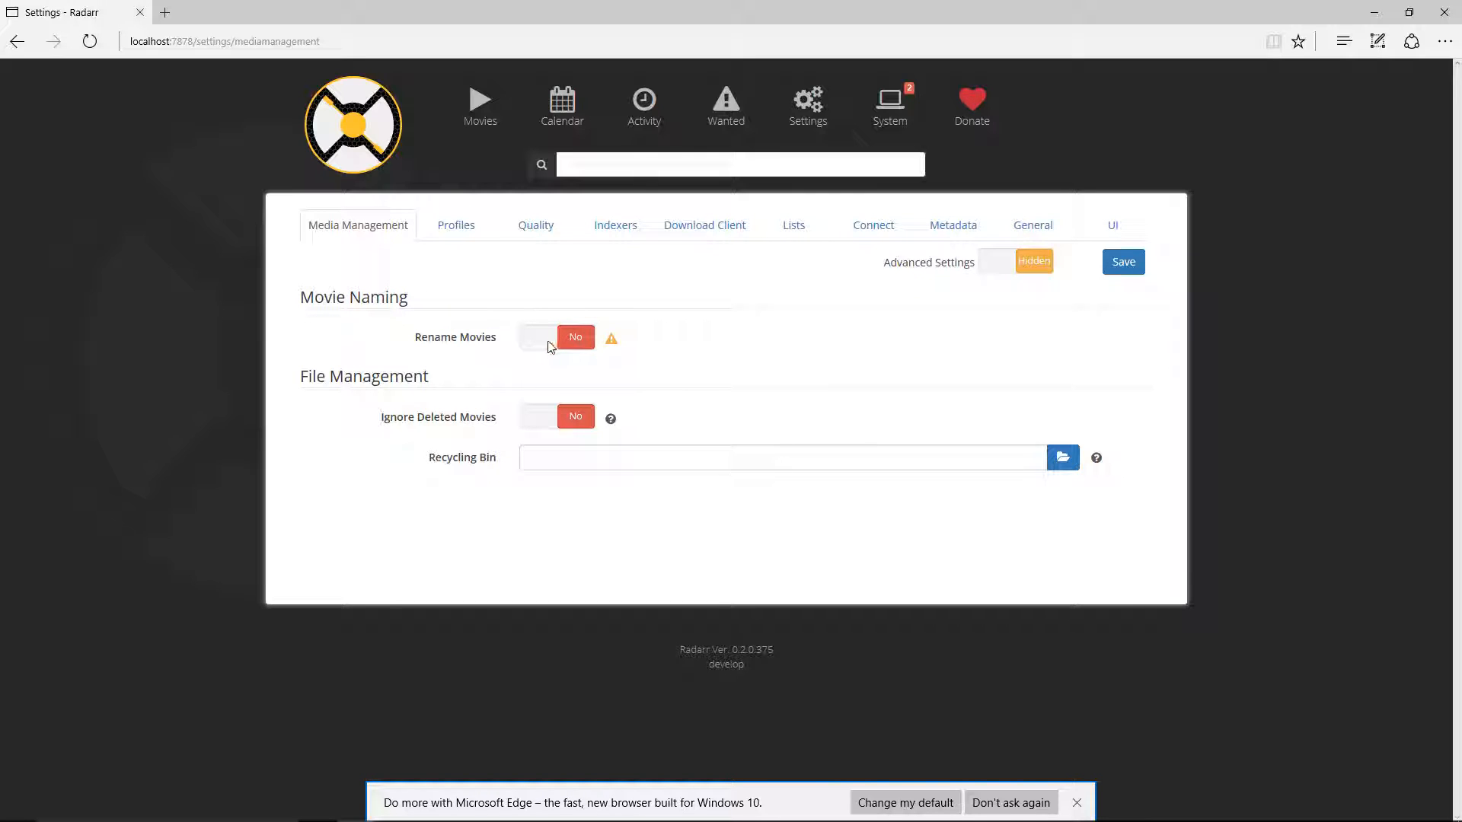
pyautogui.moveTo(545, 342)
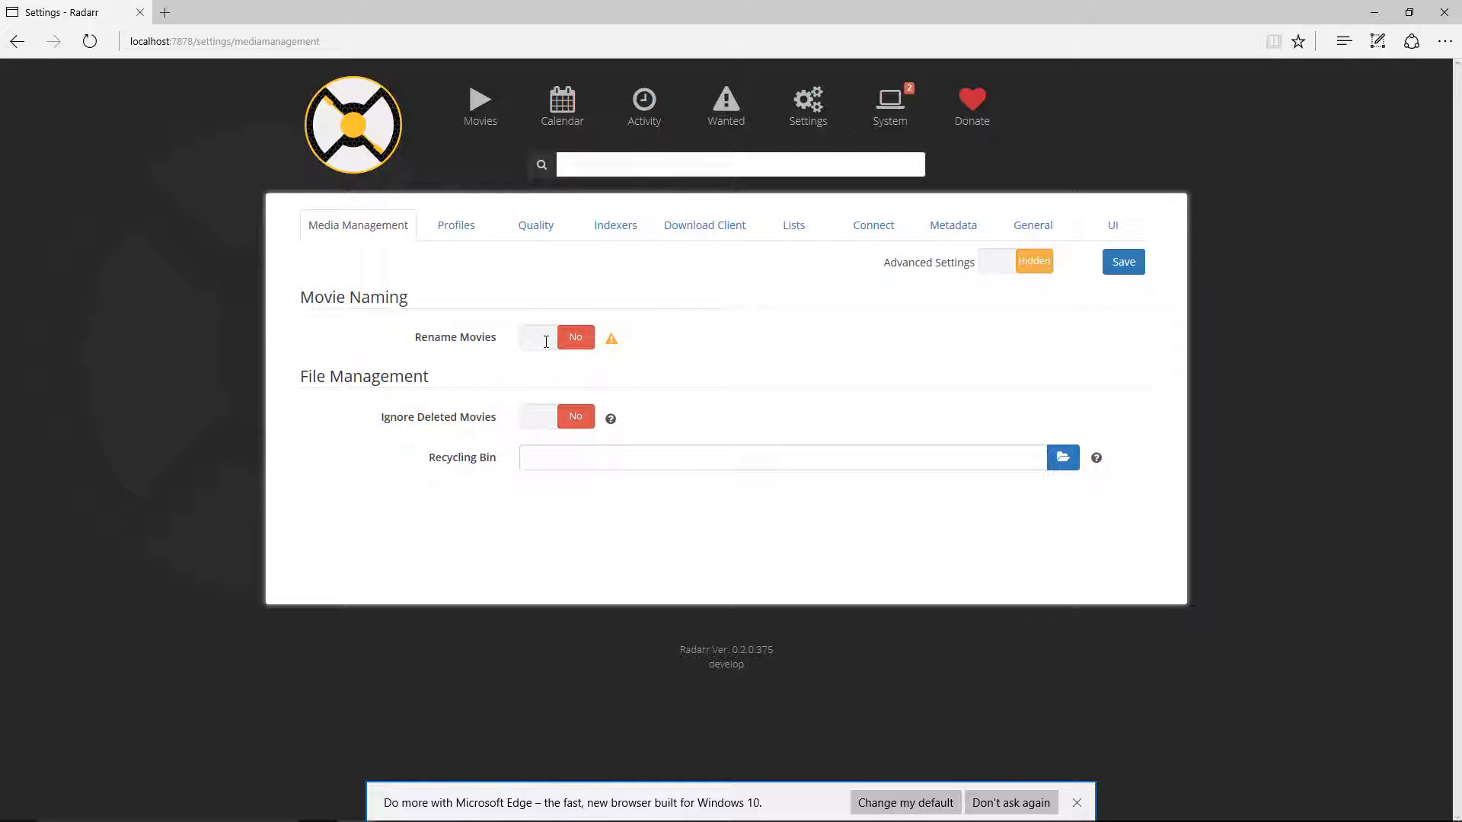
pyautogui.click(537, 337)
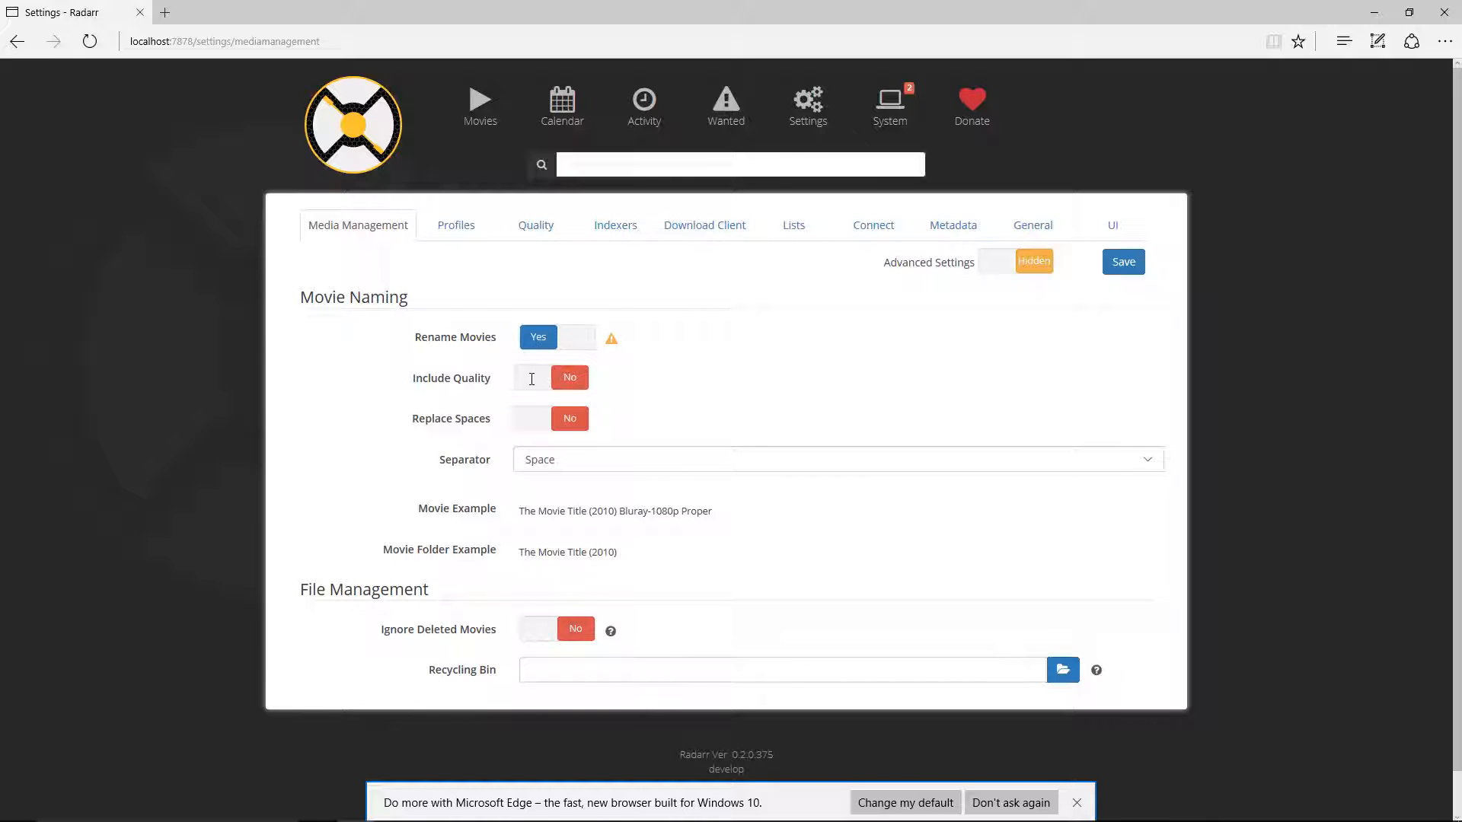
pyautogui.click(570, 377)
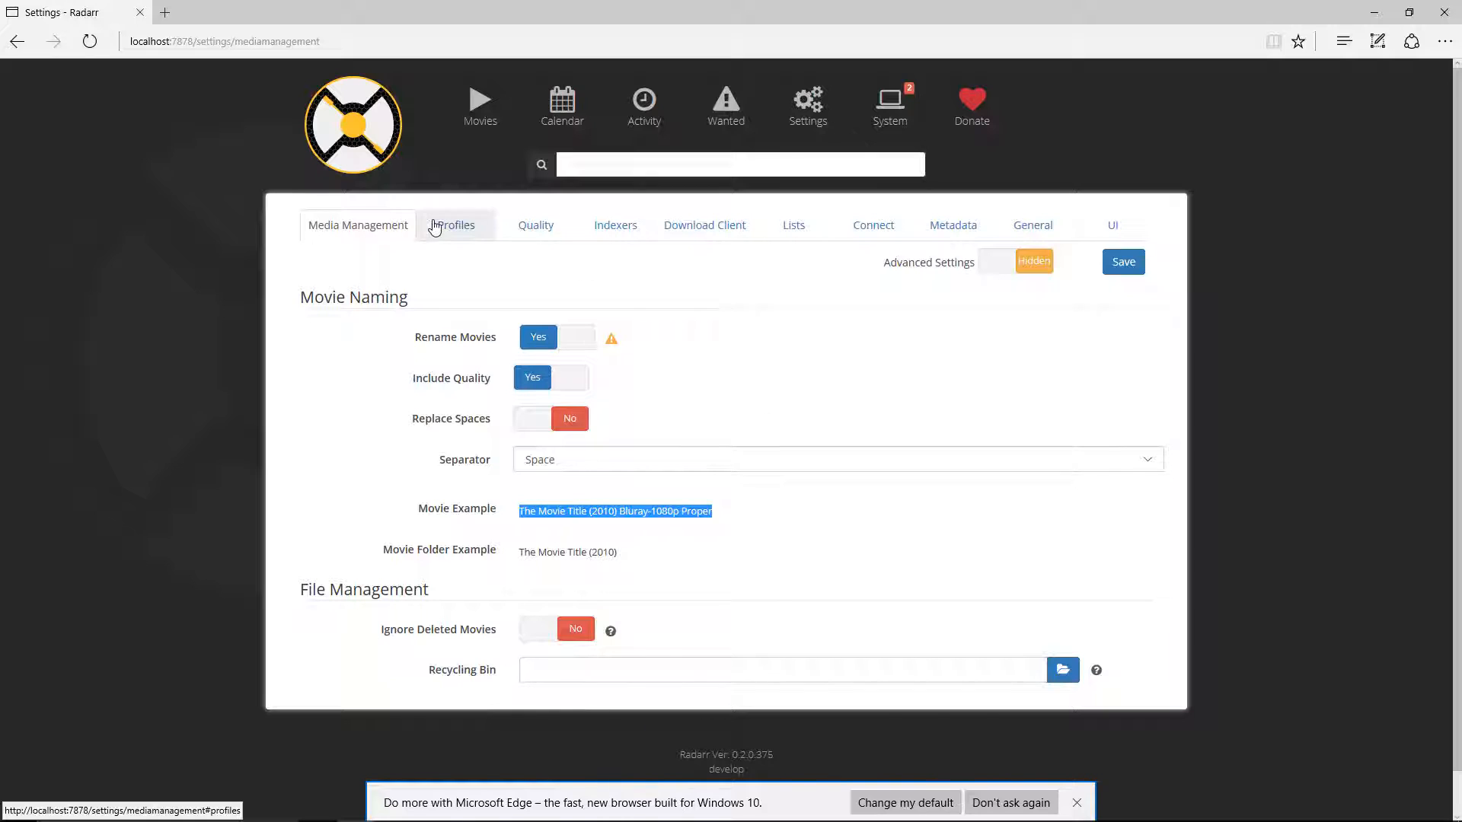
# Show the Profiles page listing the Any, SD, HD-720p, HD-1080p and Ultra-HD profiles
pyautogui.click(455, 226)
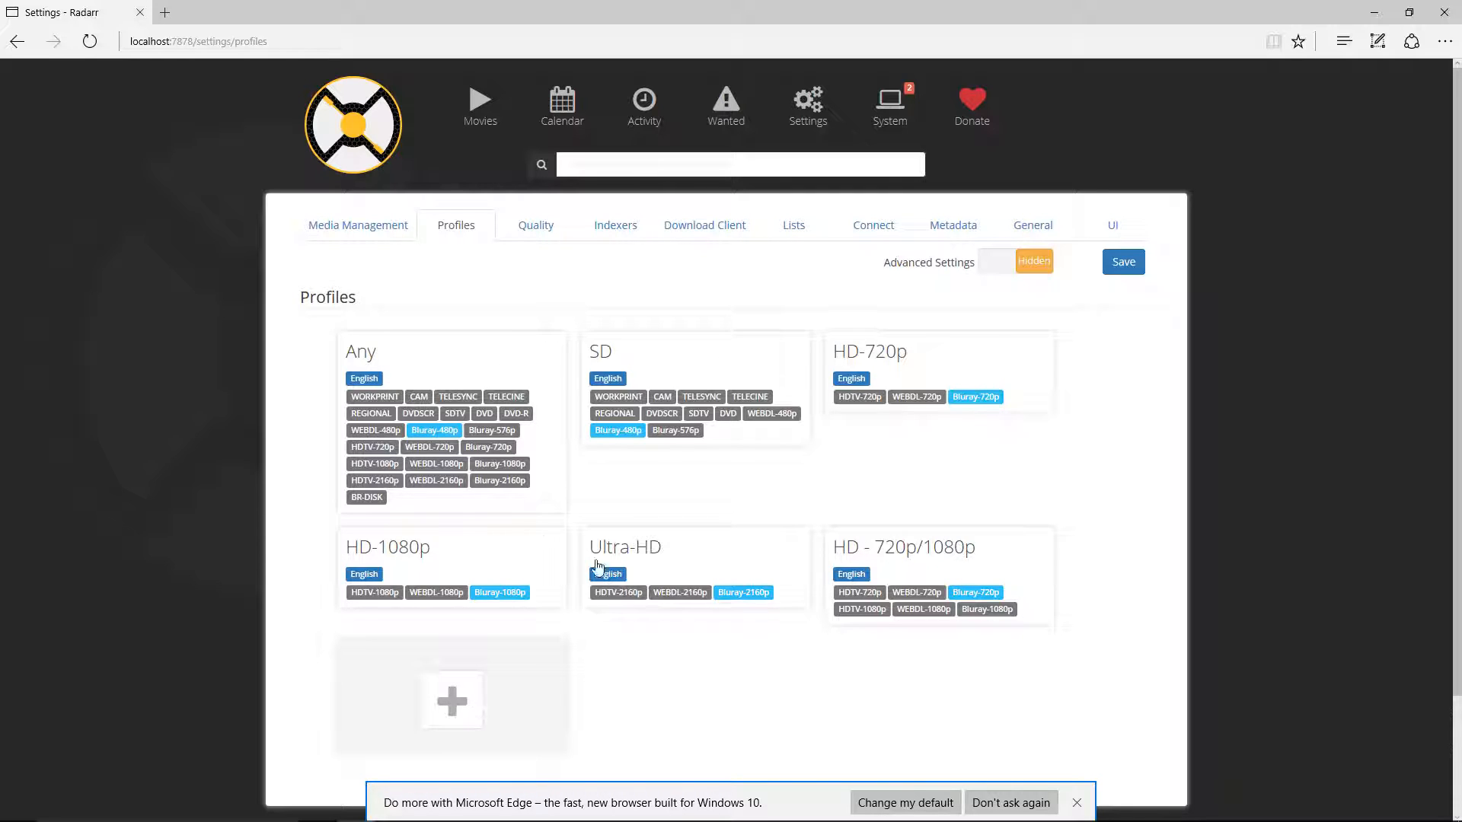
pyautogui.moveTo(1011, 591)
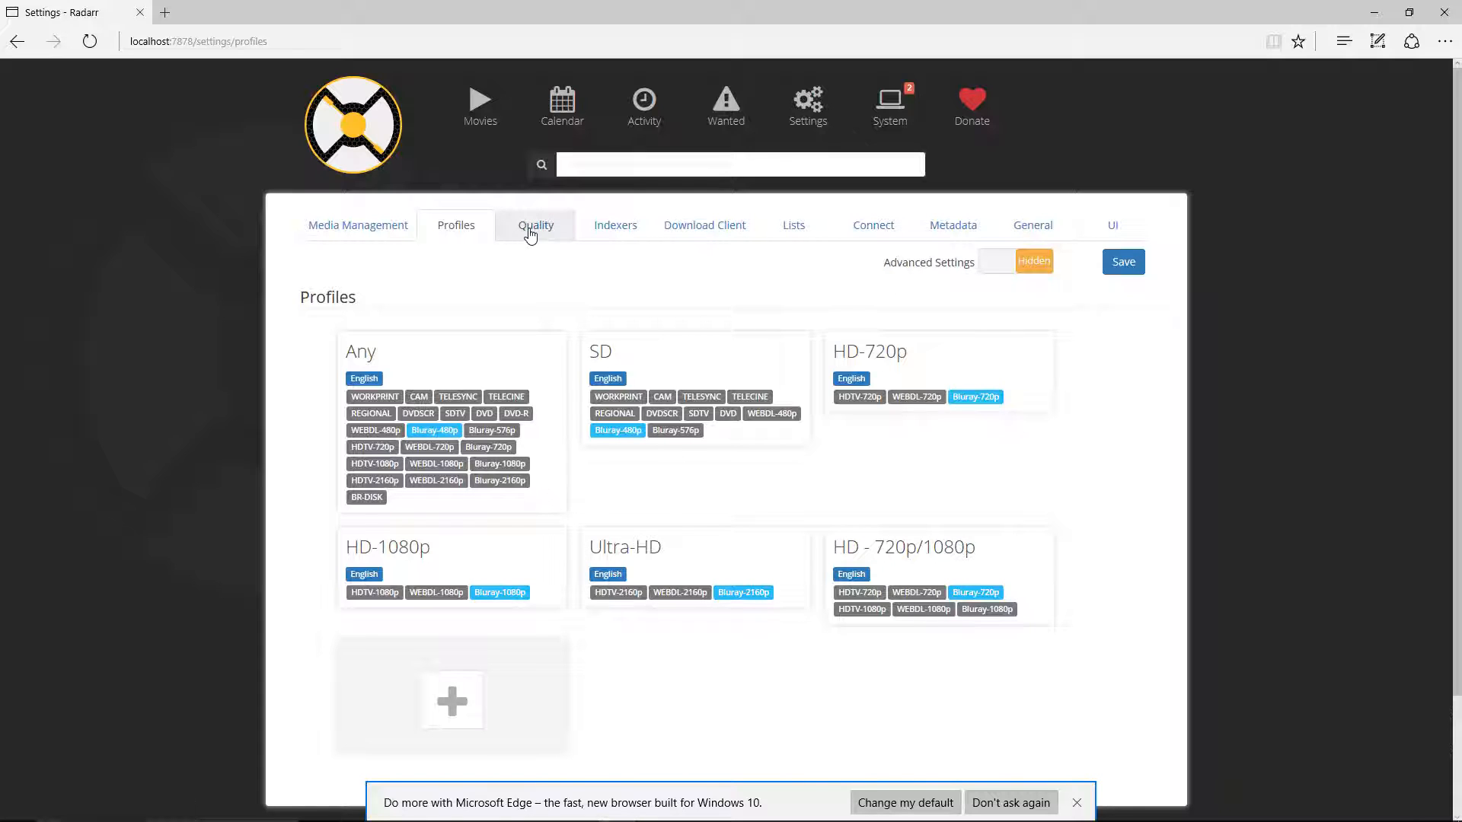
# Narrow the DVD quality size limit range in the Quality definitions, then move on to Indexers
pyautogui.click(535, 225)
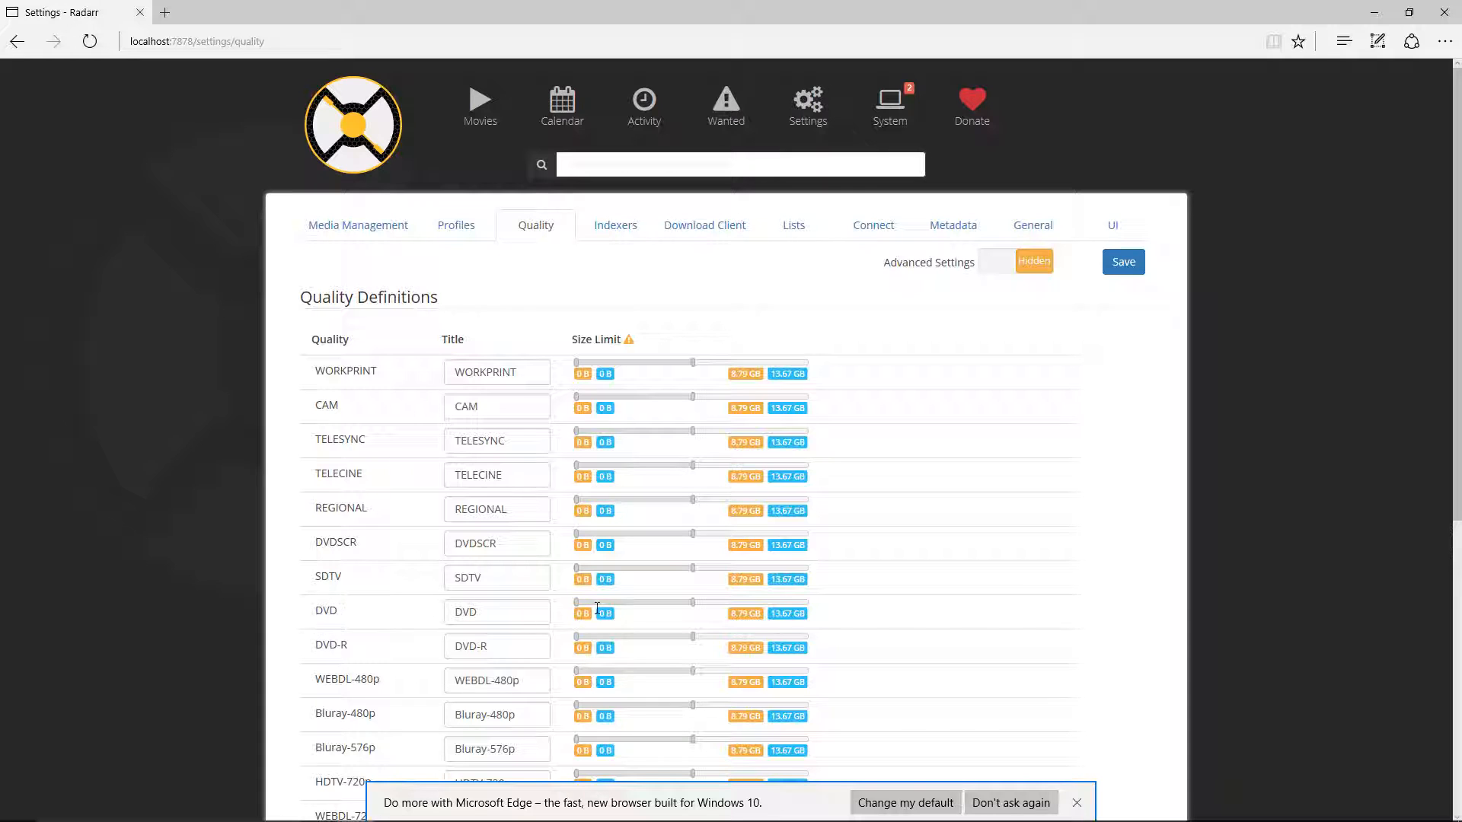
pyautogui.moveTo(743, 613)
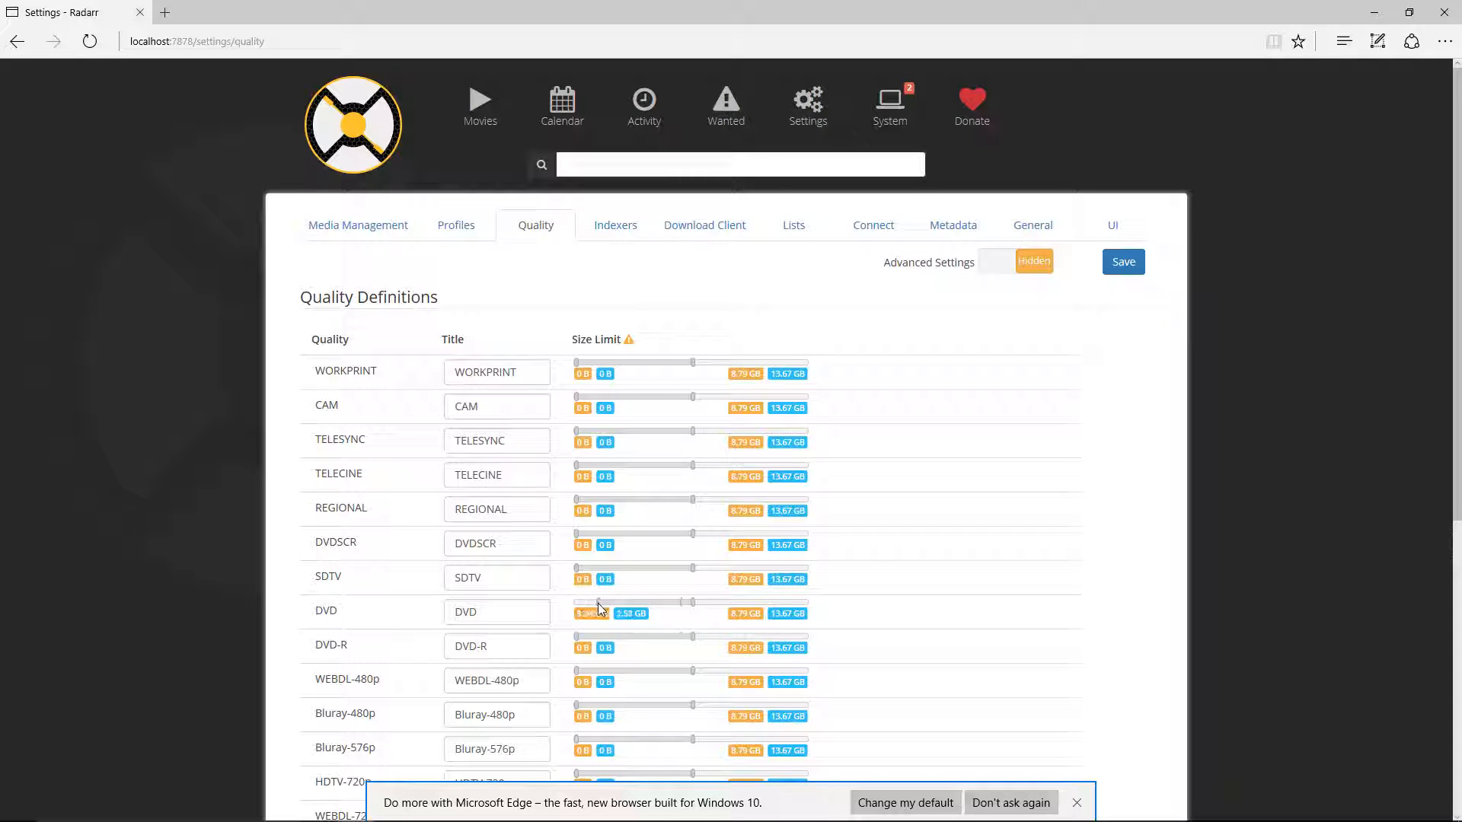
pyautogui.moveTo(610, 602); pyautogui.dragTo(625, 602)
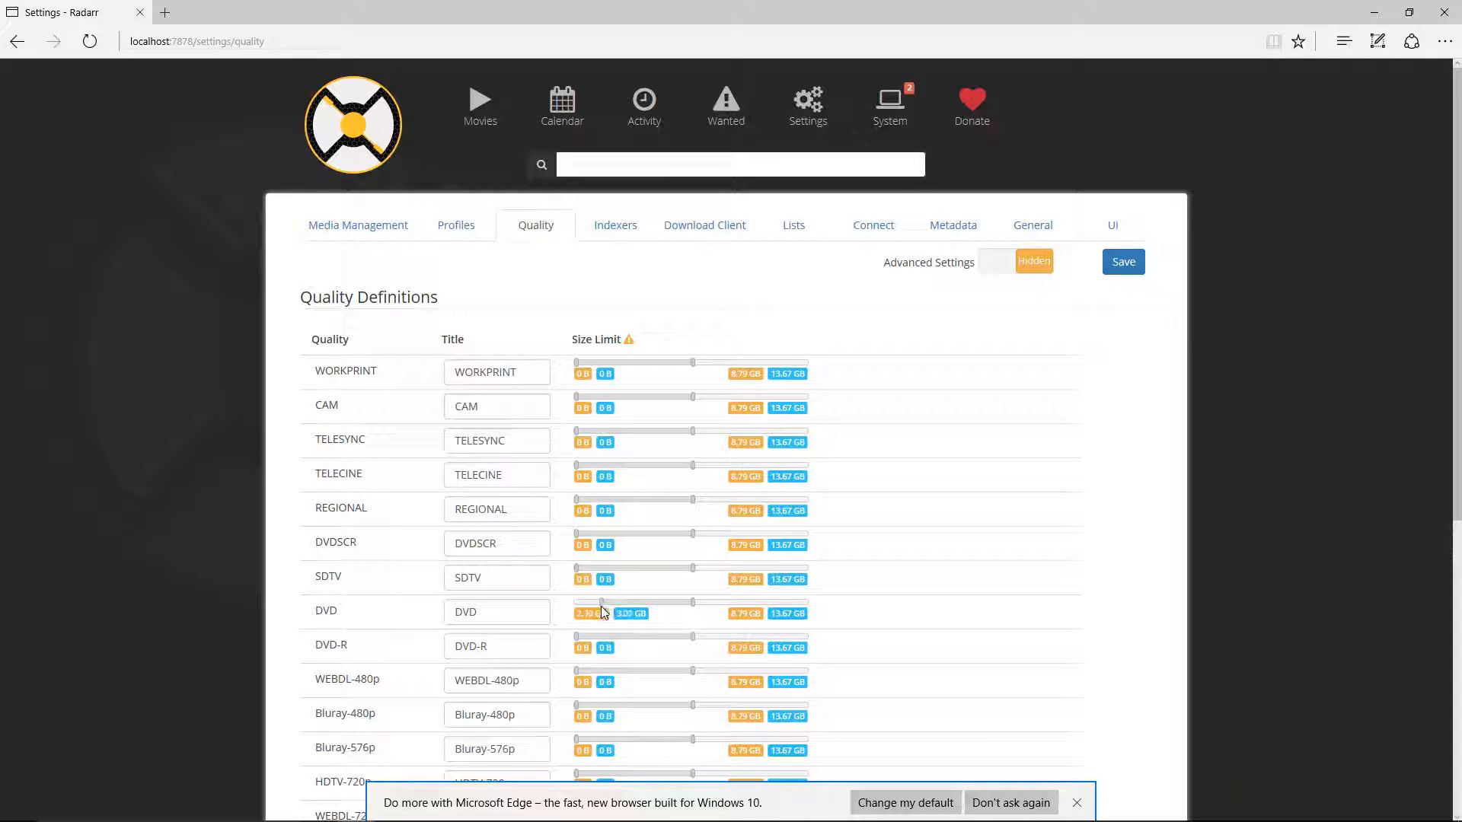
pyautogui.scroll(-3)
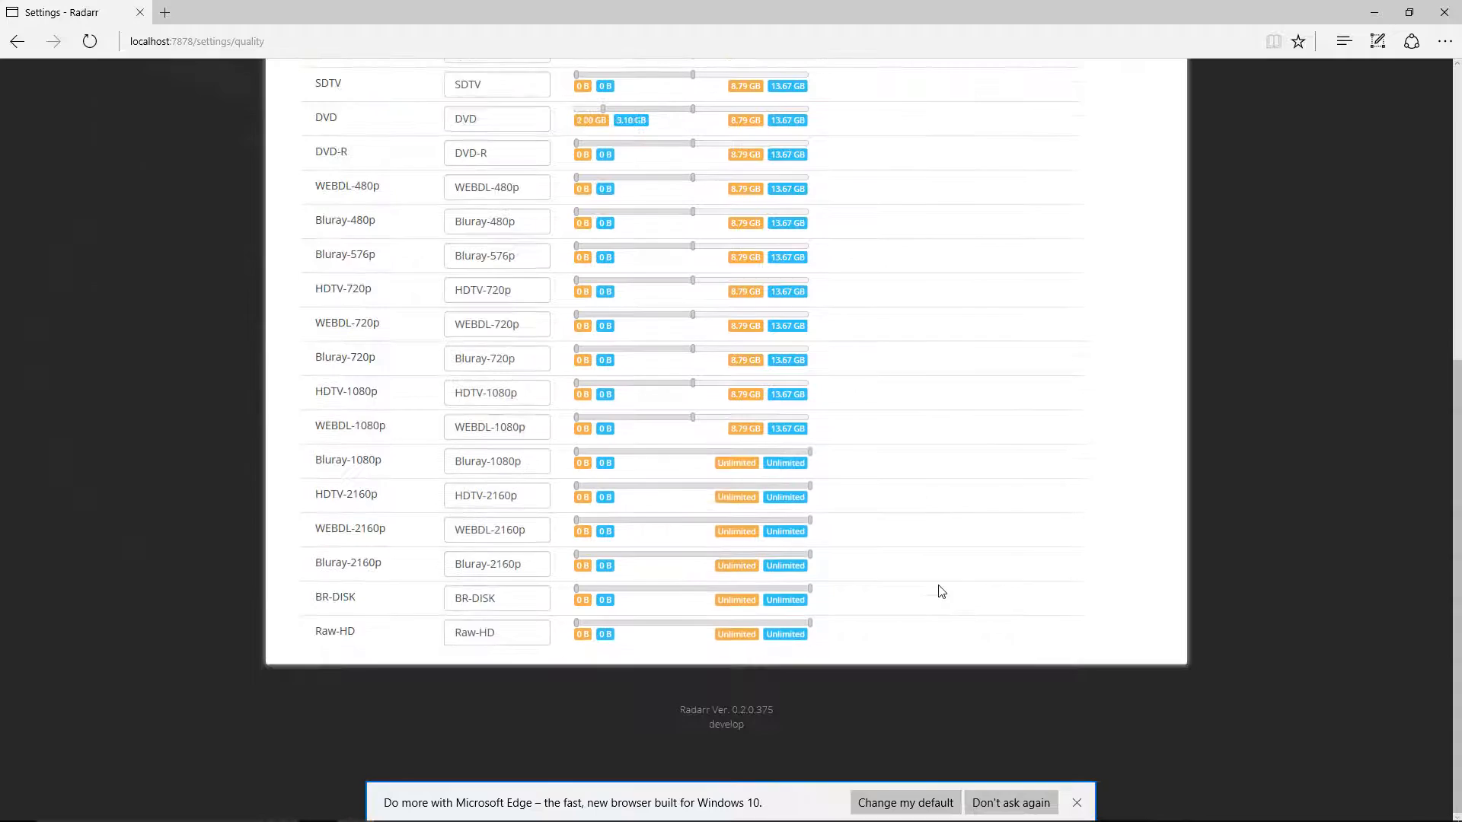
pyautogui.click(614, 225)
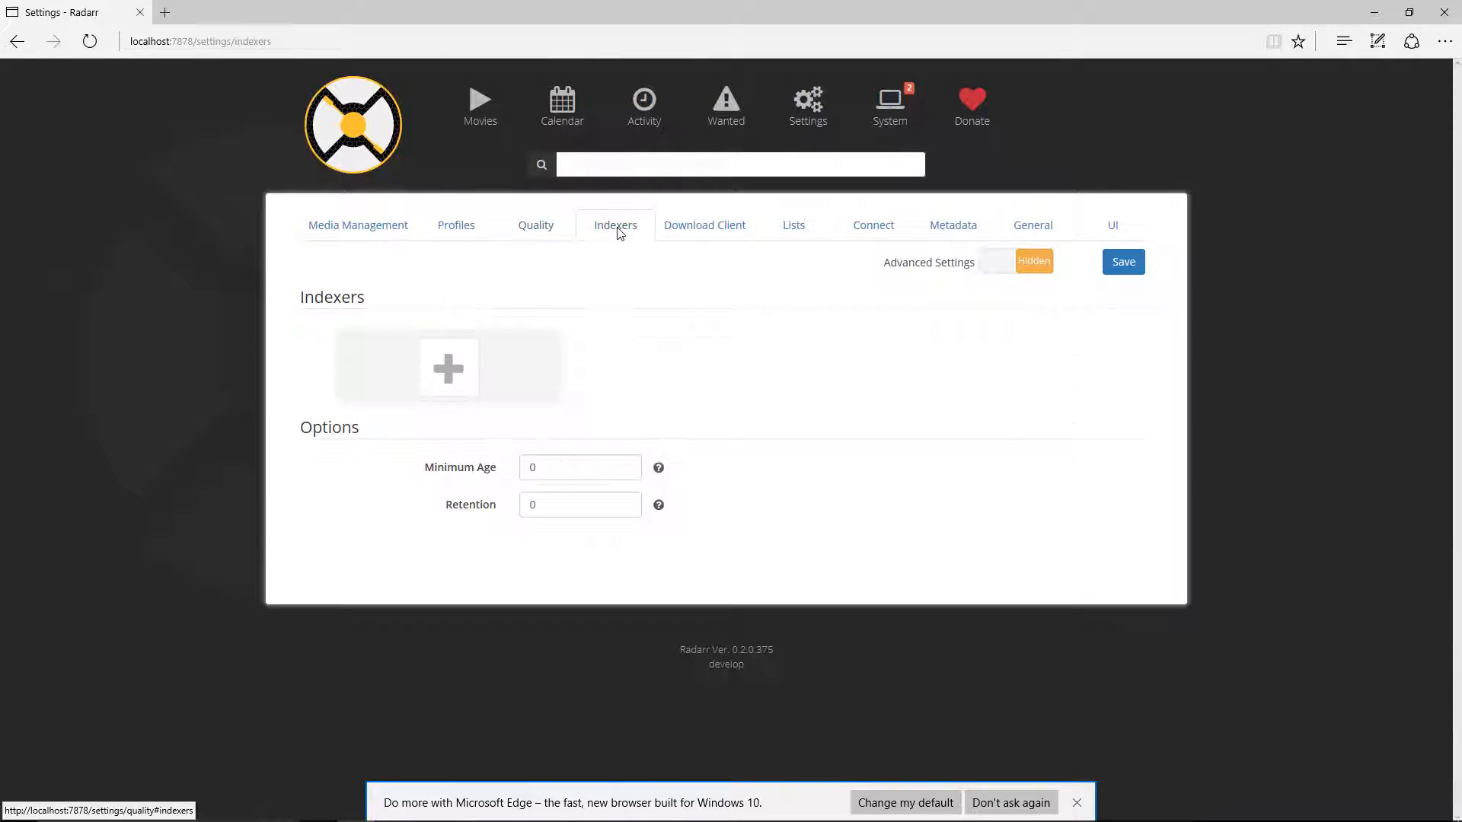
# Browse the Add Indexer choices without adding one, then go to Download Client
pyautogui.click(447, 367)
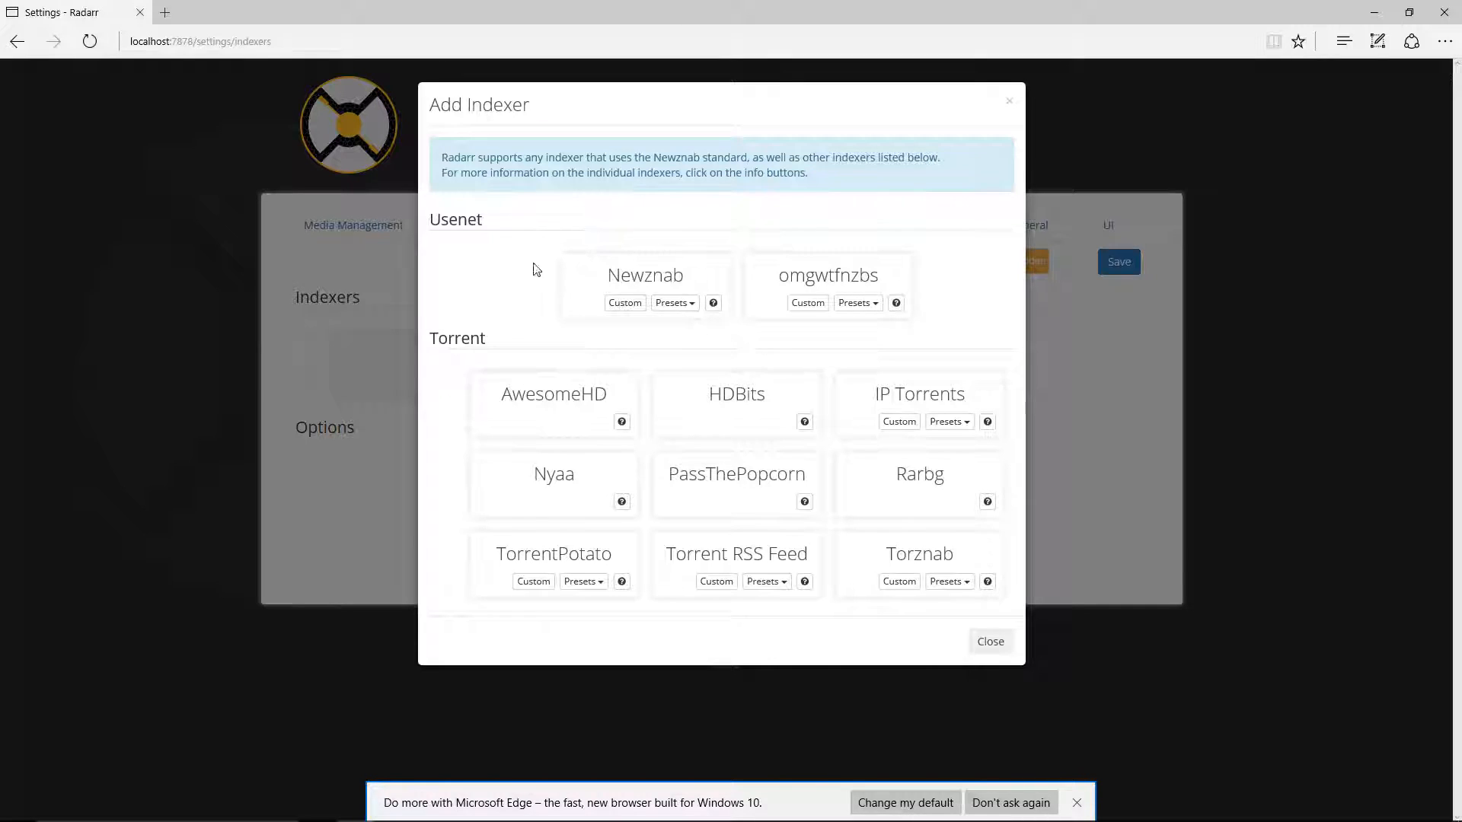
pyautogui.moveTo(734, 367)
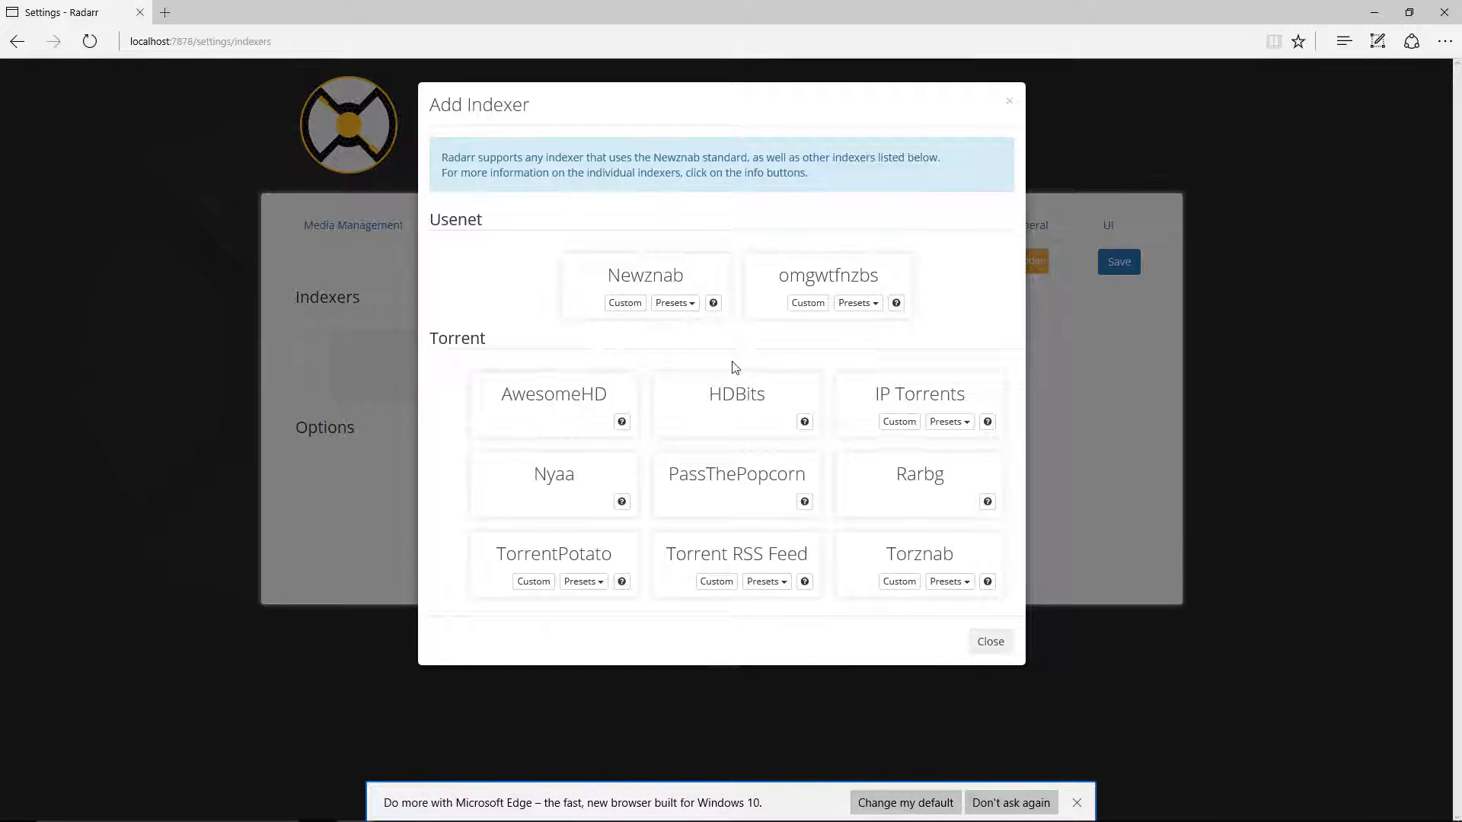
pyautogui.moveTo(443, 425)
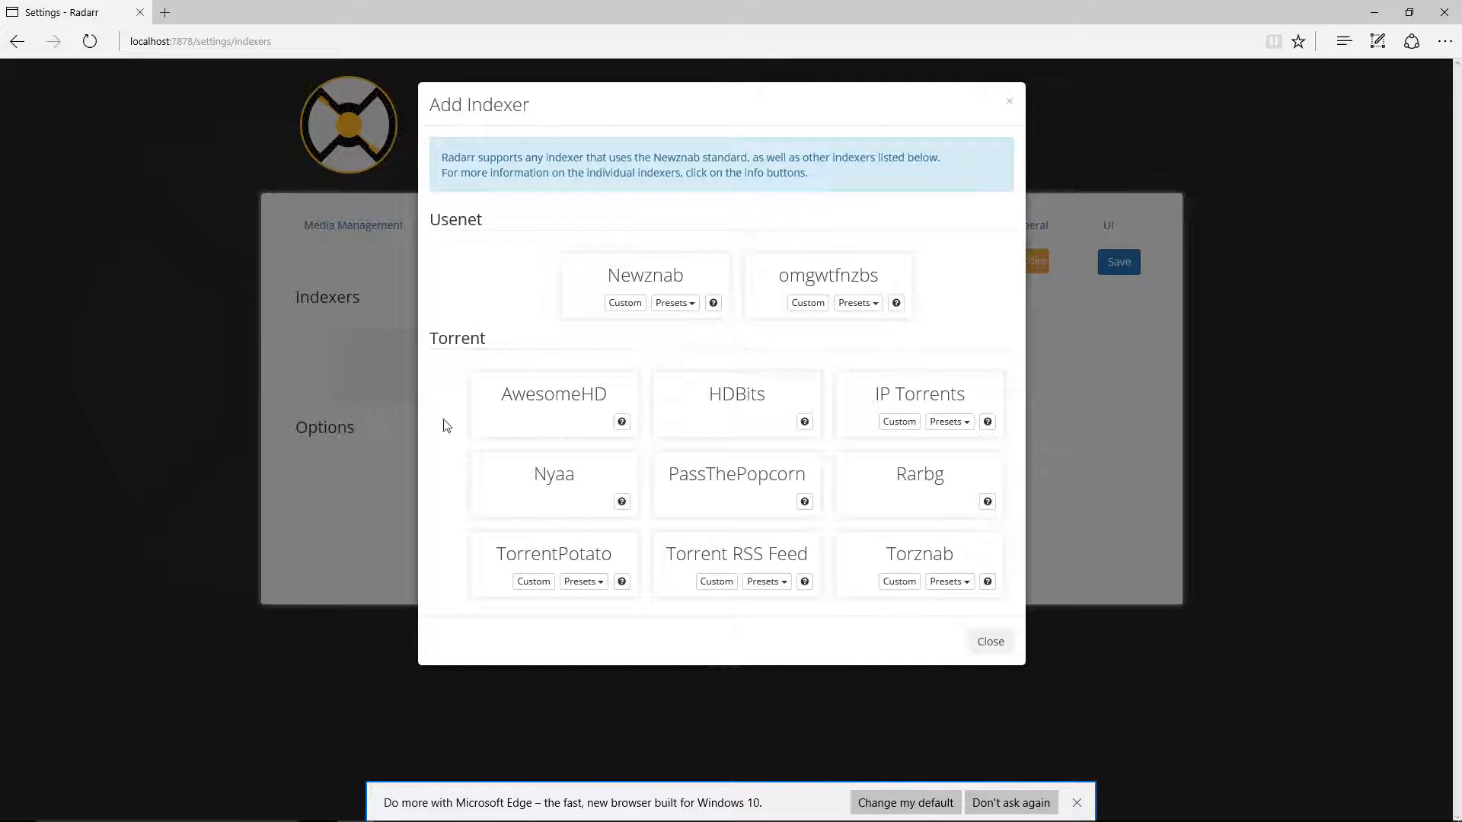
pyautogui.moveTo(438, 417)
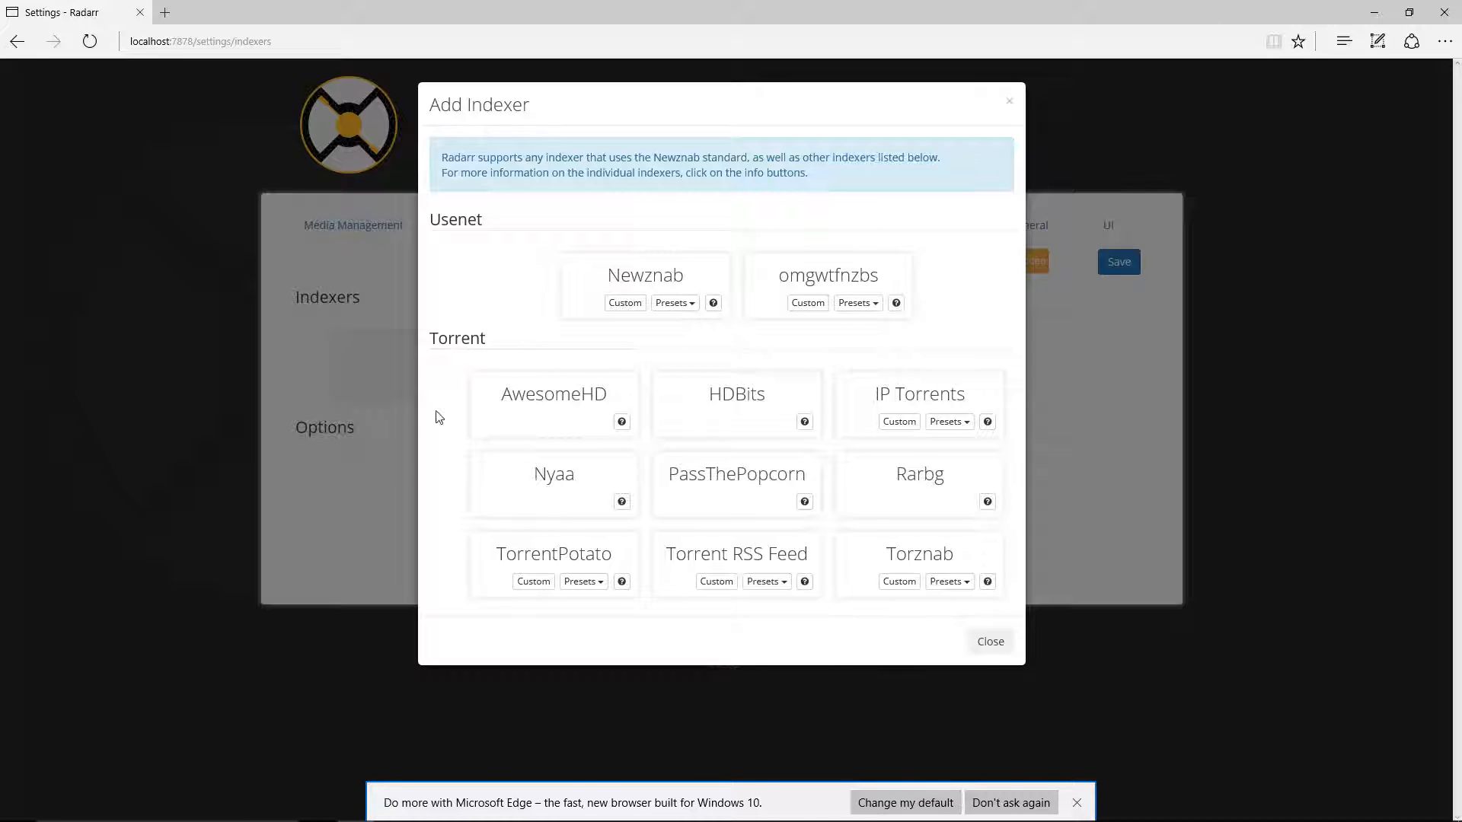
pyautogui.moveTo(951, 658)
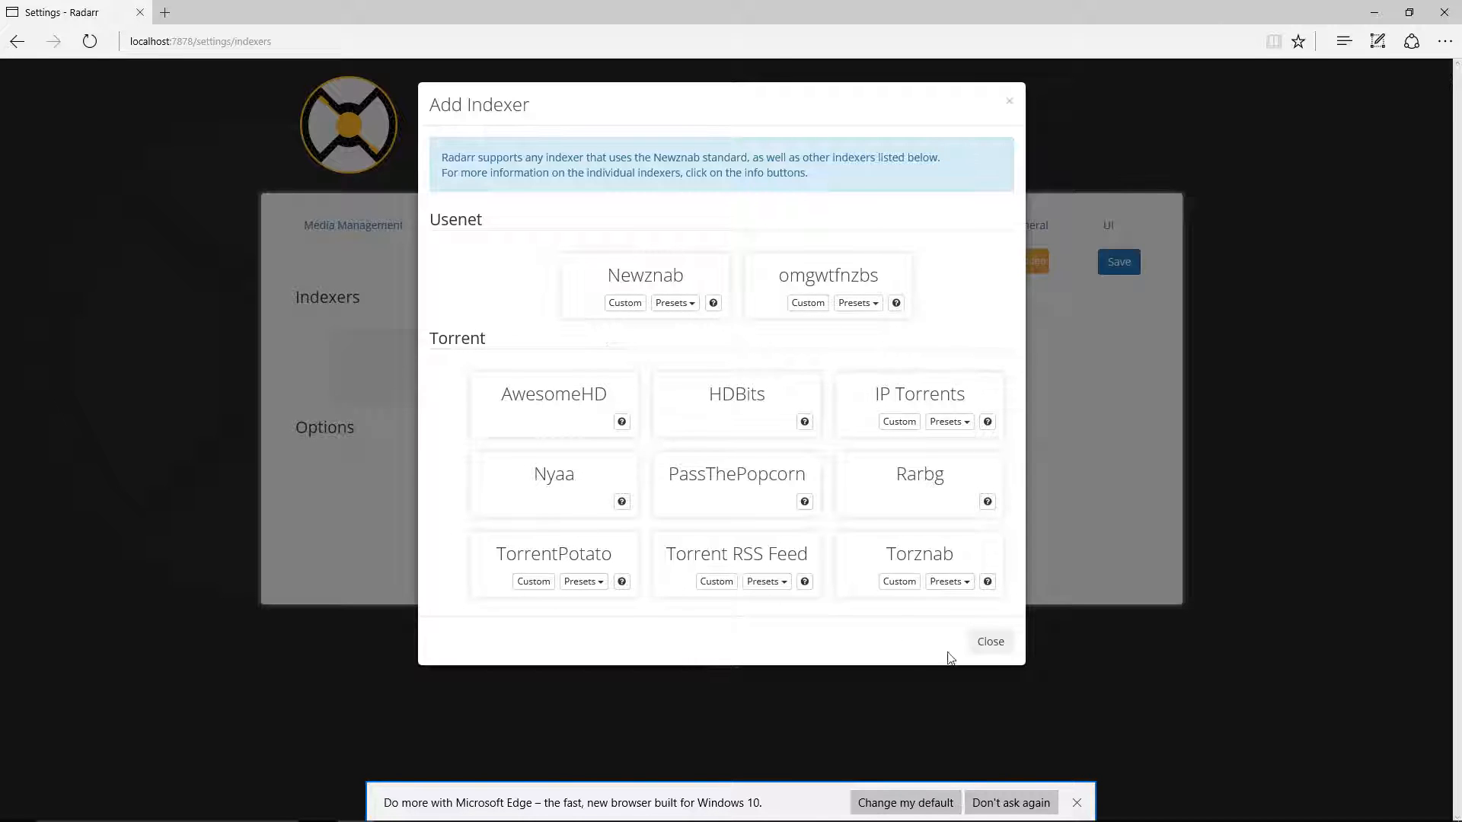
pyautogui.click(990, 642)
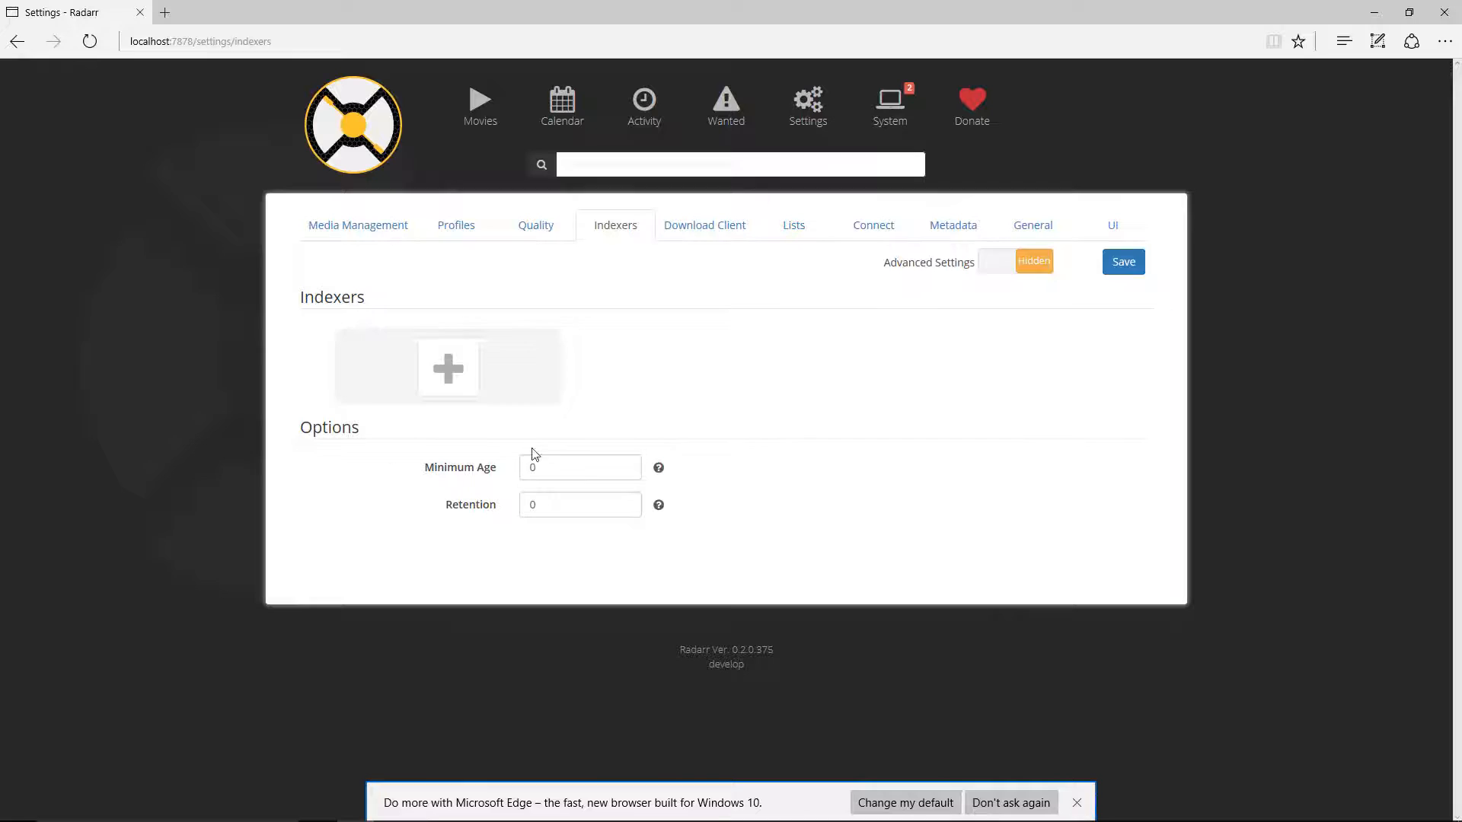
pyautogui.click(578, 468)
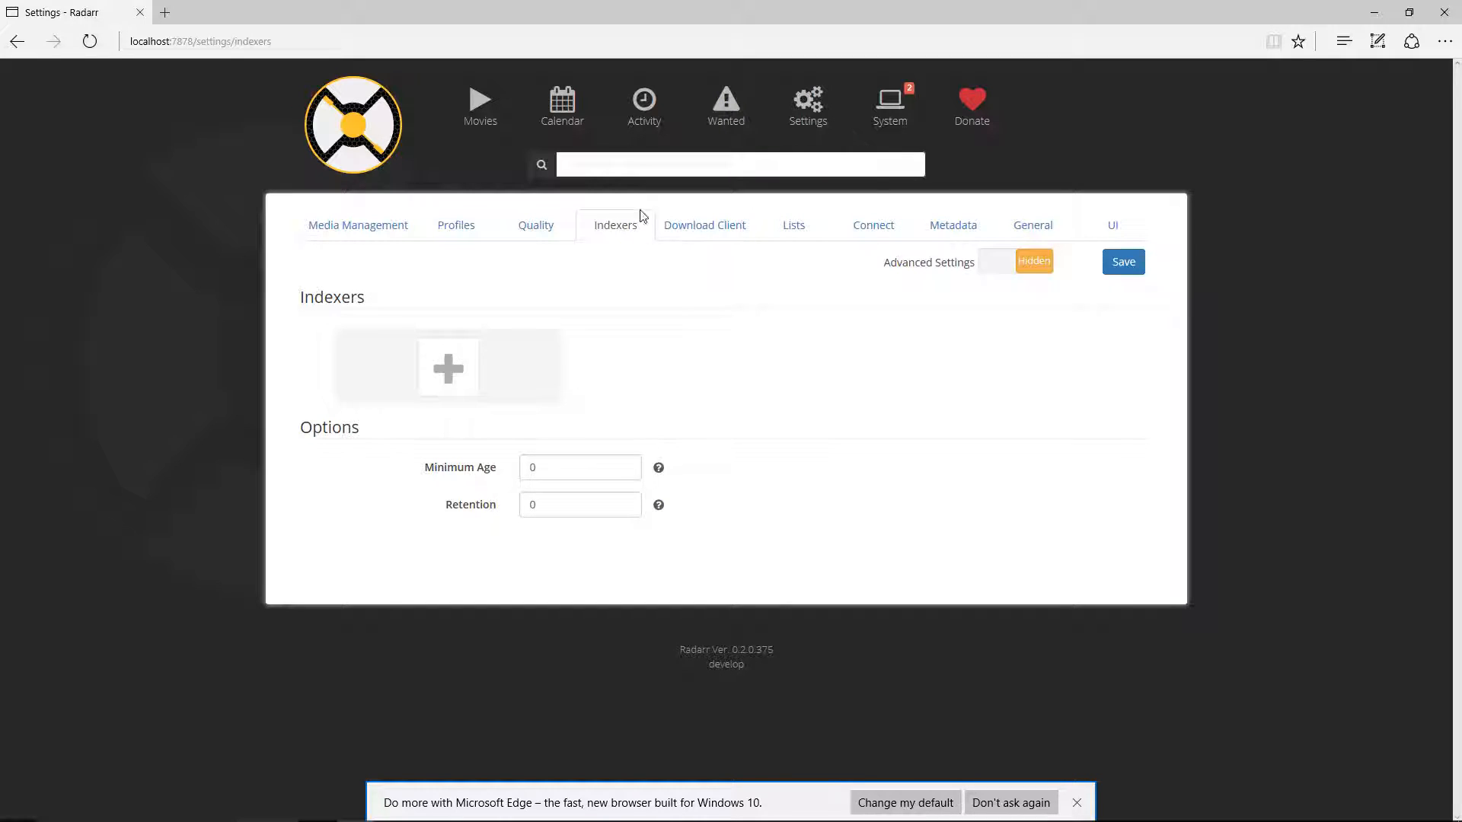
pyautogui.click(704, 225)
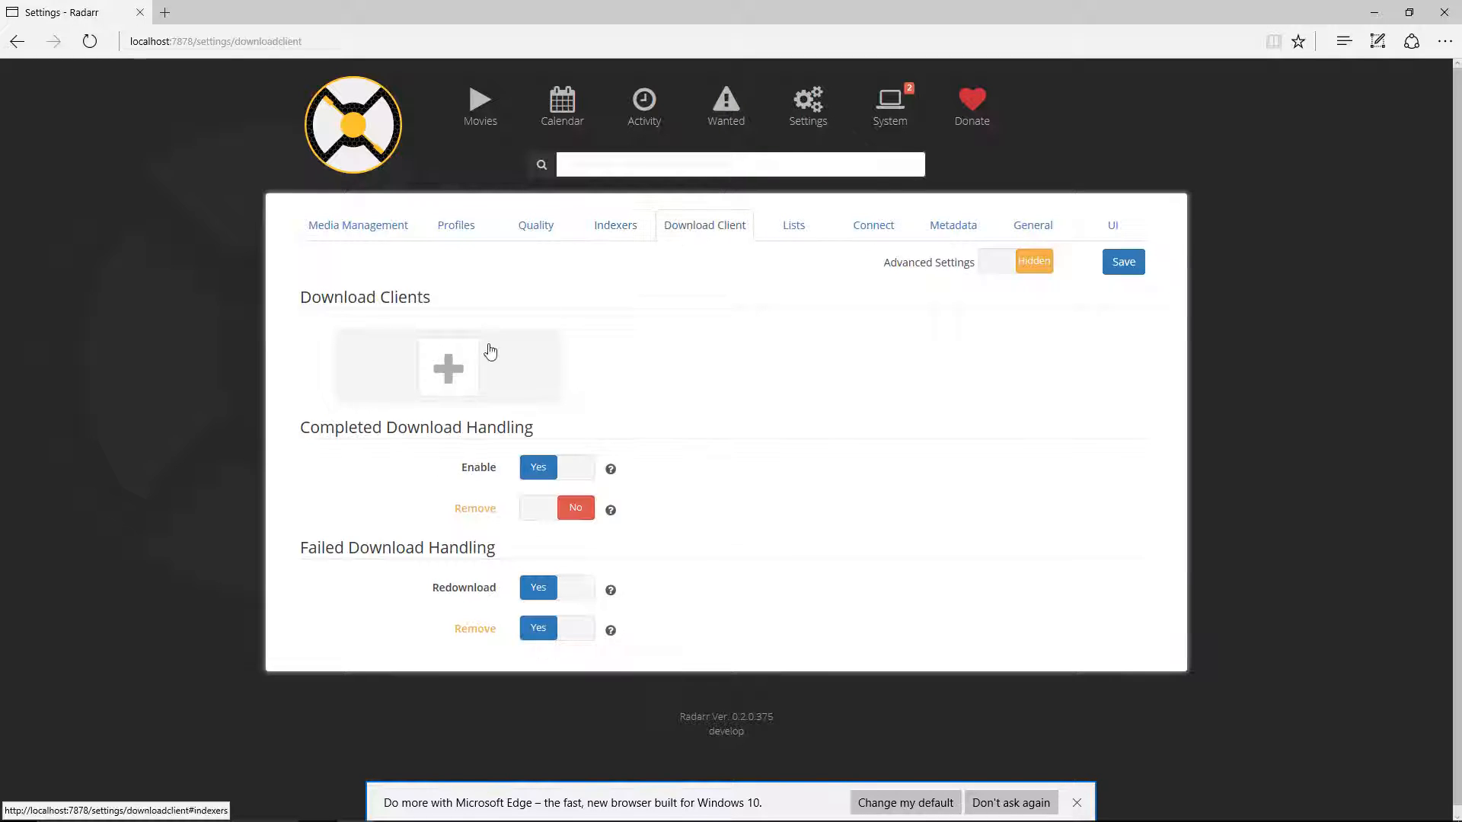
pyautogui.click(448, 367)
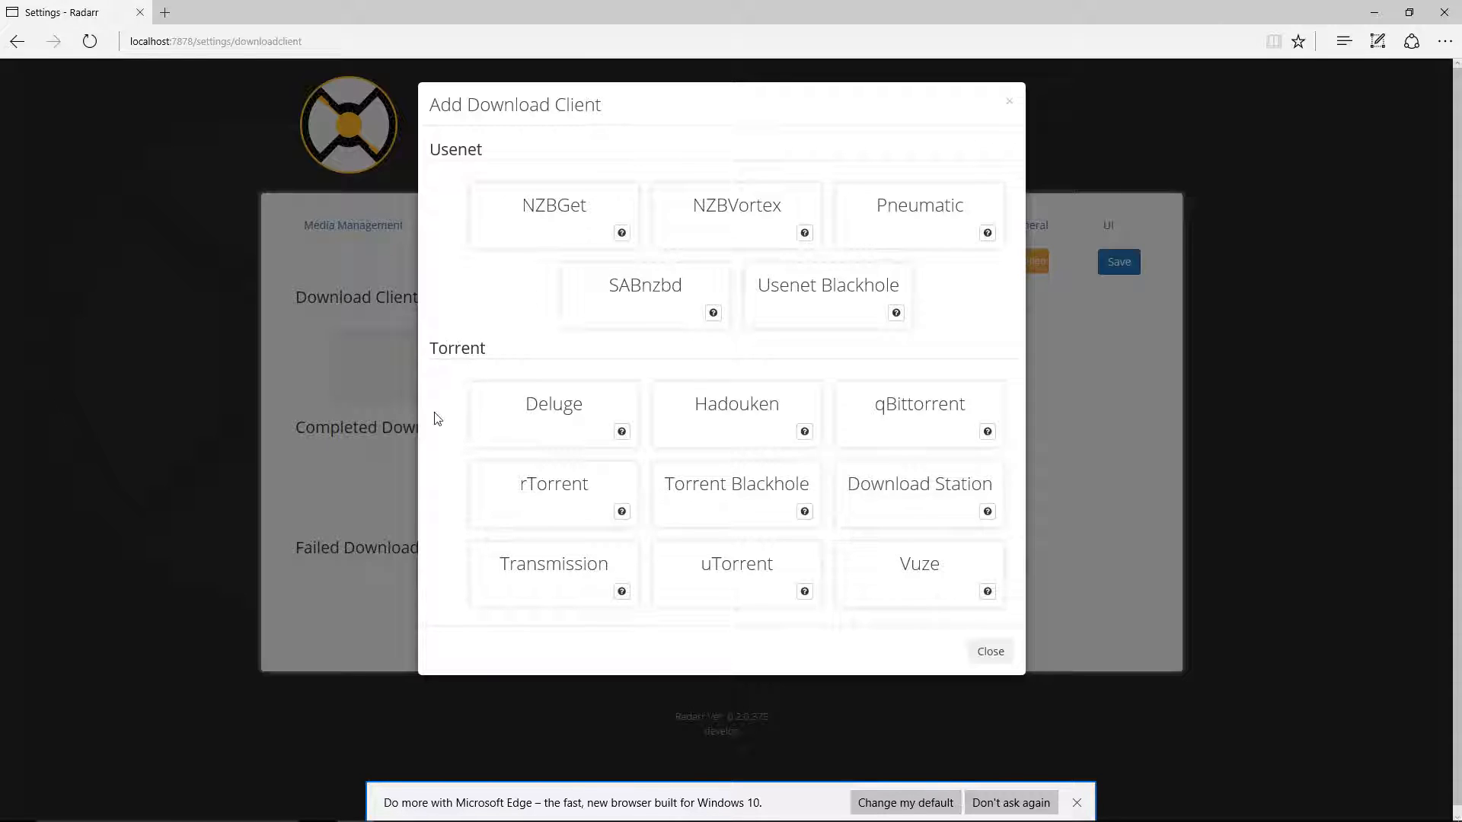
pyautogui.moveTo(959, 609)
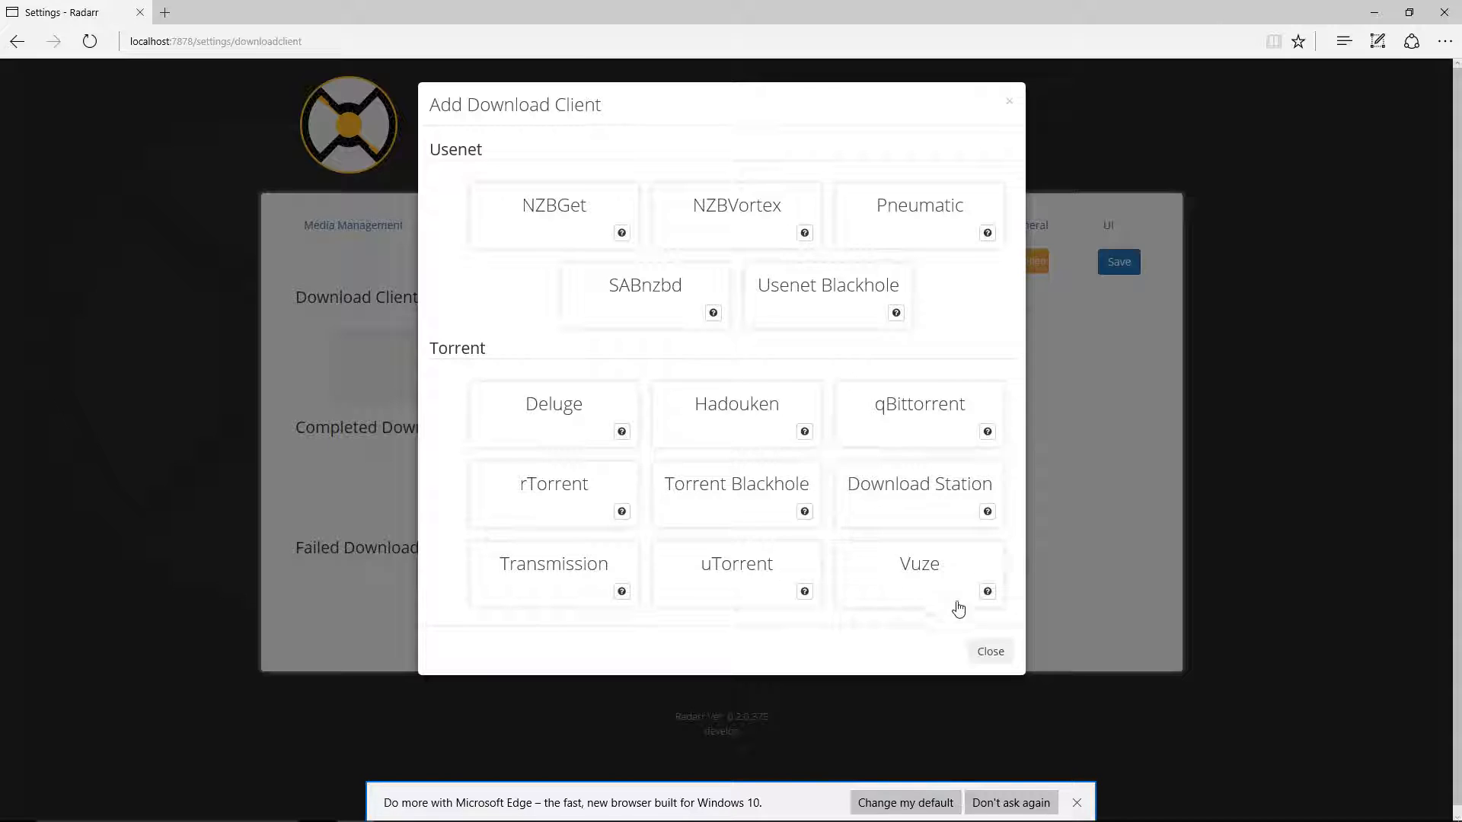
pyautogui.click(989, 650)
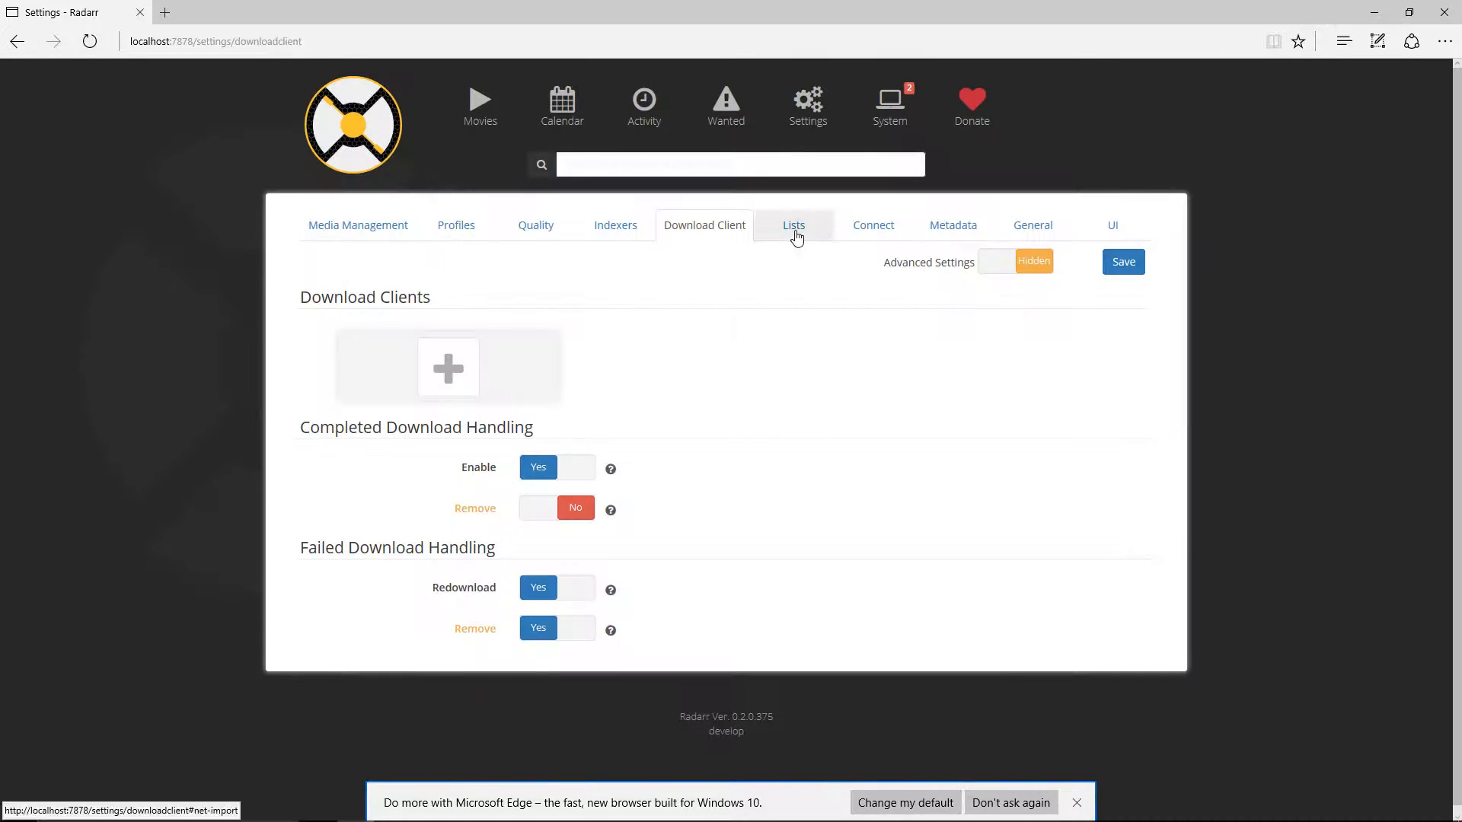
# Browse the Add List types on the Lists page without adding one, then go to Connect
pyautogui.click(793, 226)
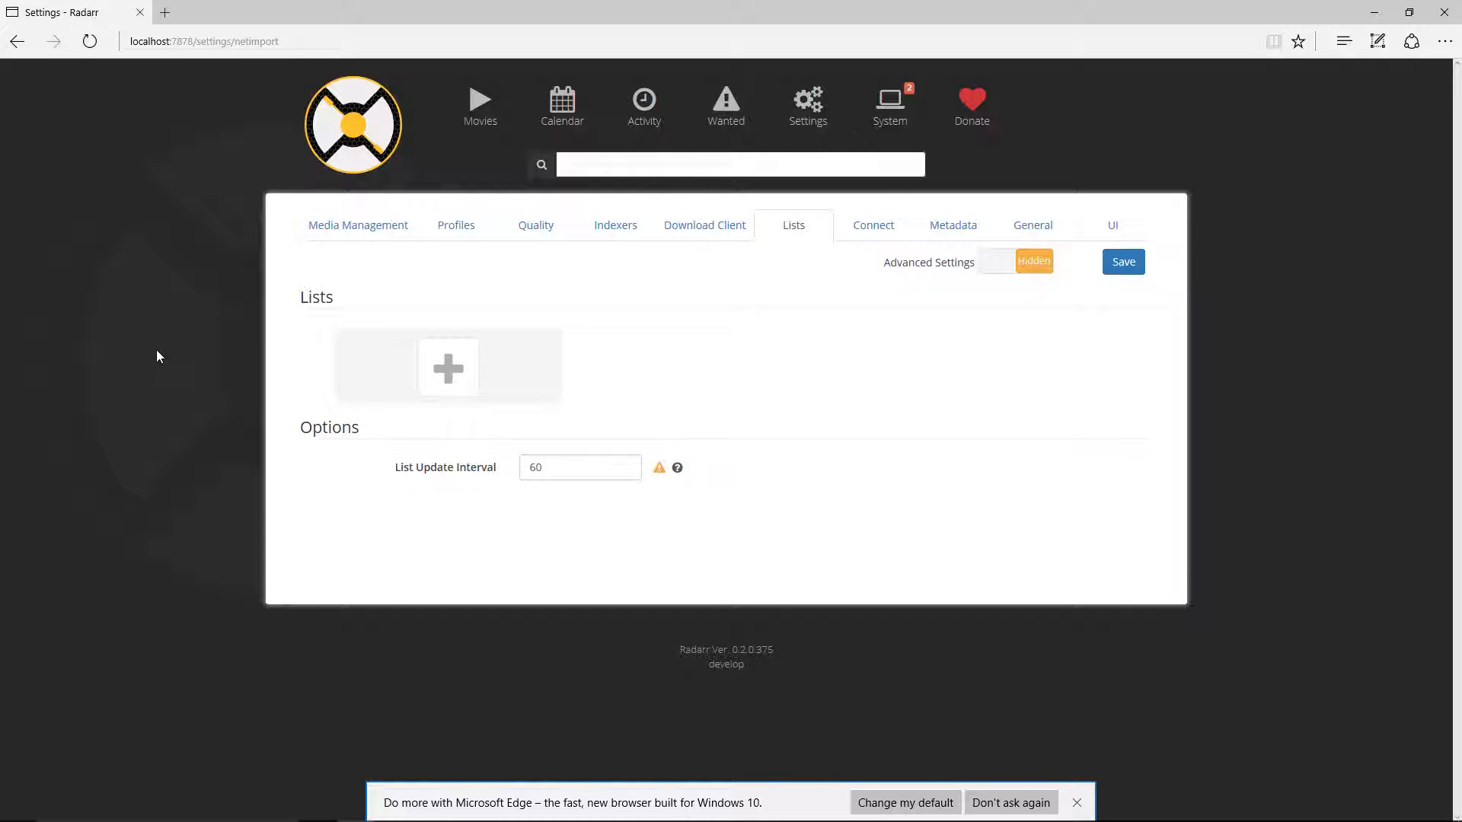
pyautogui.click(446, 367)
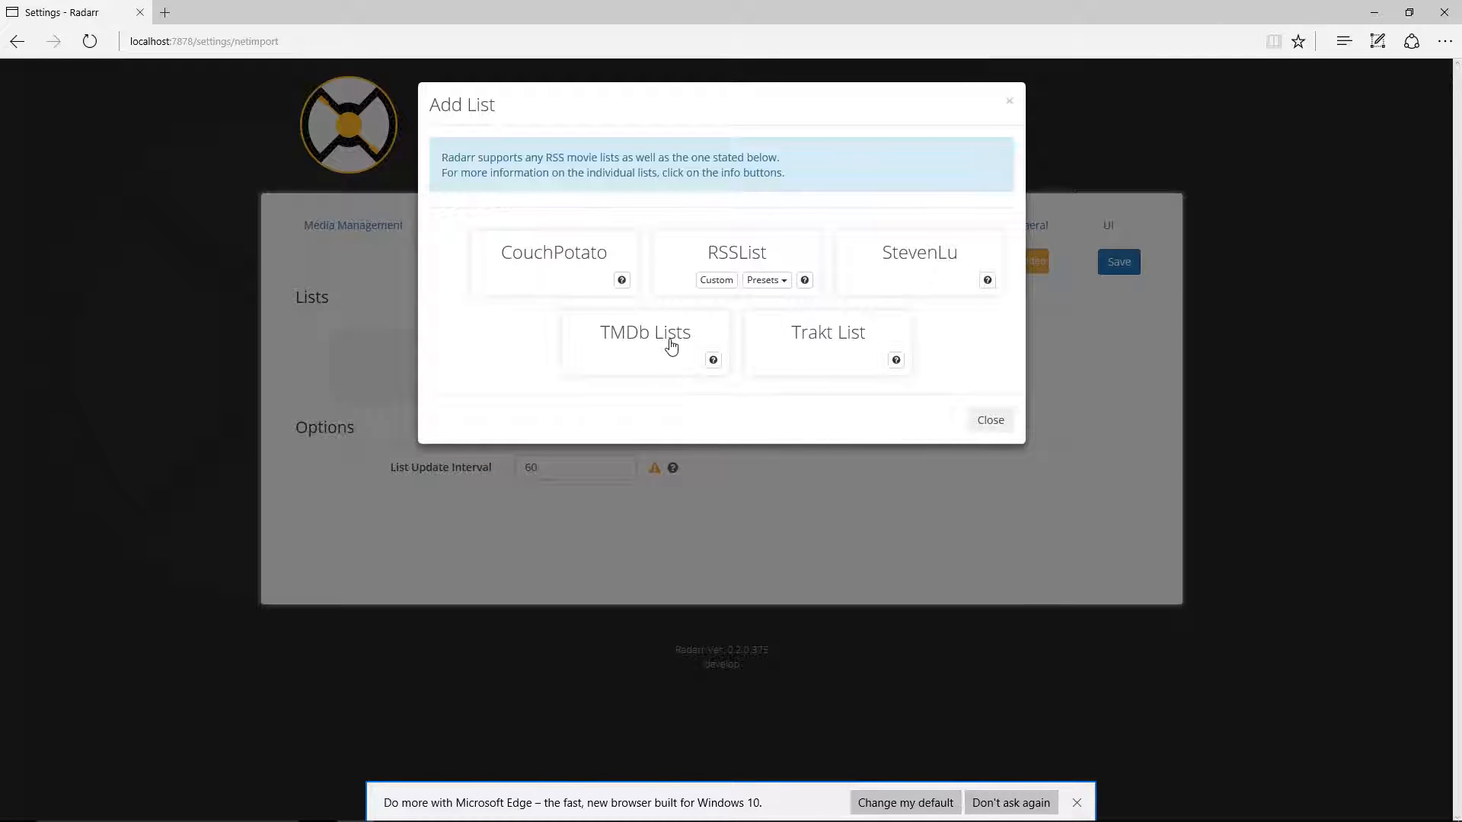
pyautogui.moveTo(595, 194)
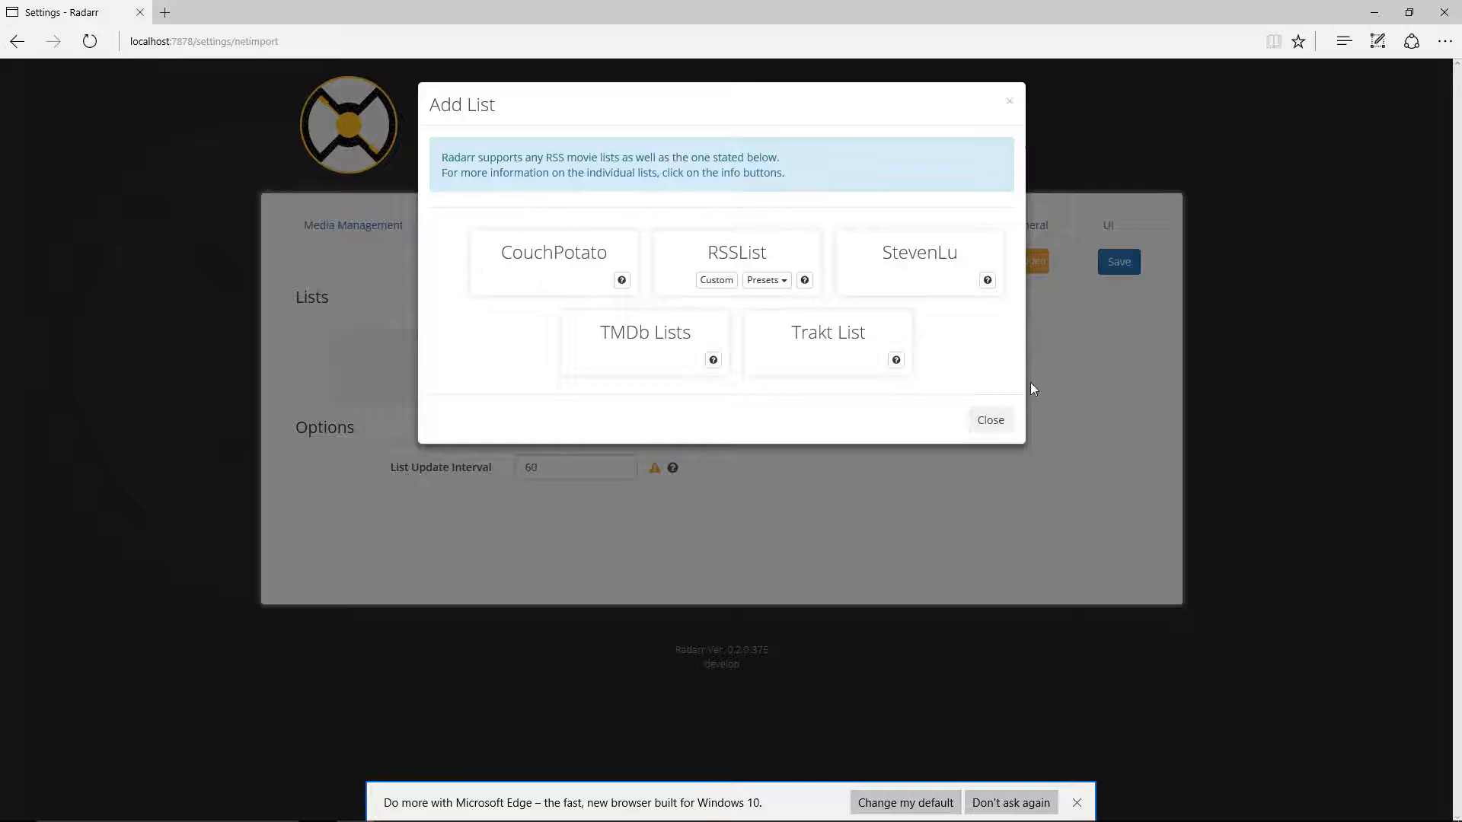
pyautogui.click(989, 420)
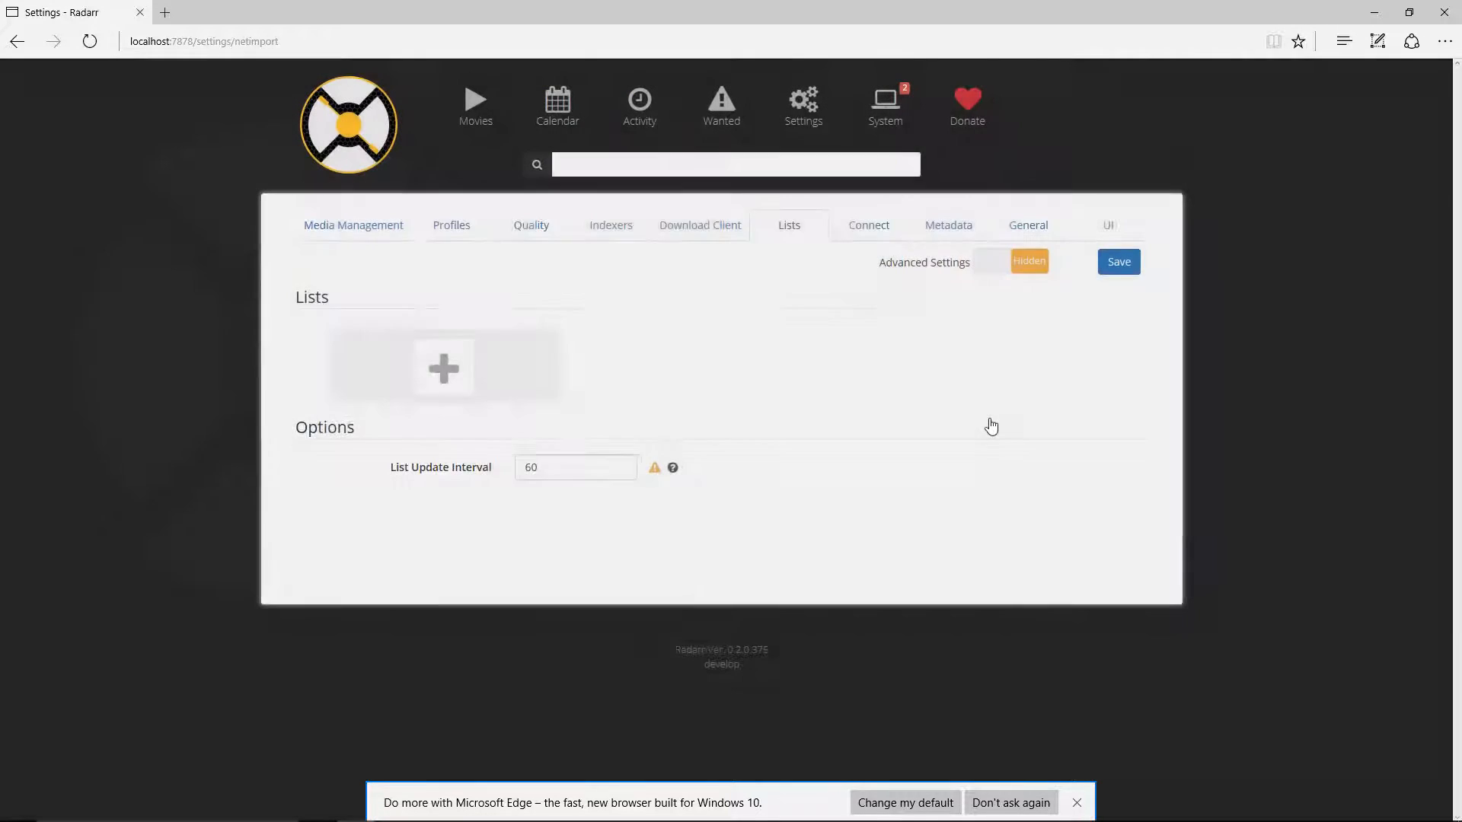
pyautogui.click(868, 225)
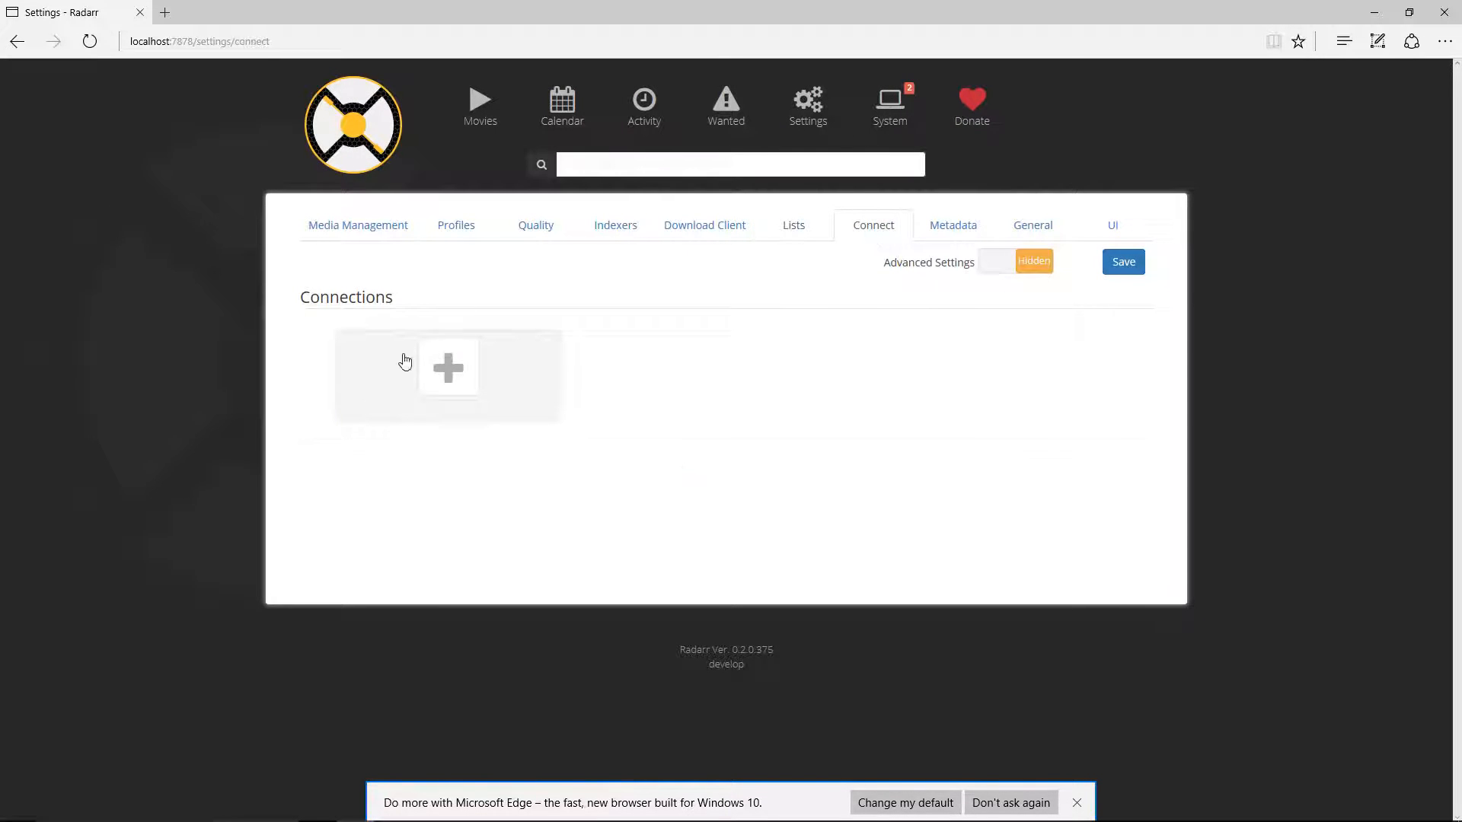
# Browse the Add Notification types without adding a connection, then go to Metadata
pyautogui.click(446, 367)
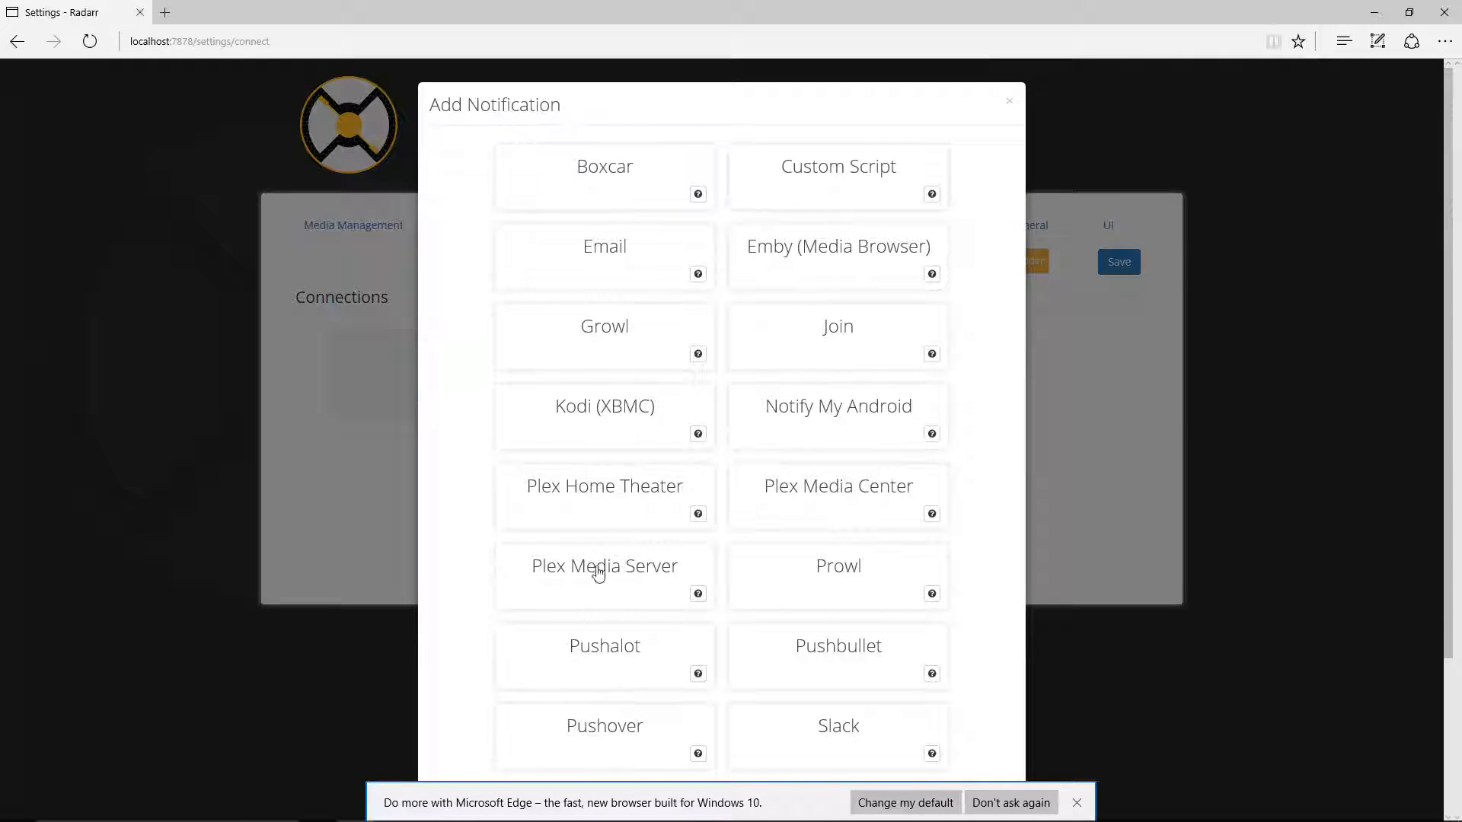
pyautogui.moveTo(551, 509)
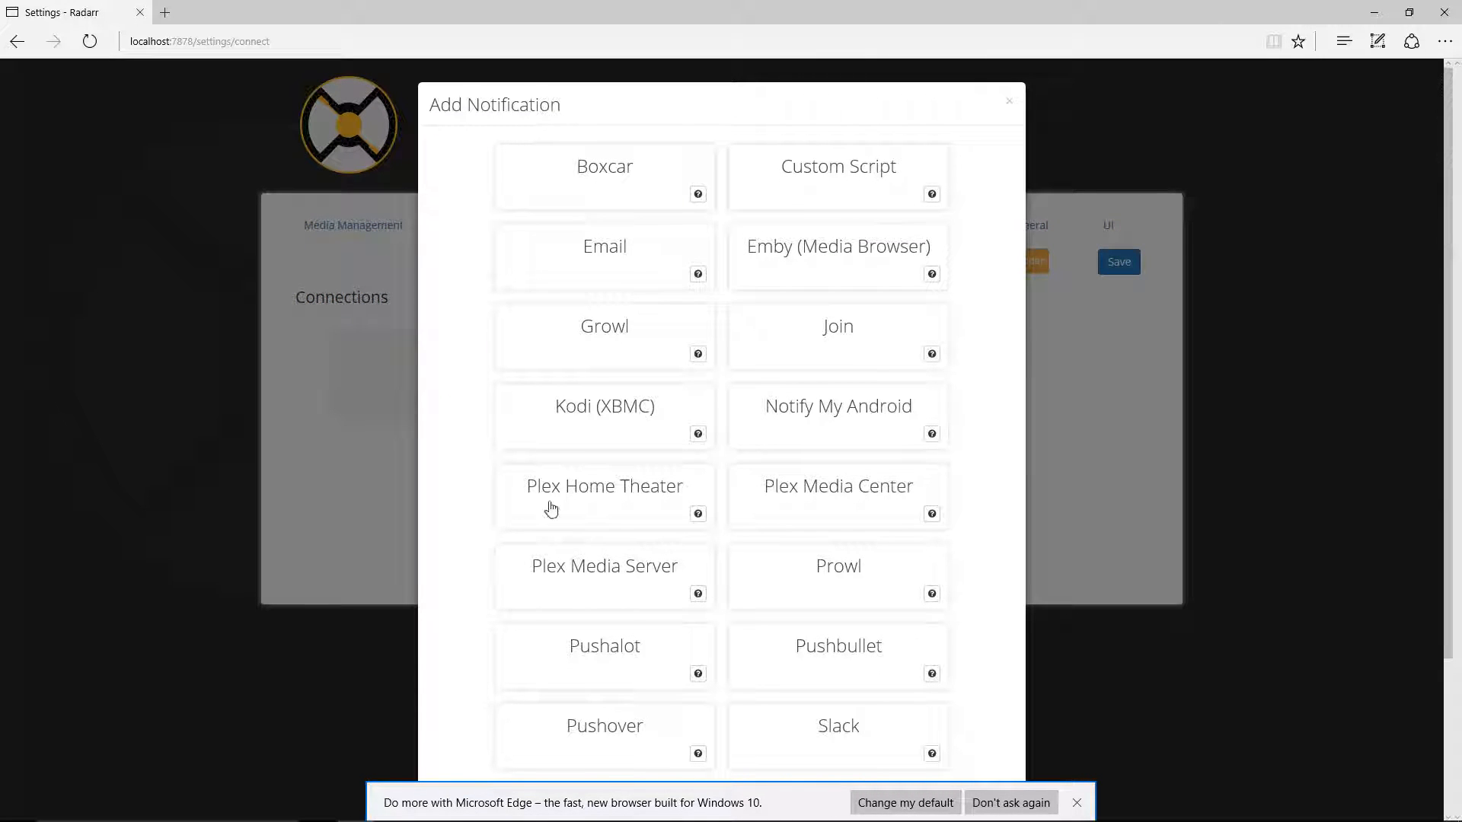
pyautogui.scroll(-3)
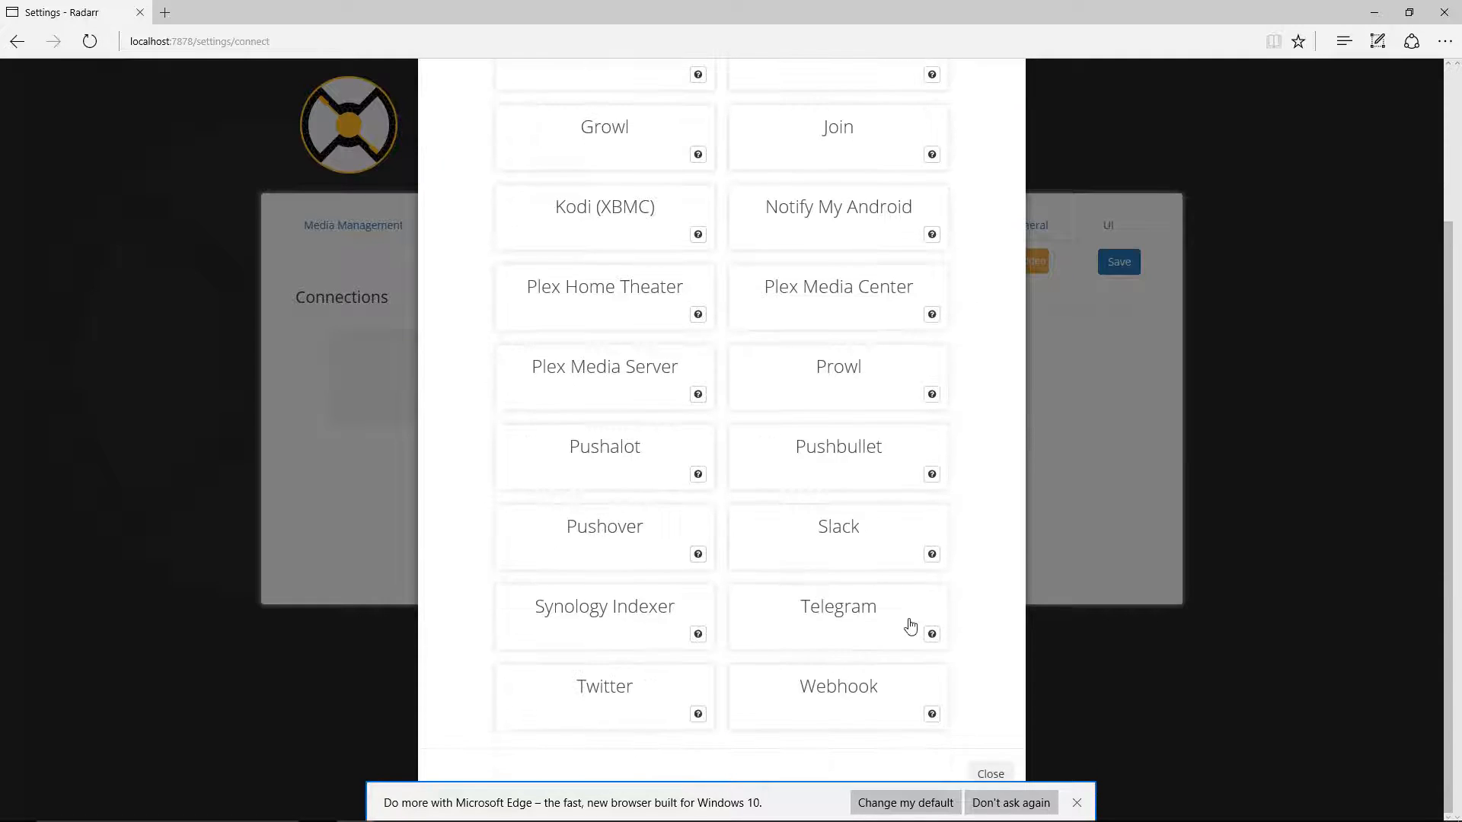
pyautogui.click(990, 774)
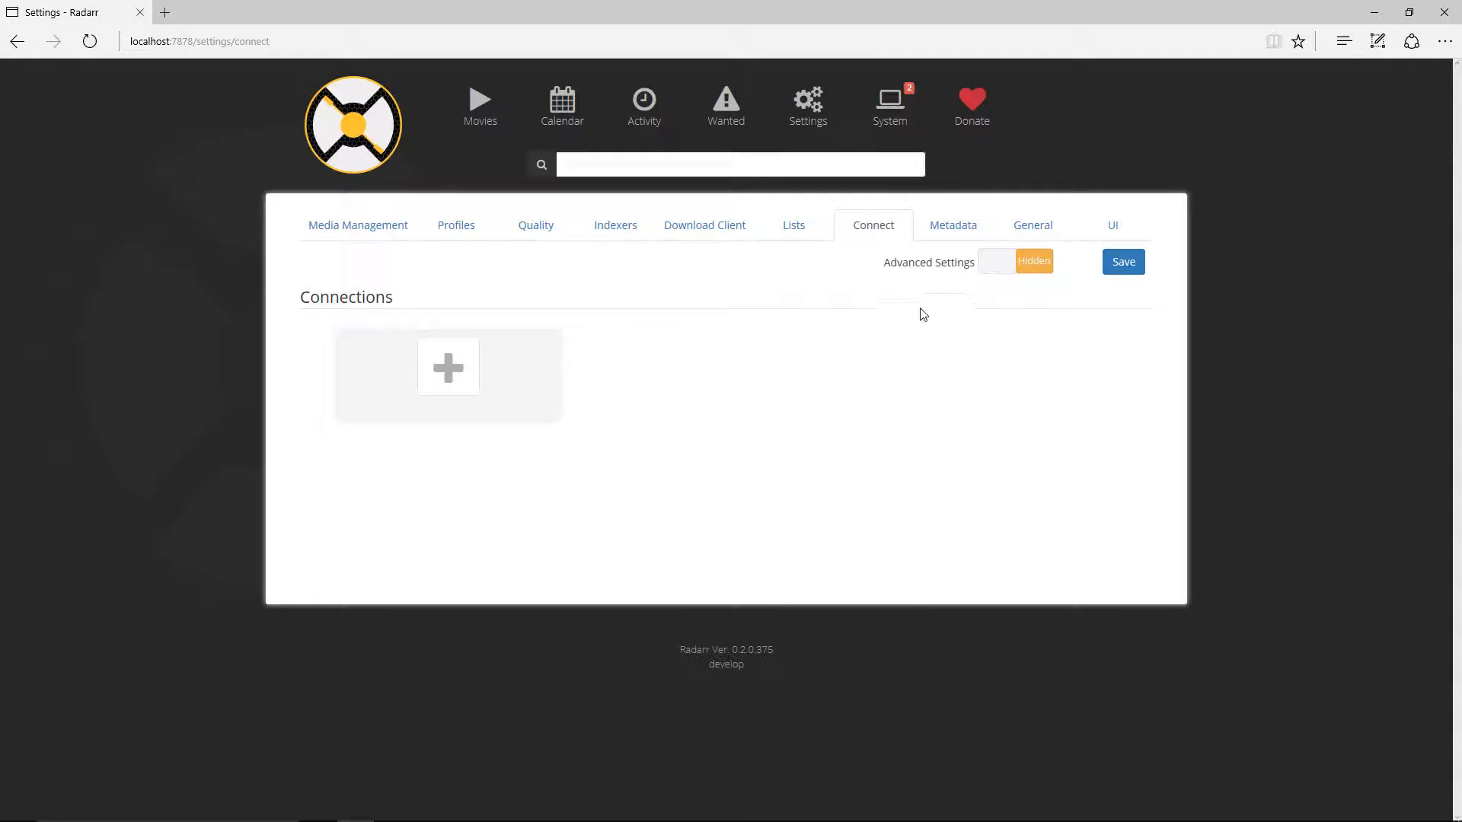
pyautogui.click(951, 226)
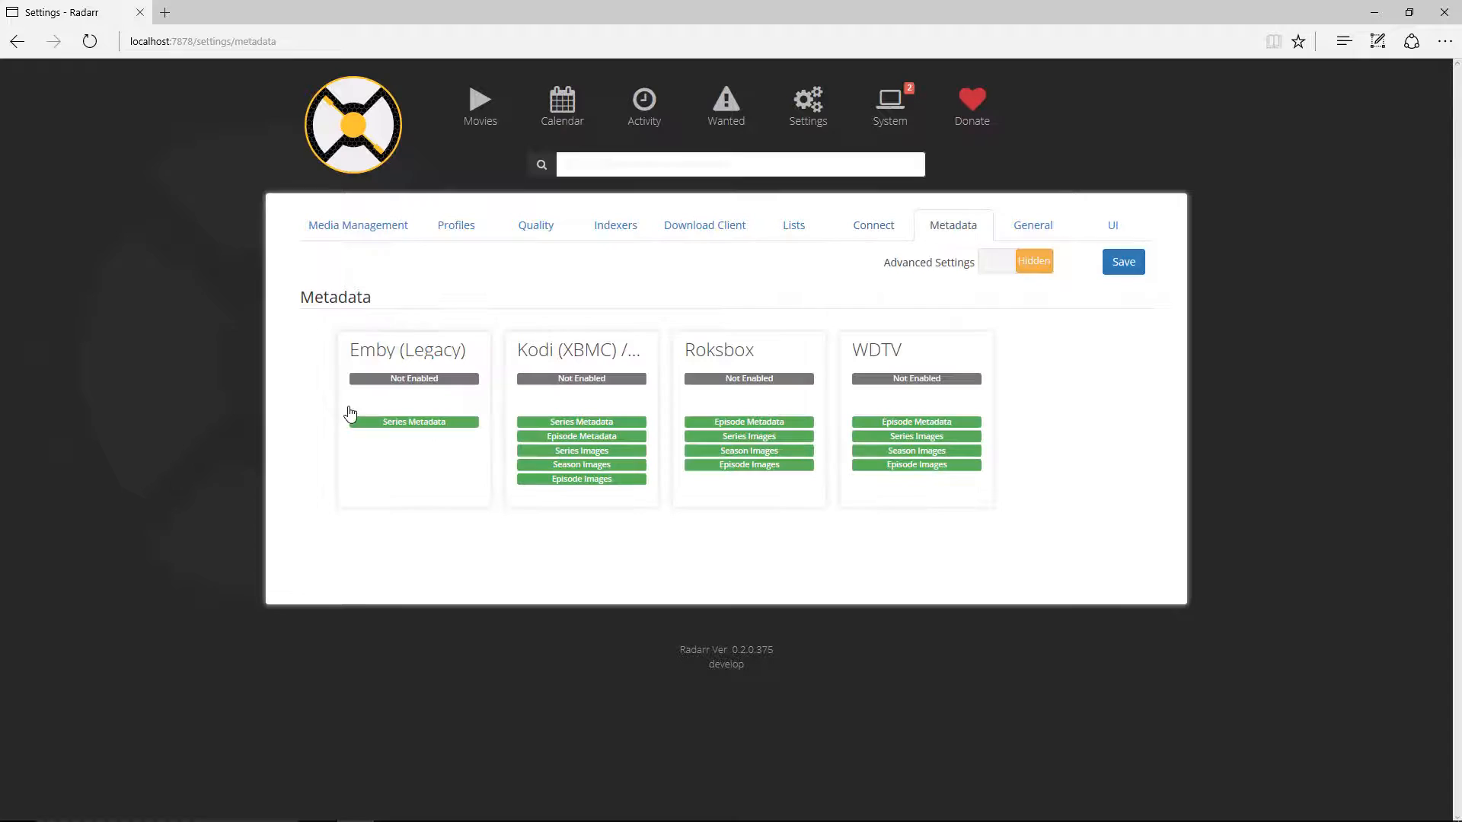
pyautogui.moveTo(588, 296)
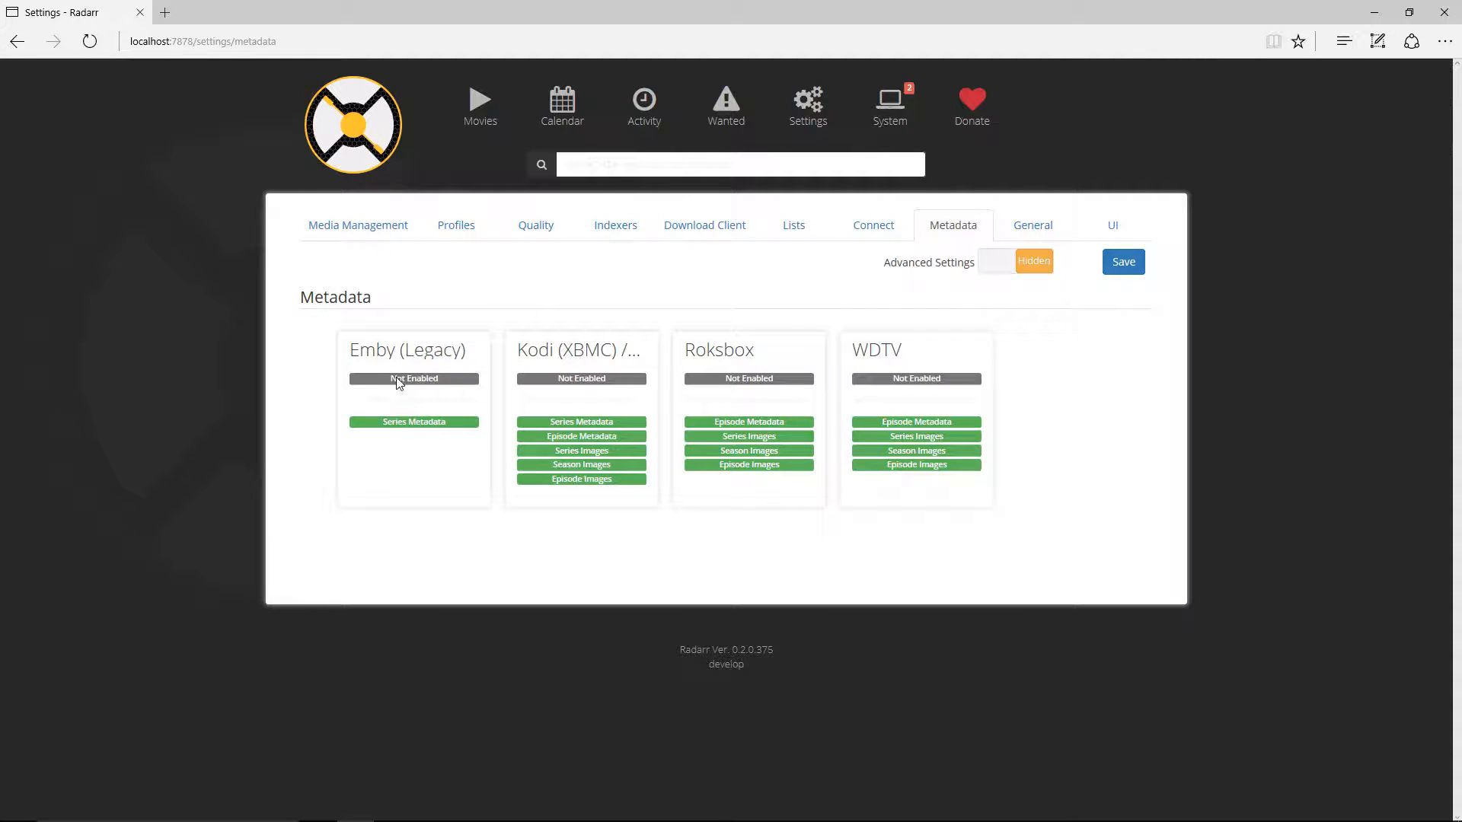
pyautogui.moveTo(1033, 225)
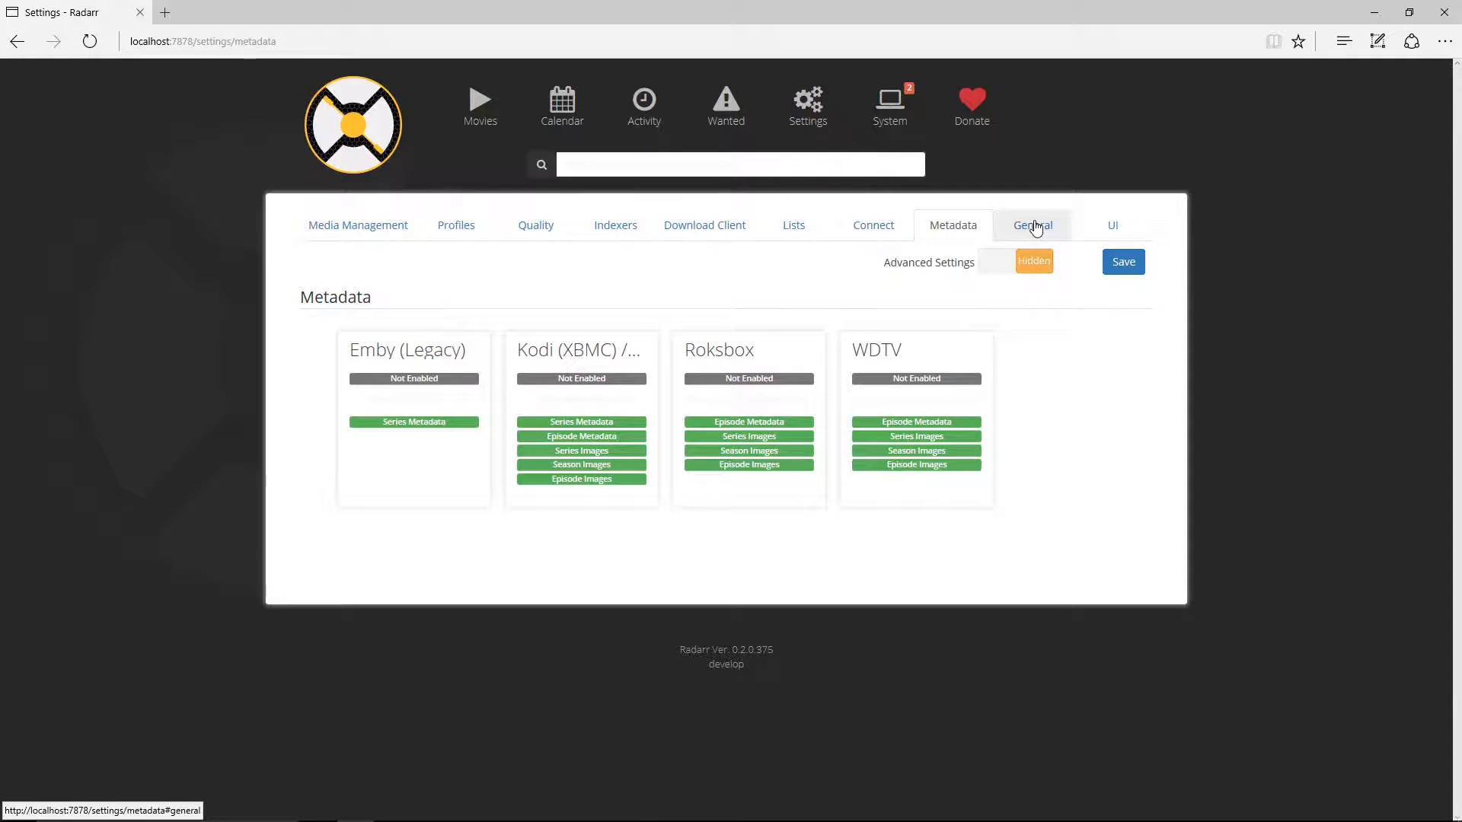
# Review the General settings with port 7878, no authentication and defaults unchanged
pyautogui.click(1031, 225)
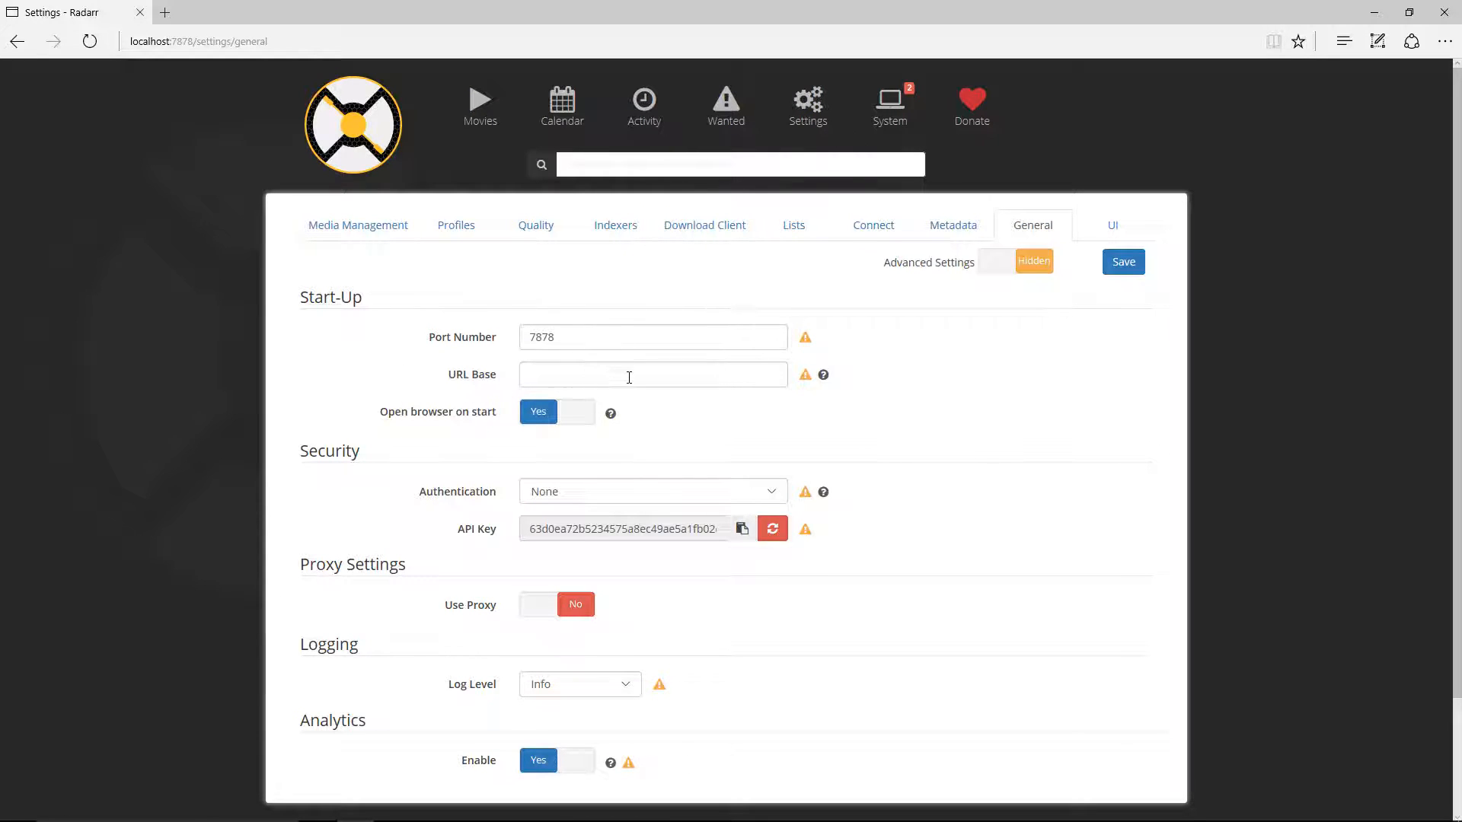
pyautogui.scroll(-3)
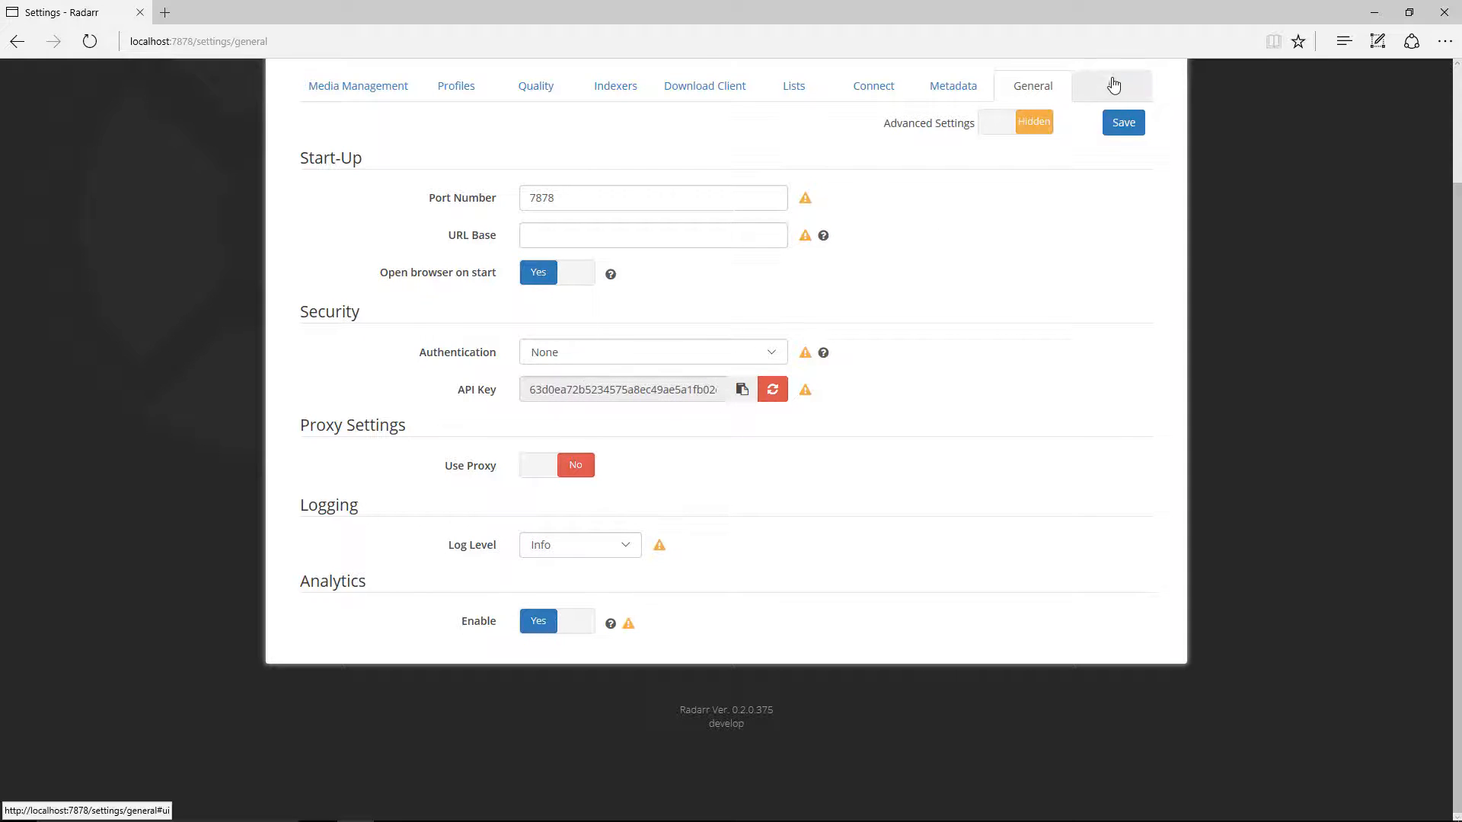
# Save the UI settings and return to the empty Movies library page
pyautogui.click(1111, 85)
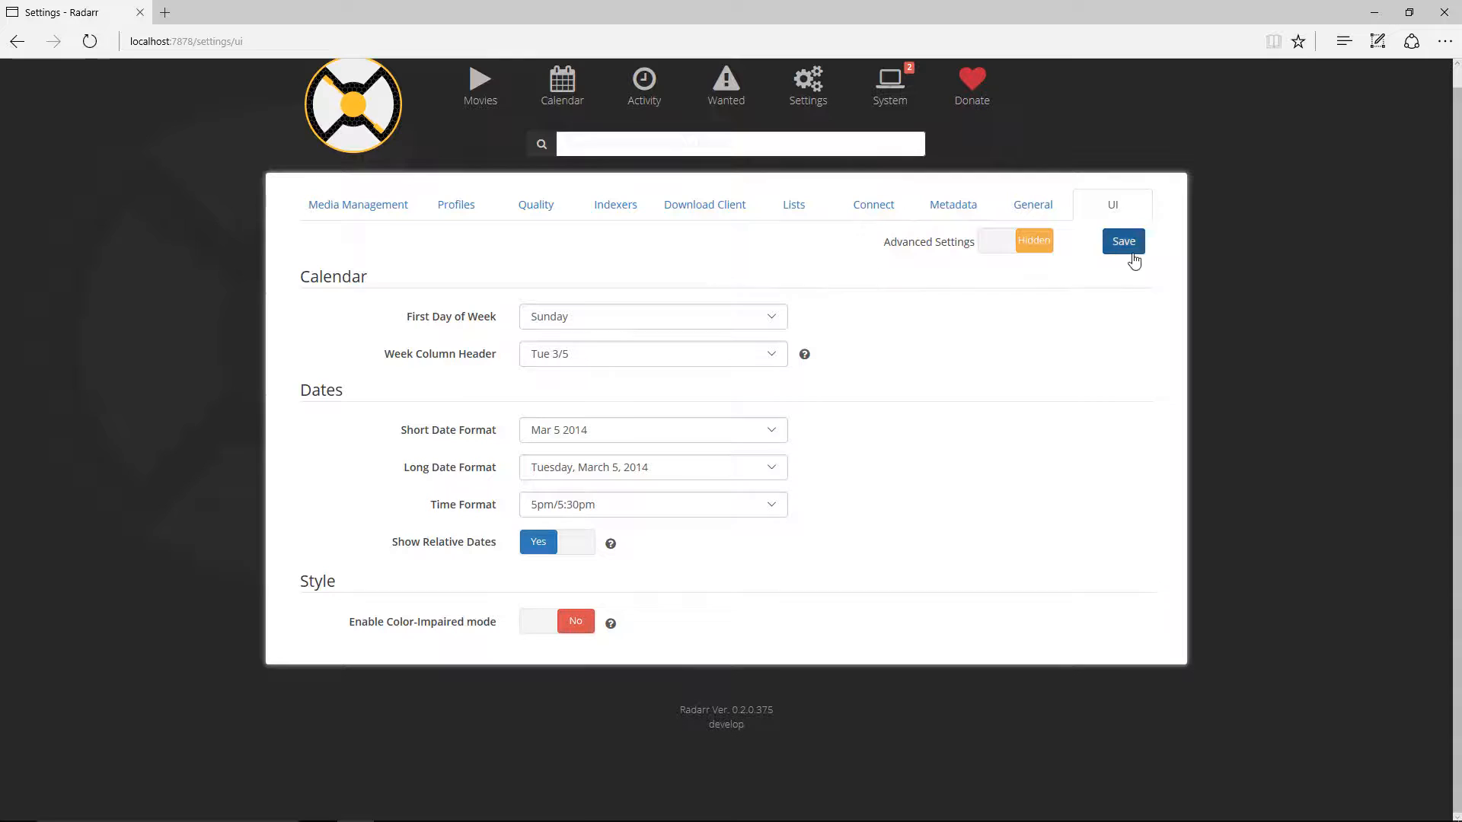
pyautogui.click(1122, 240)
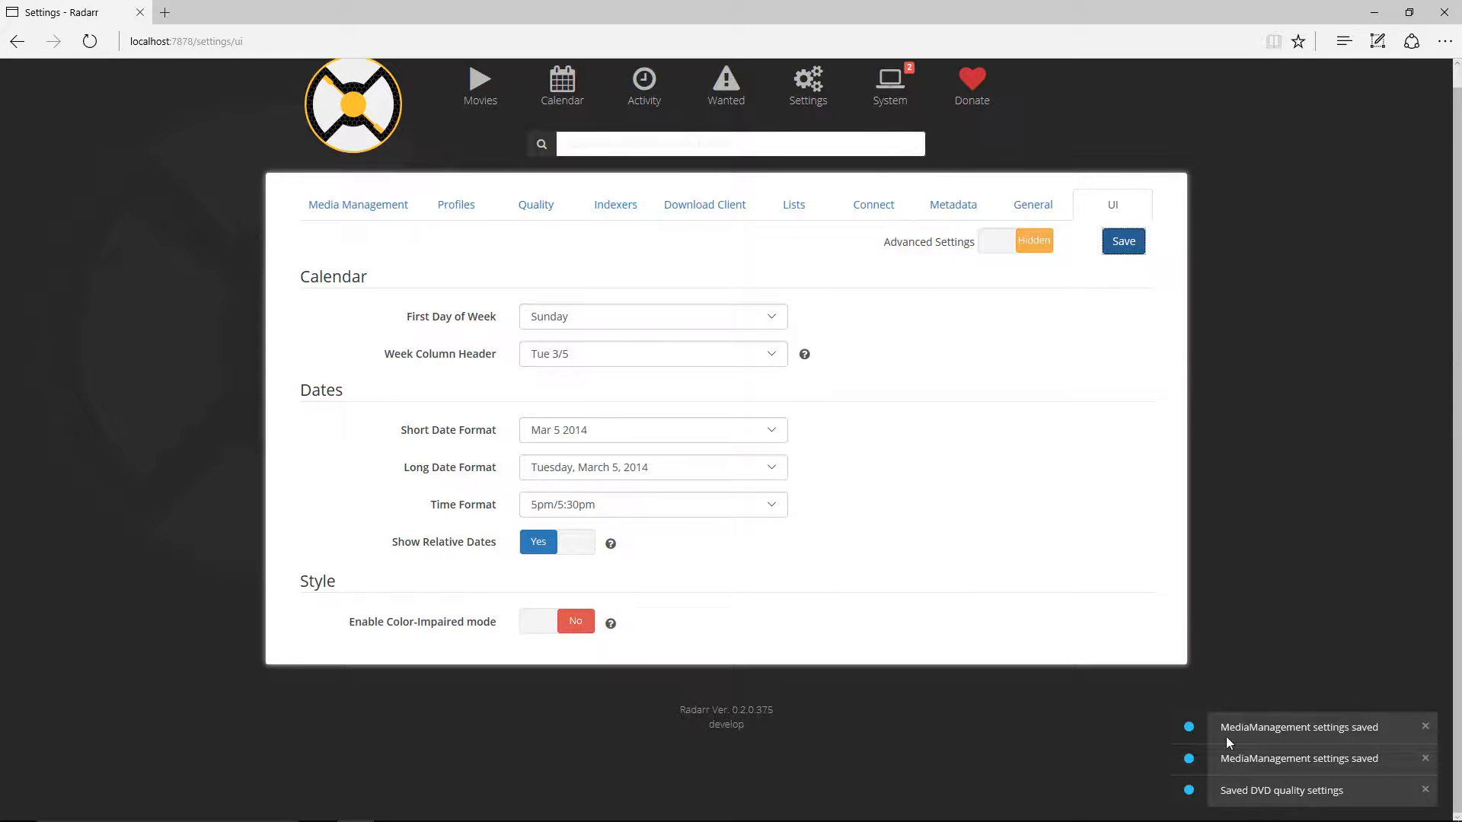
pyautogui.moveTo(1084, 568)
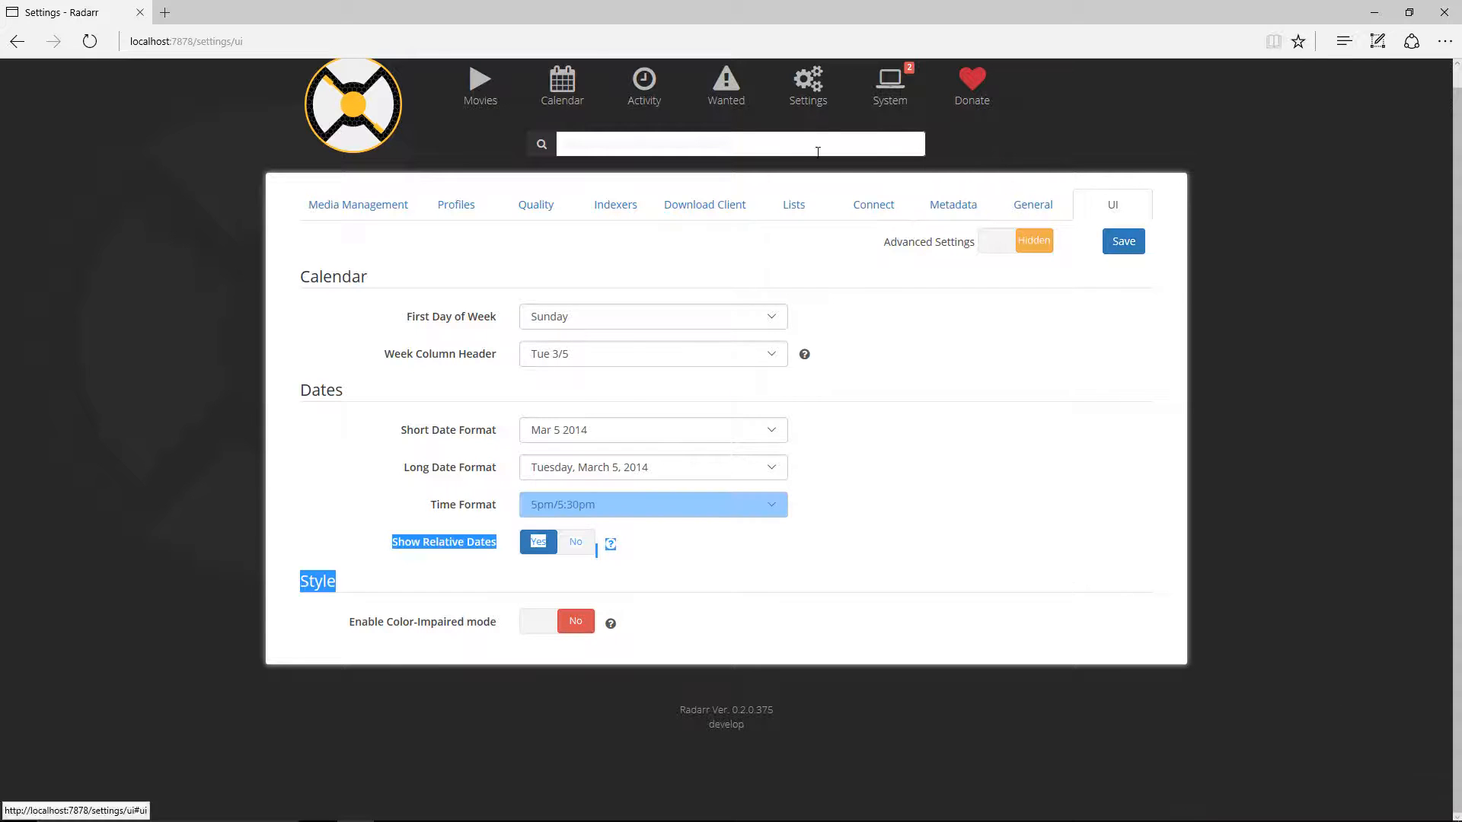
pyautogui.click(480, 84)
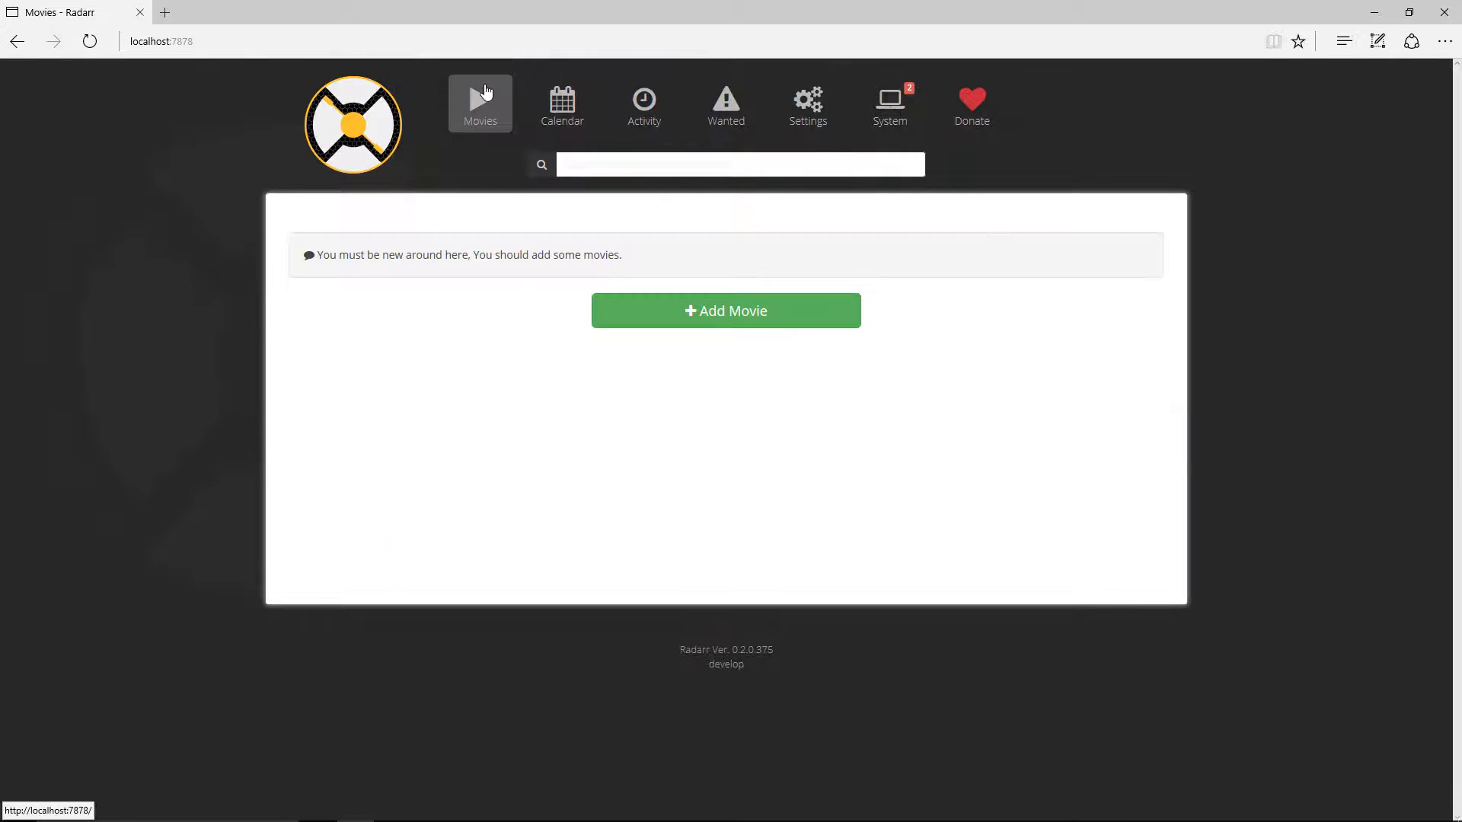
pyautogui.moveTo(848, 445)
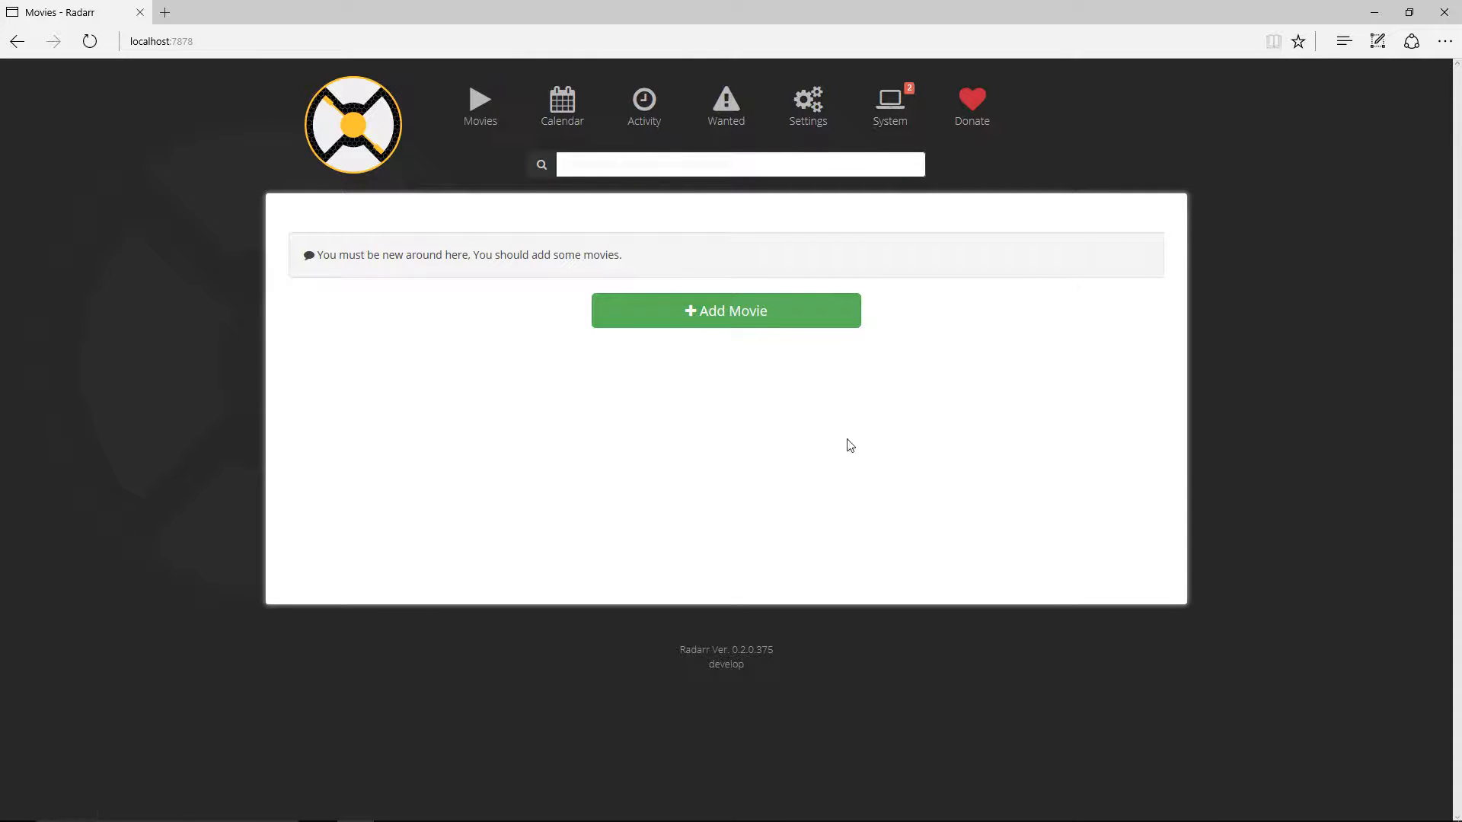
pyautogui.moveTo(725, 310)
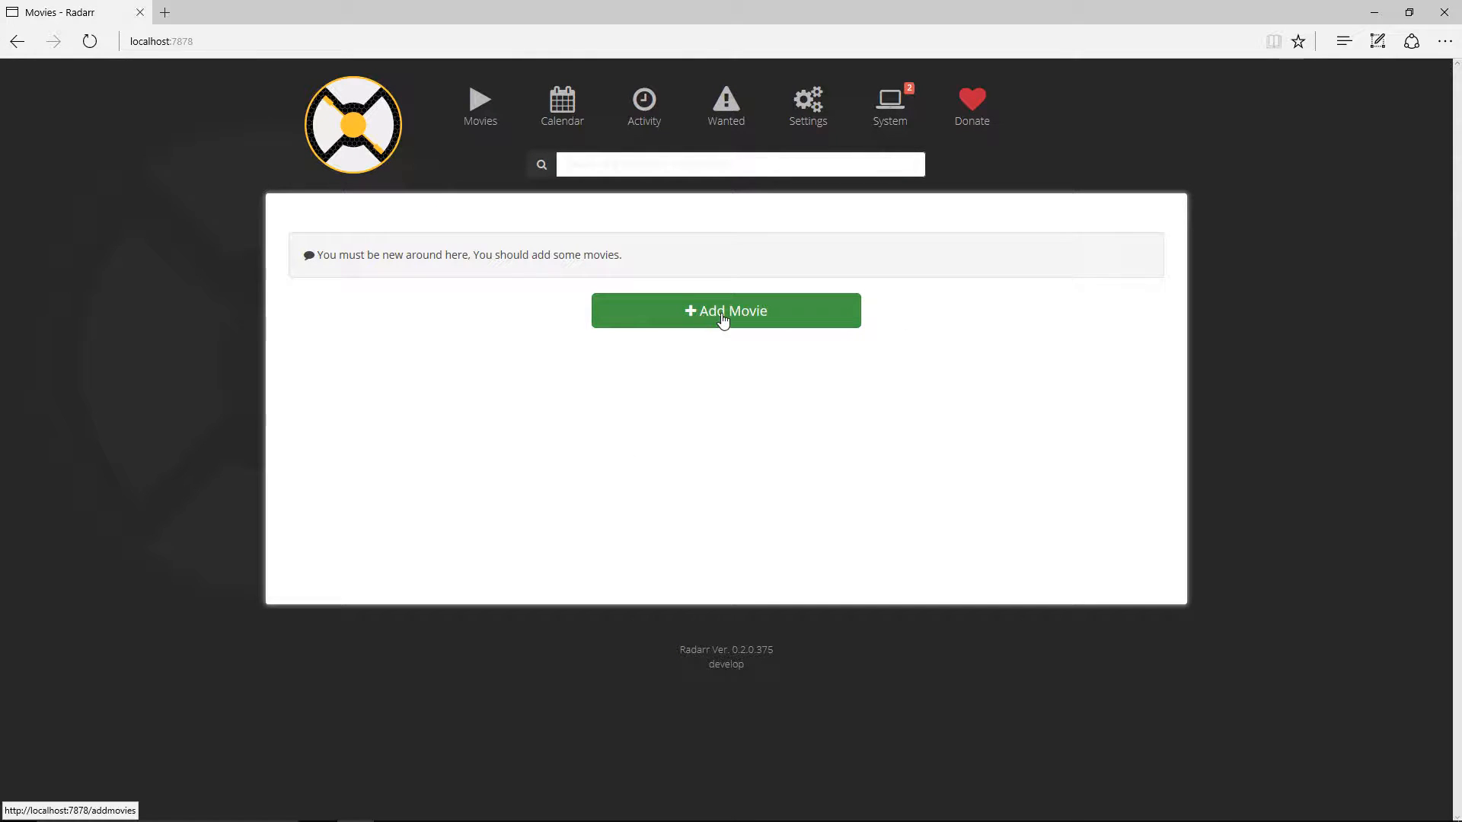
# Search Add Movie for EuroTrip and bring up the 2004 film's path choices
pyautogui.click(725, 311)
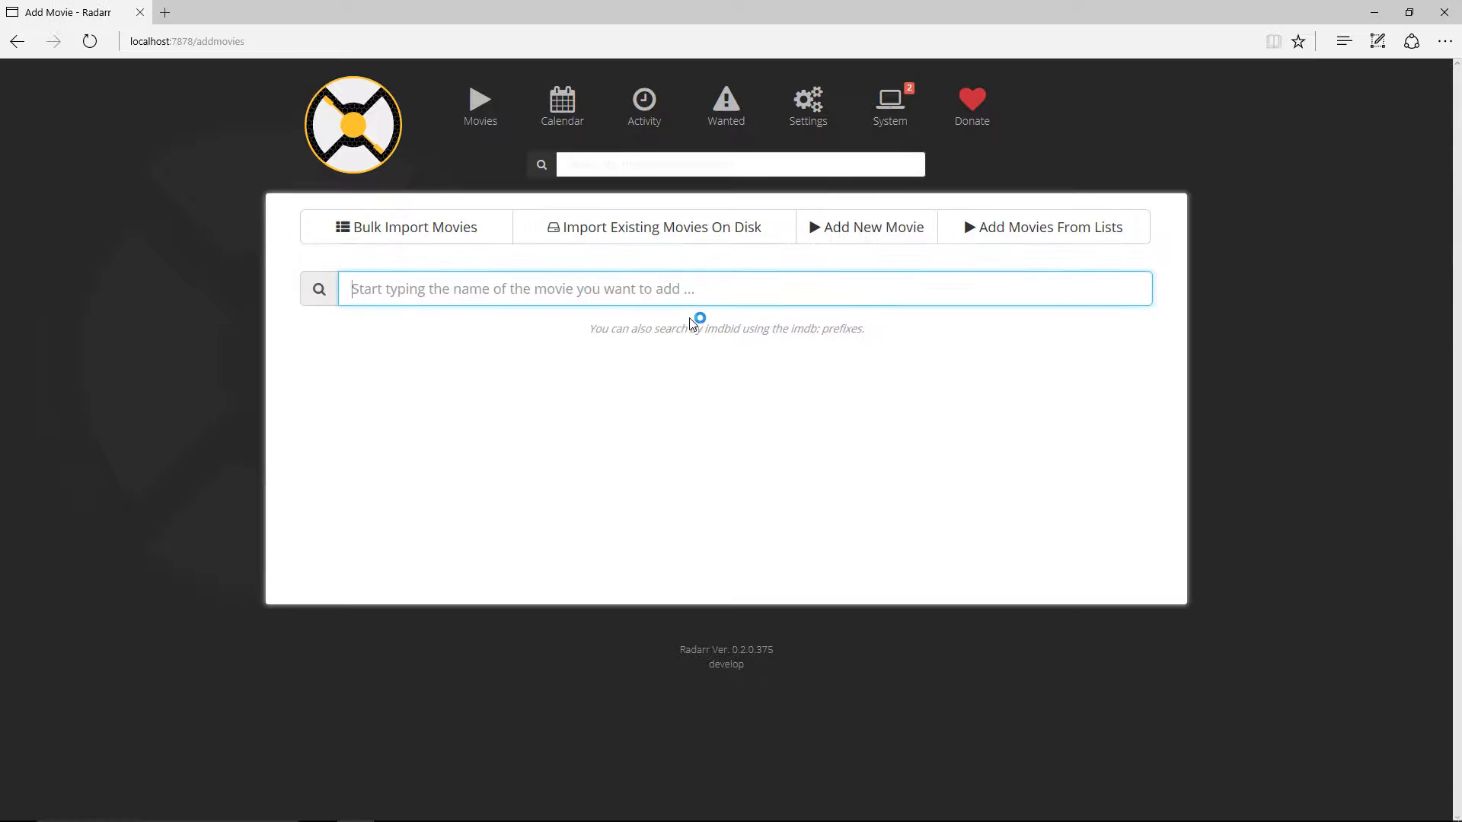
pyautogui.write('EuroTrip')
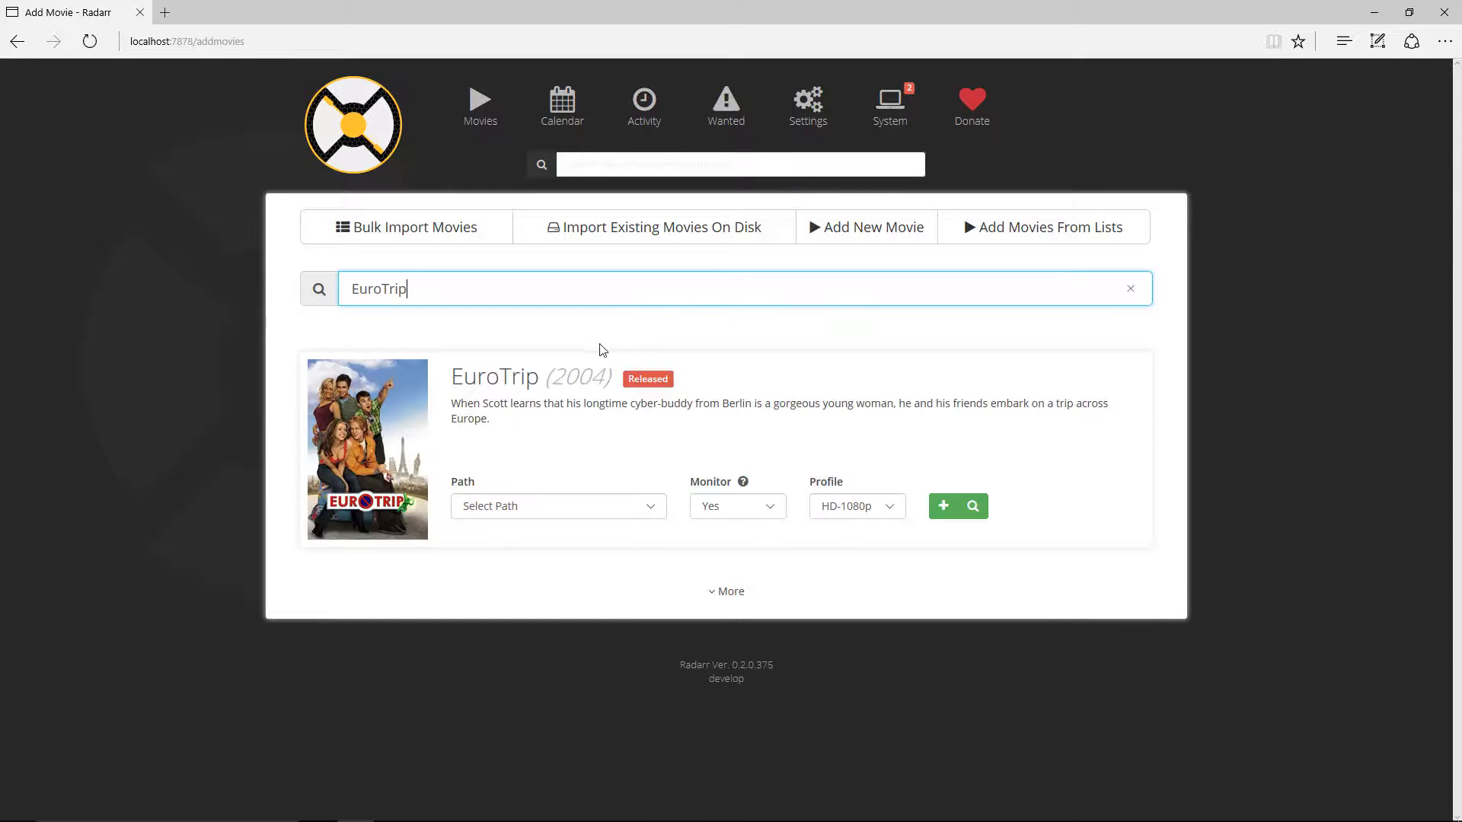
pyautogui.moveTo(451, 413)
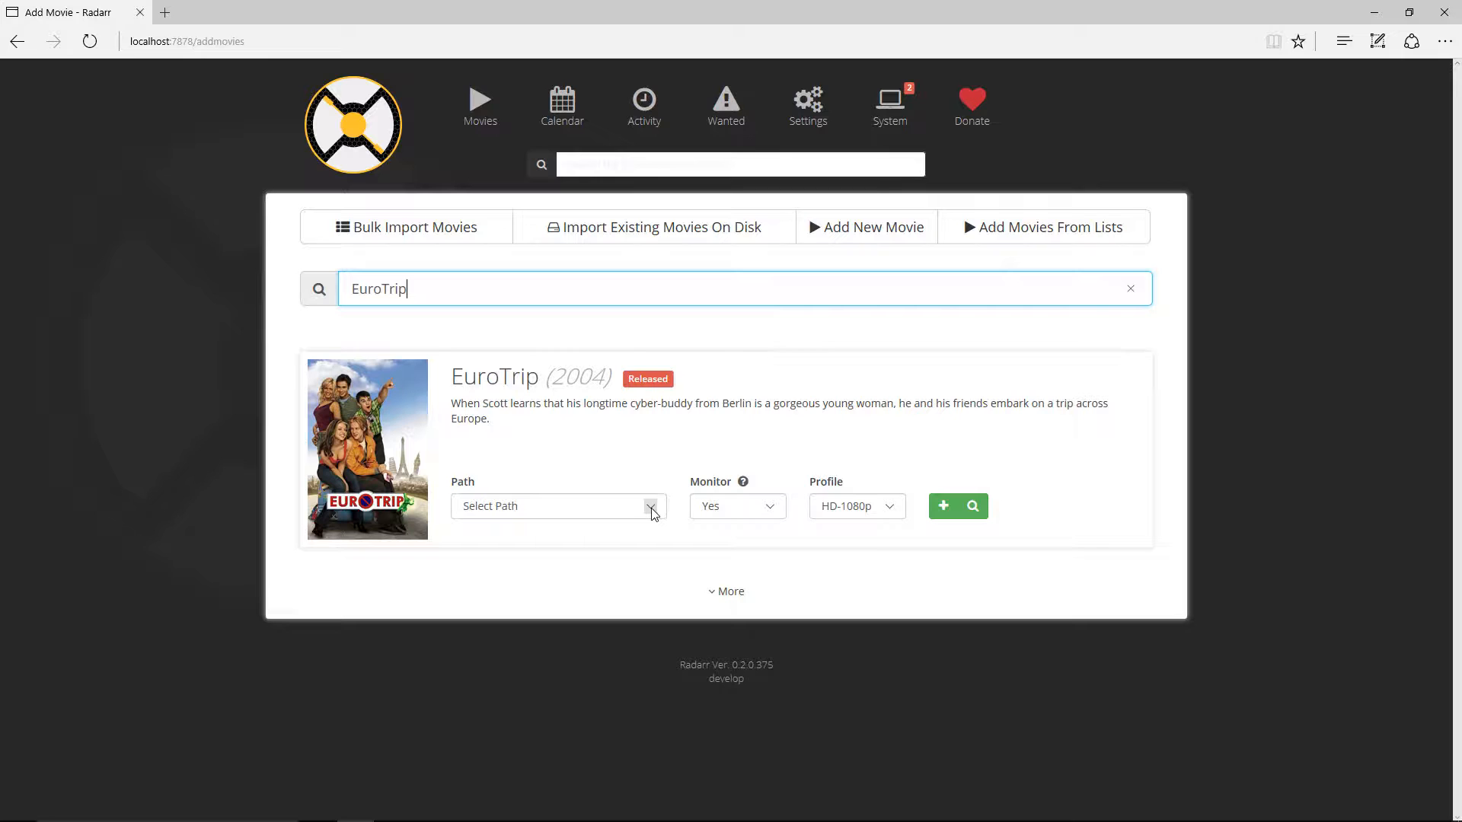
pyautogui.click(556, 505)
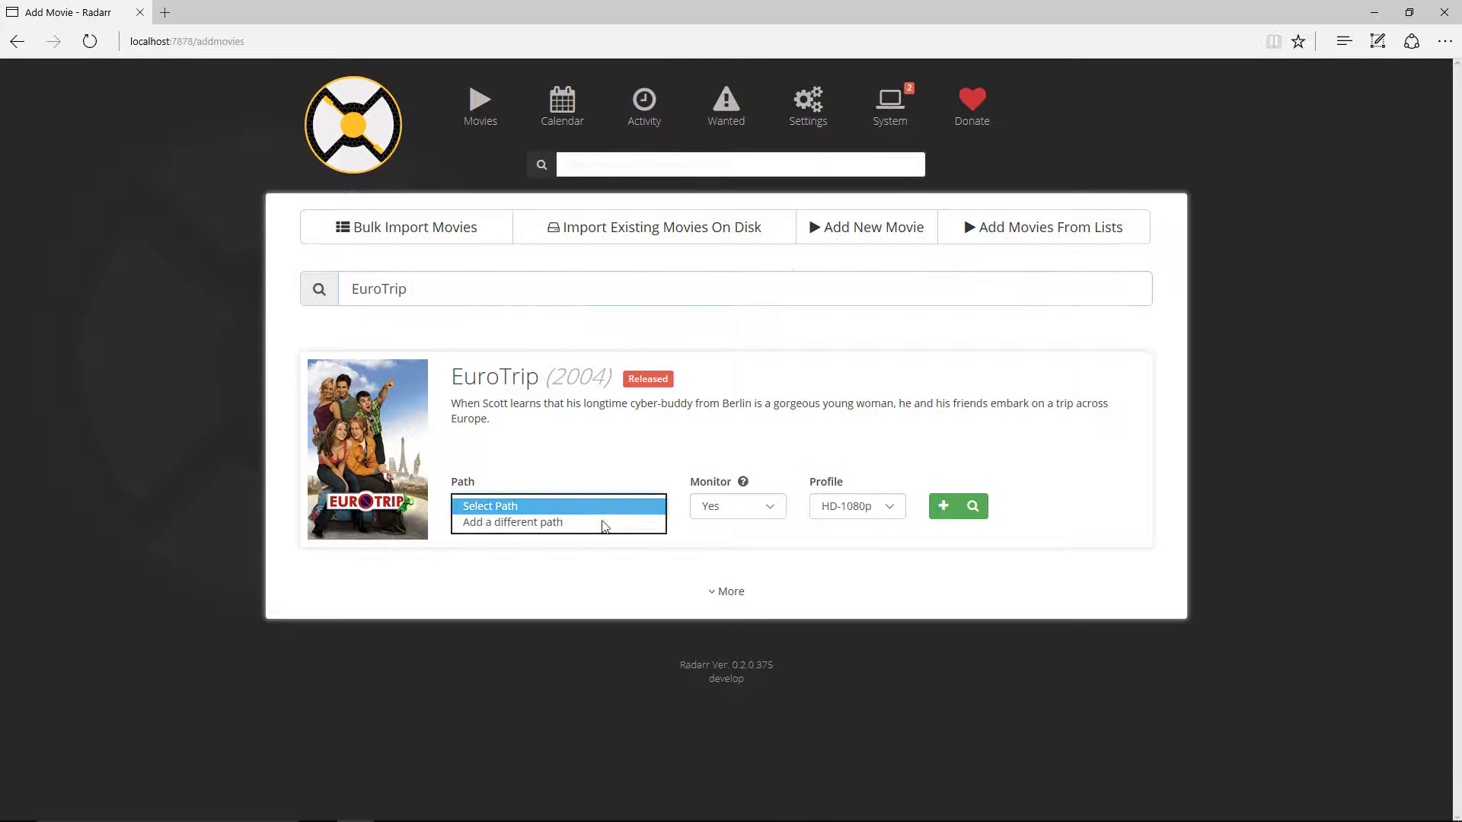
# Set EuroTrip's storage path to C:\Movies\ via the folder selection window
pyautogui.click(512, 522)
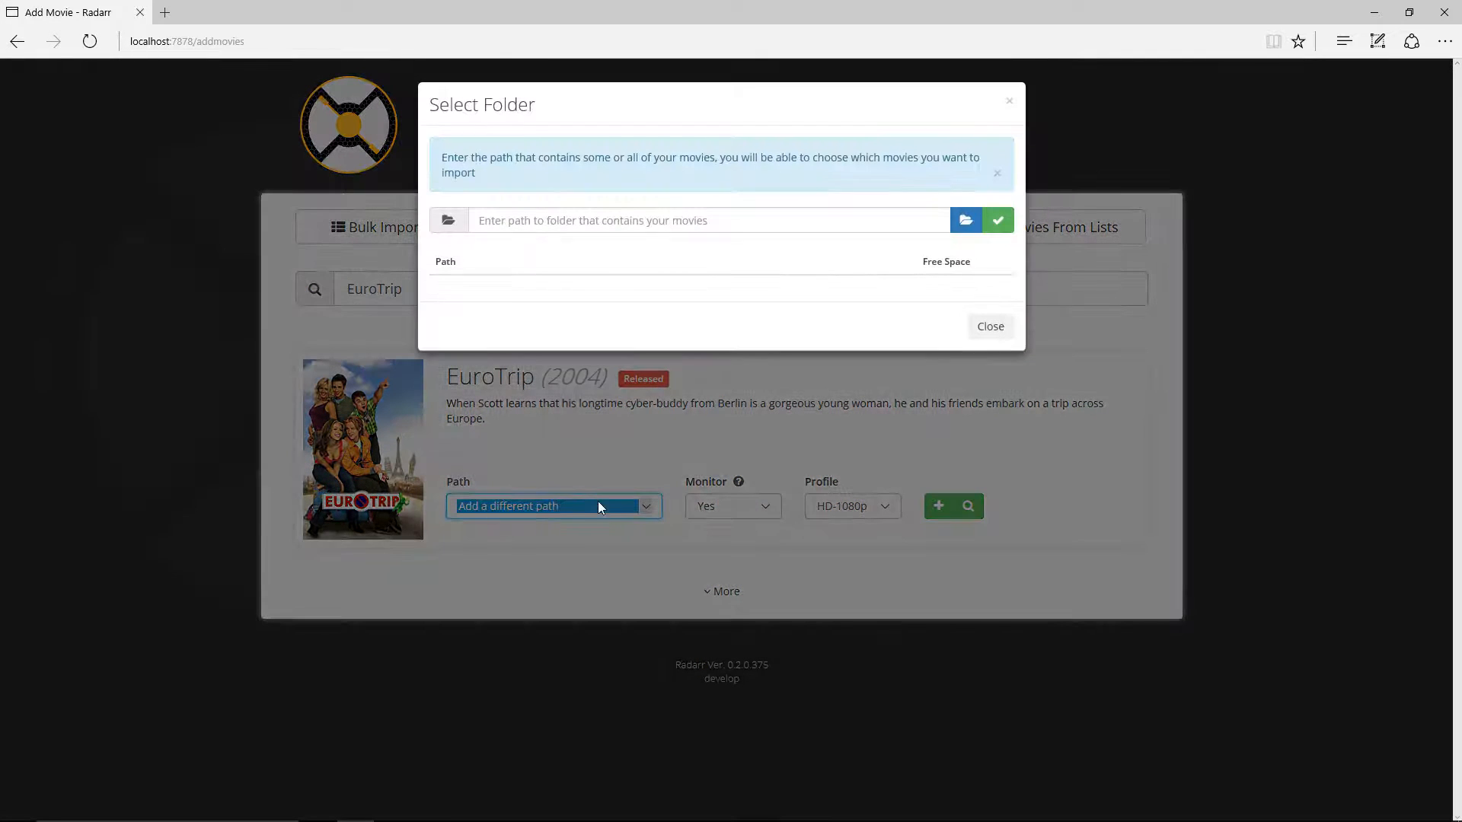
pyautogui.click(966, 219)
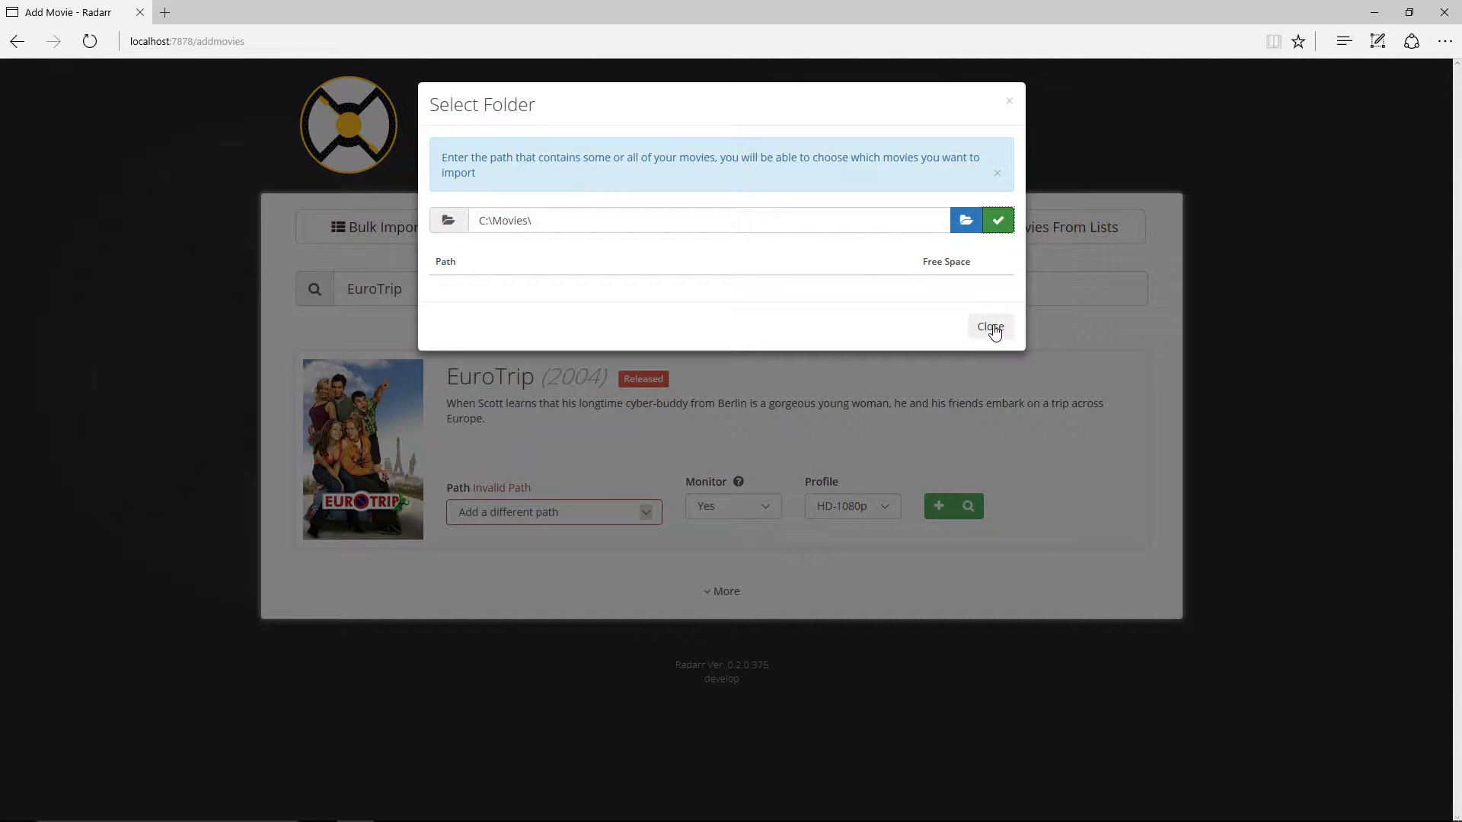
pyautogui.click(990, 327)
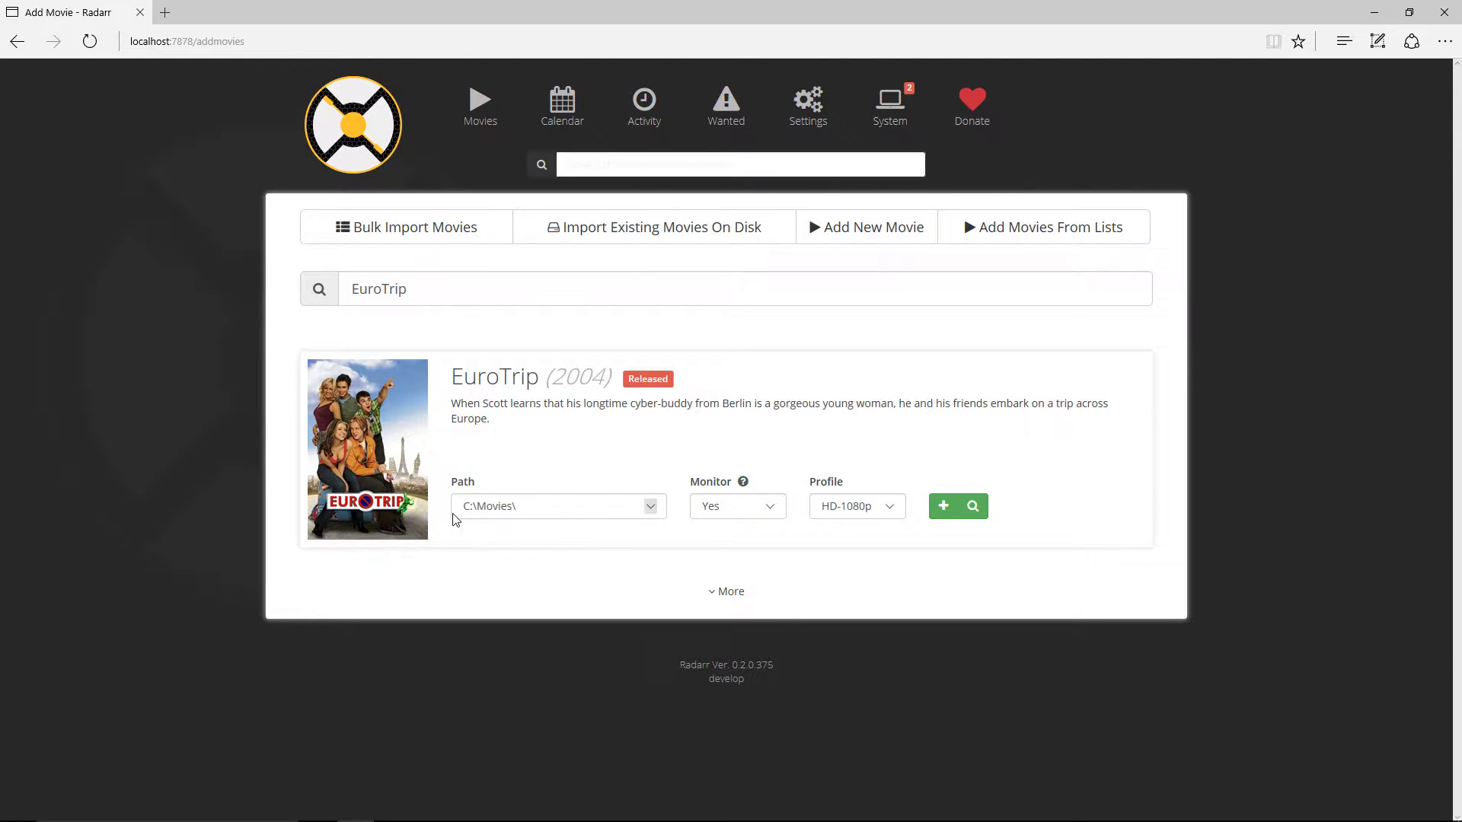
pyautogui.moveTo(770, 521)
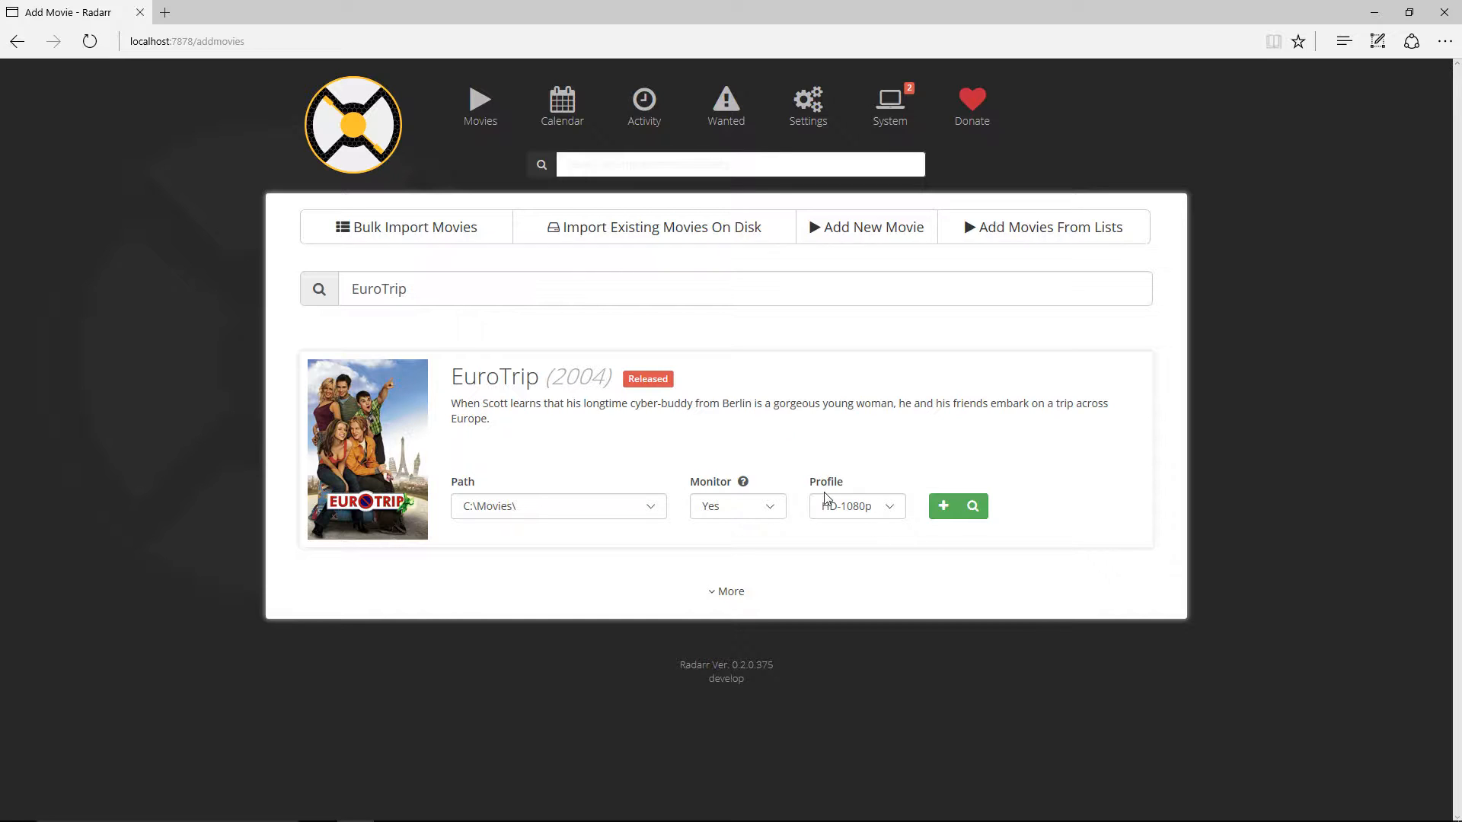
pyautogui.moveTo(866, 533)
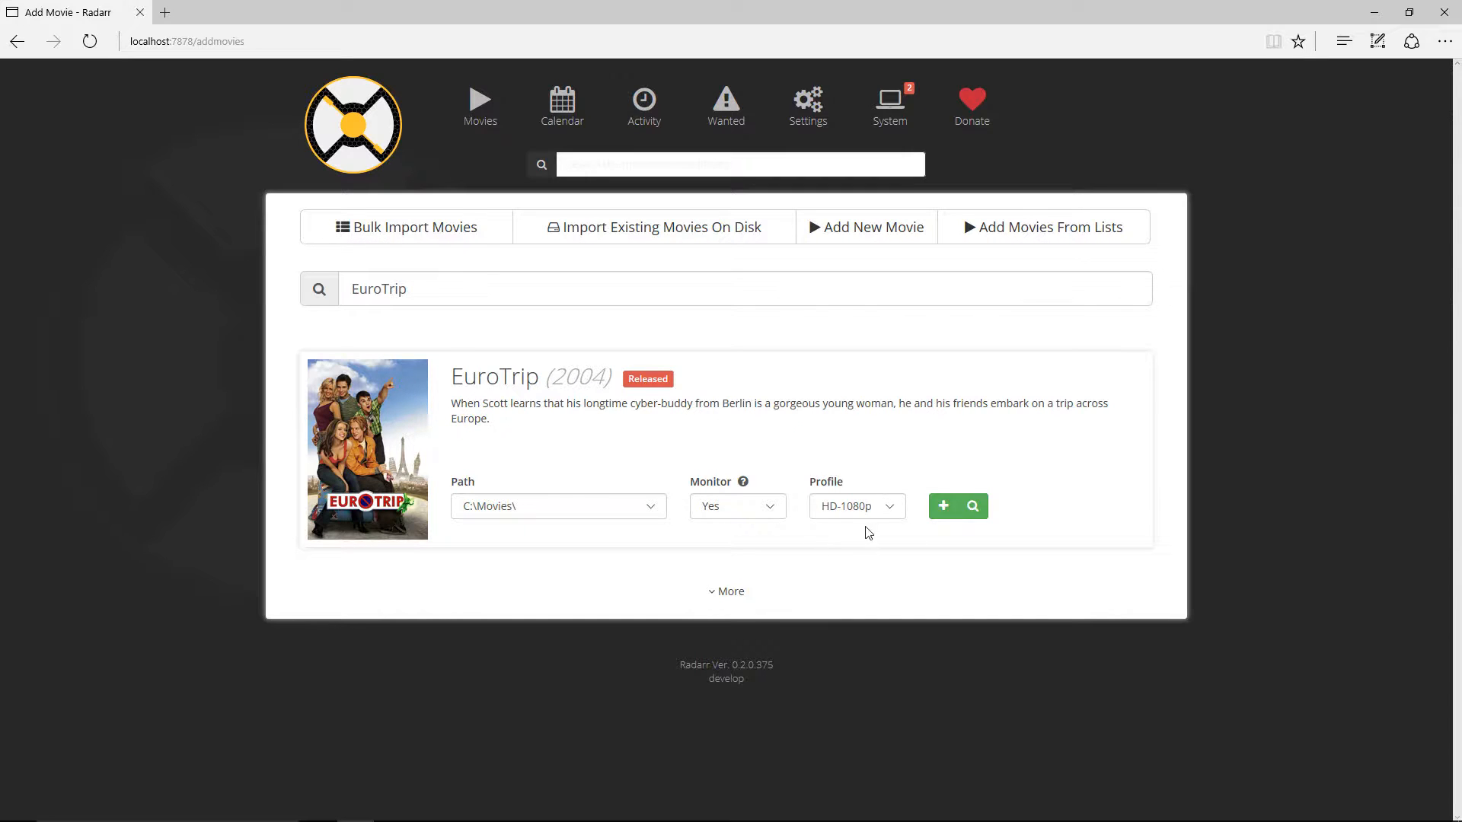
# Add EuroTrip to the library with the Any quality profile
pyautogui.click(855, 506)
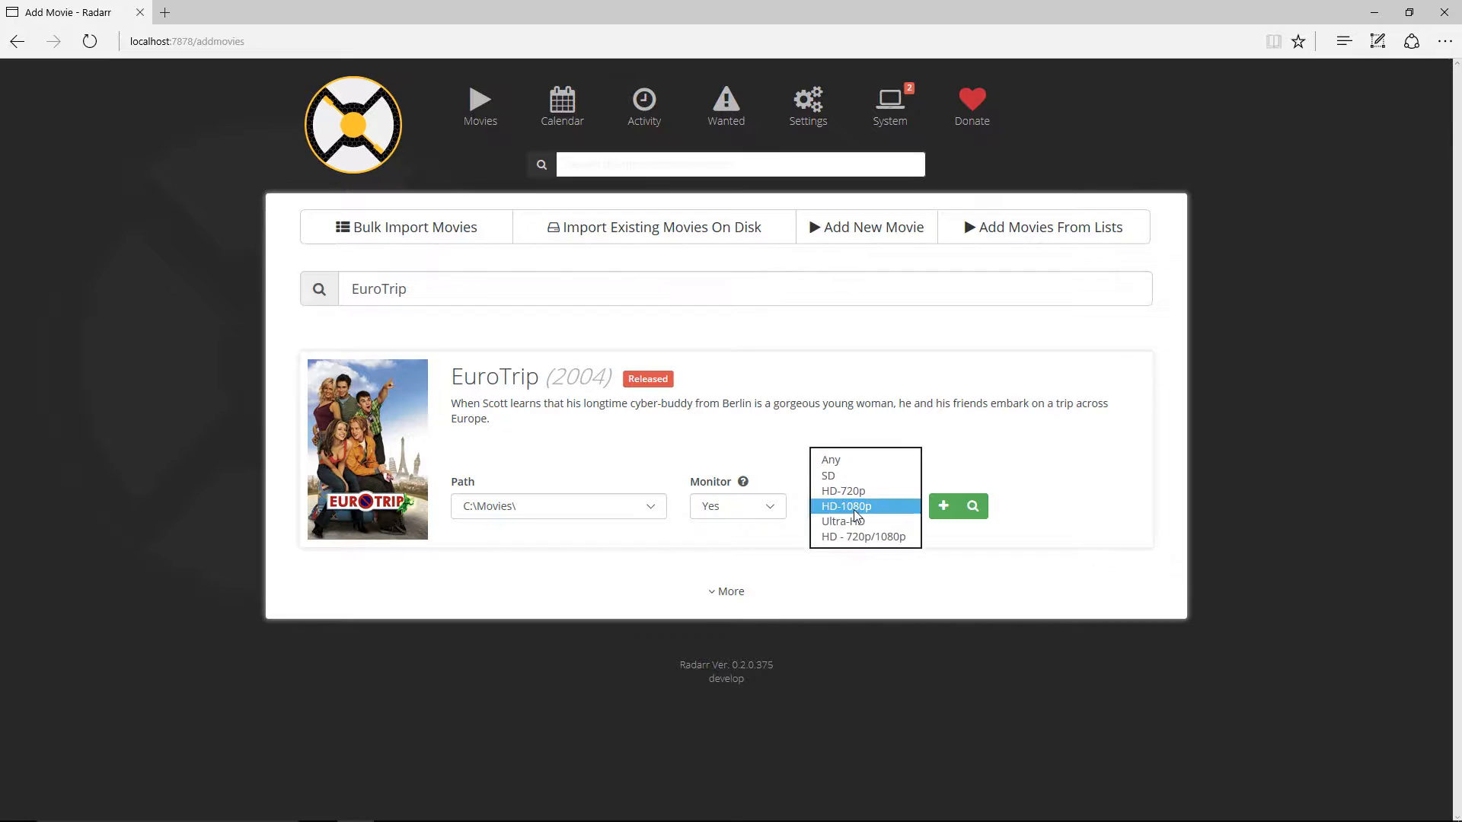
pyautogui.moveTo(862, 536)
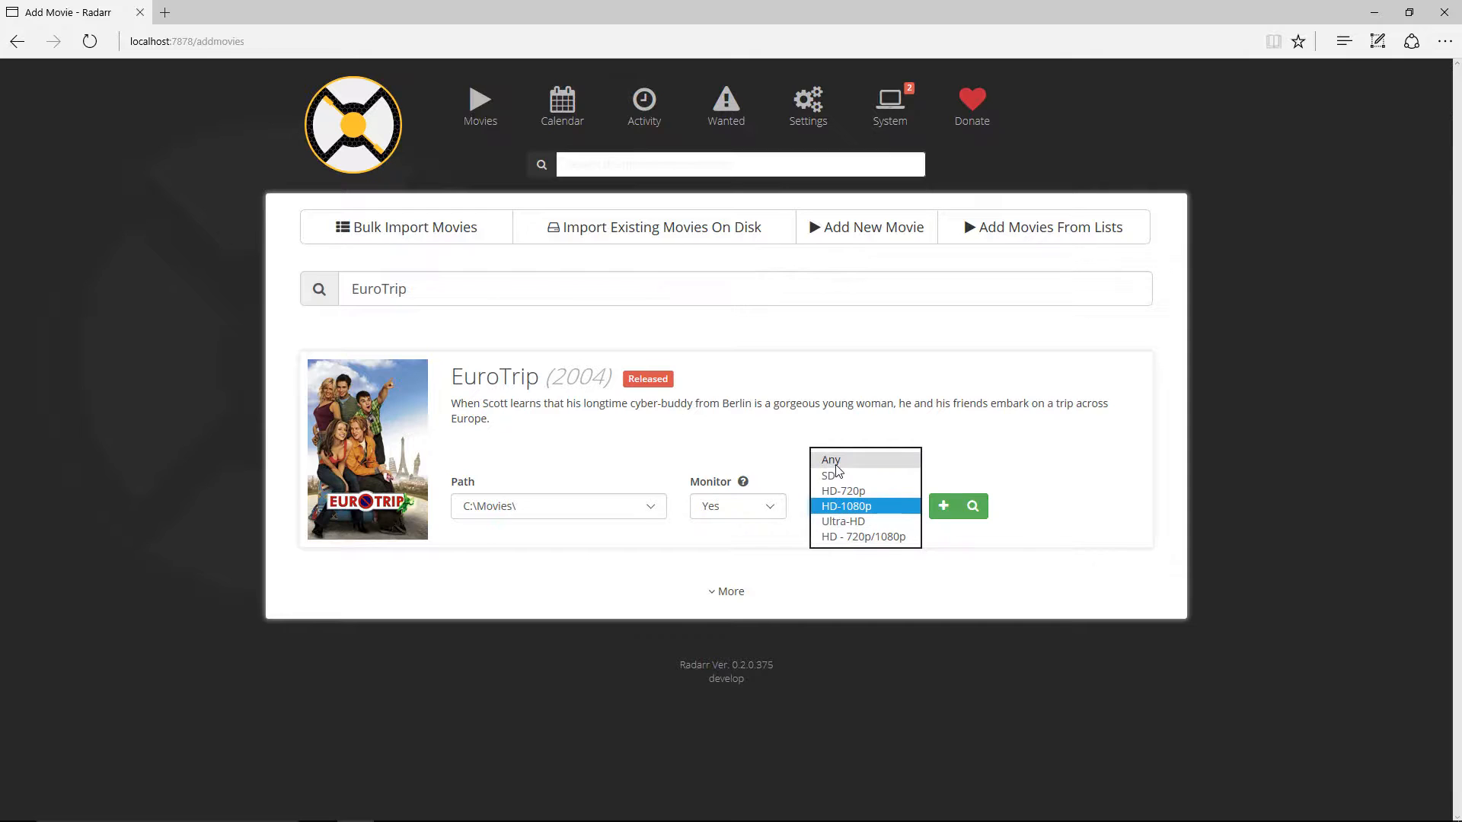
pyautogui.click(830, 458)
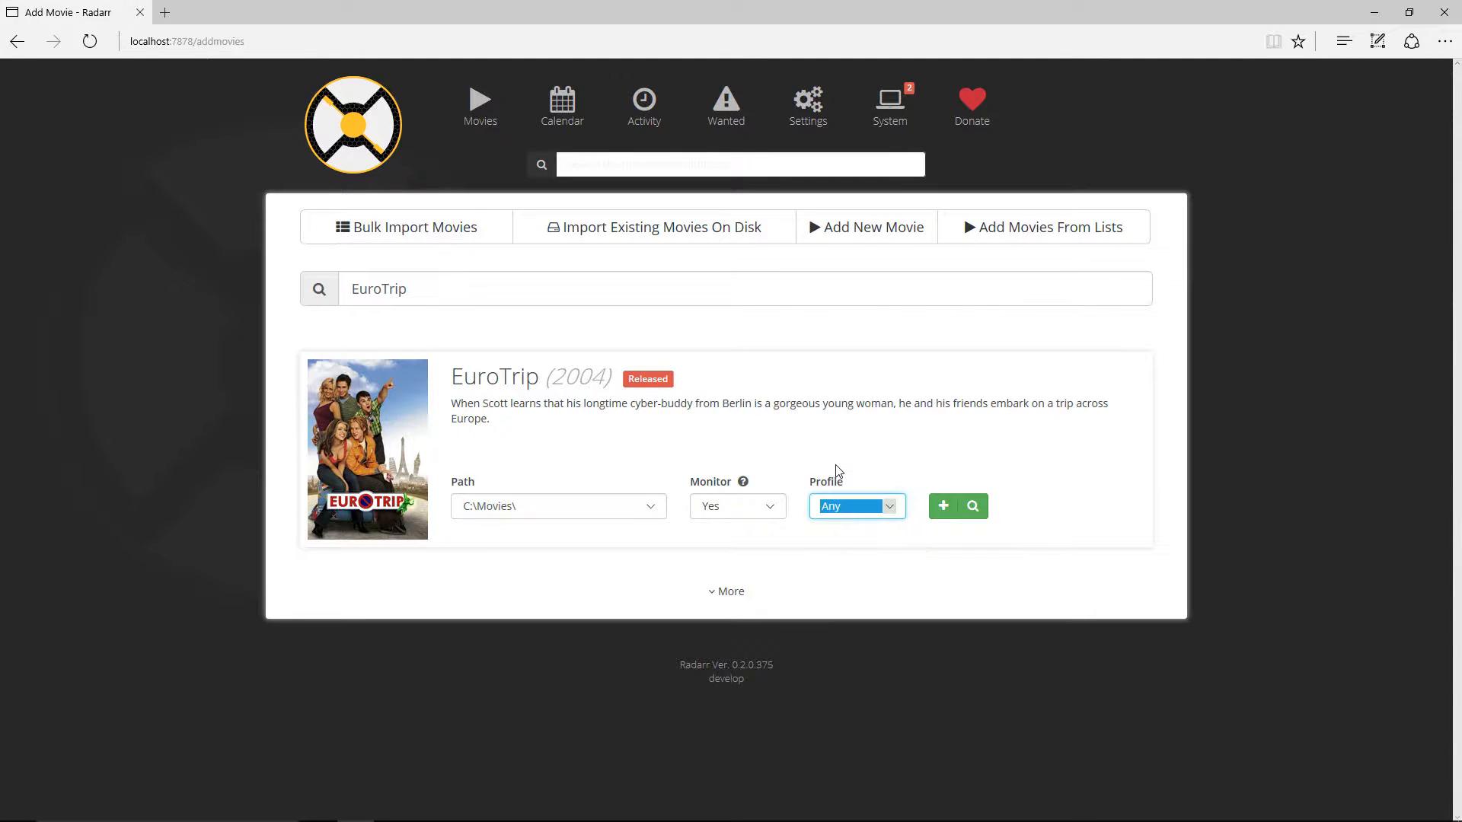
pyautogui.moveTo(942, 505)
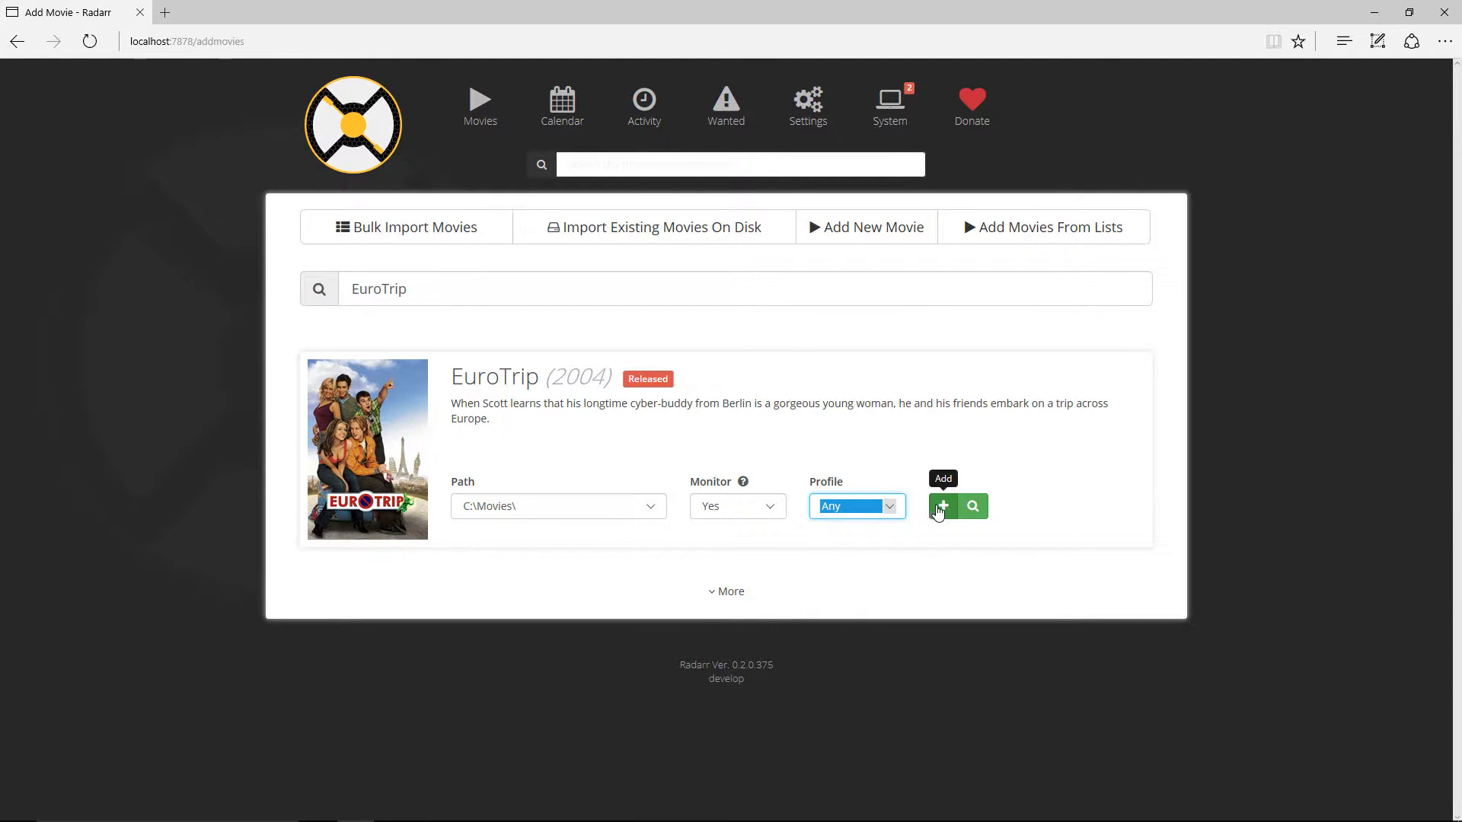
pyautogui.click(943, 506)
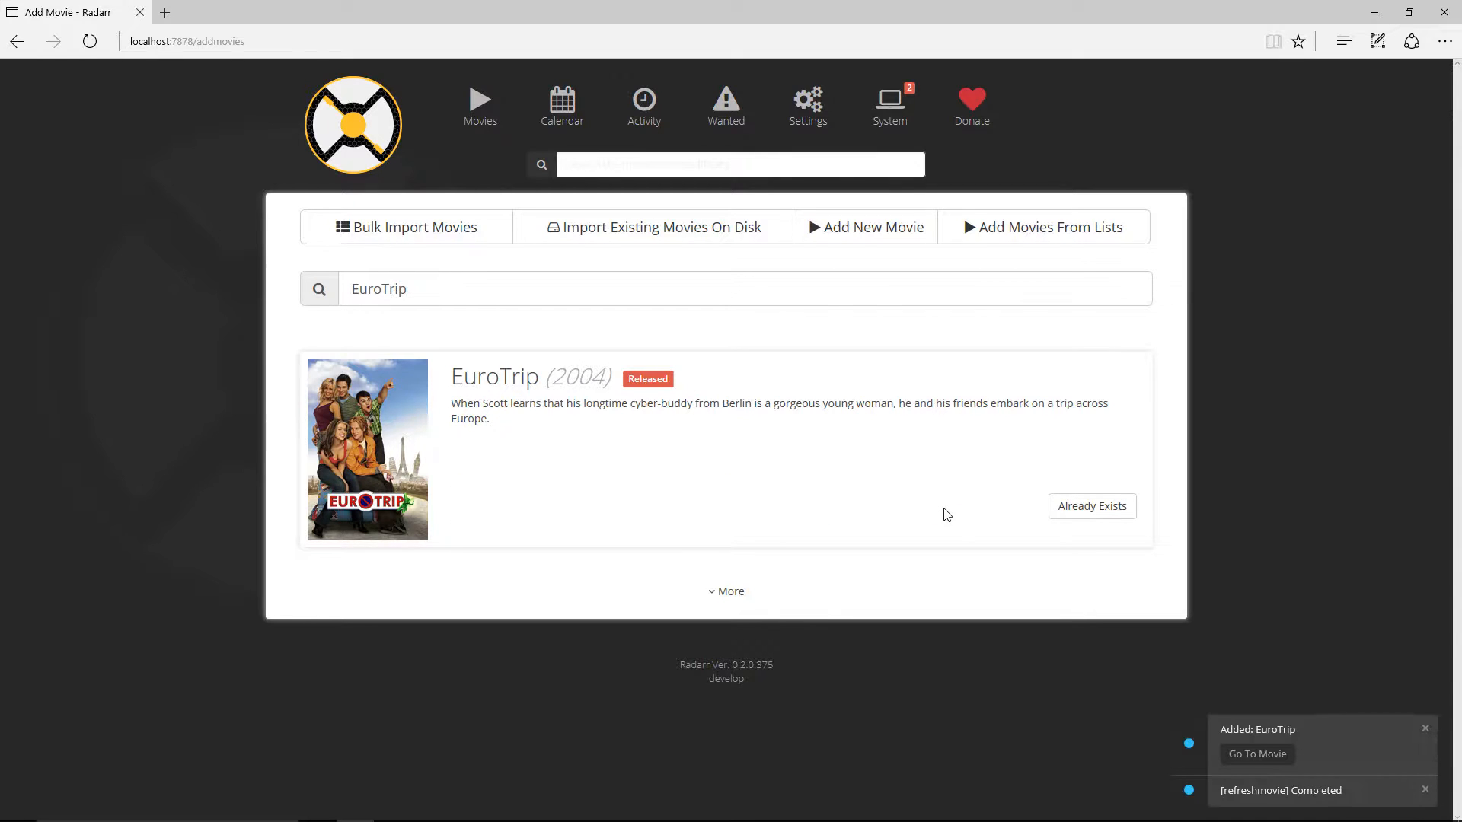
pyautogui.moveTo(823, 312)
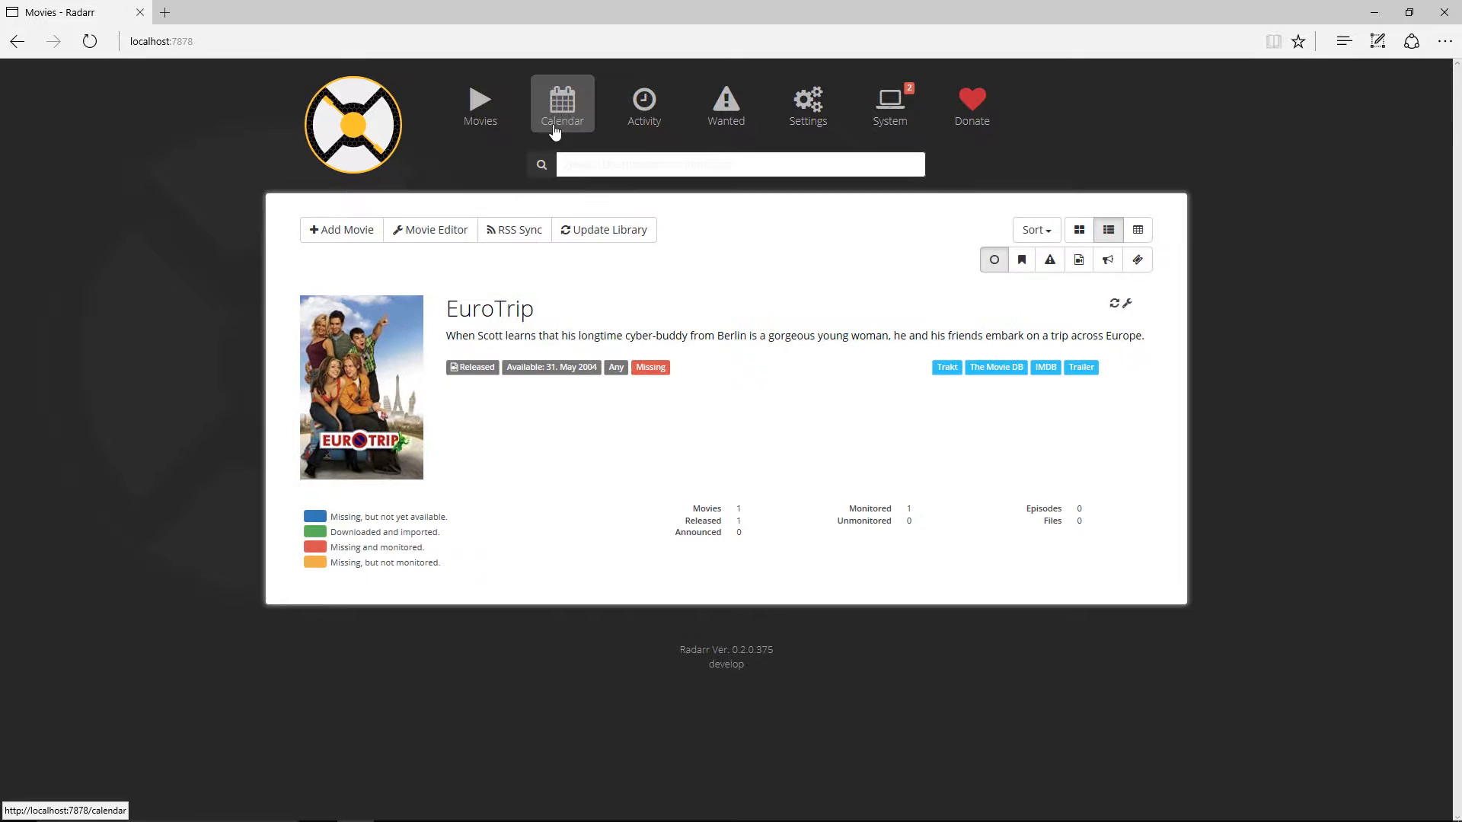
# Review the empty calendar, activity queue and blacklist, then the Wanted list showing EuroTrip missing
pyautogui.click(562, 102)
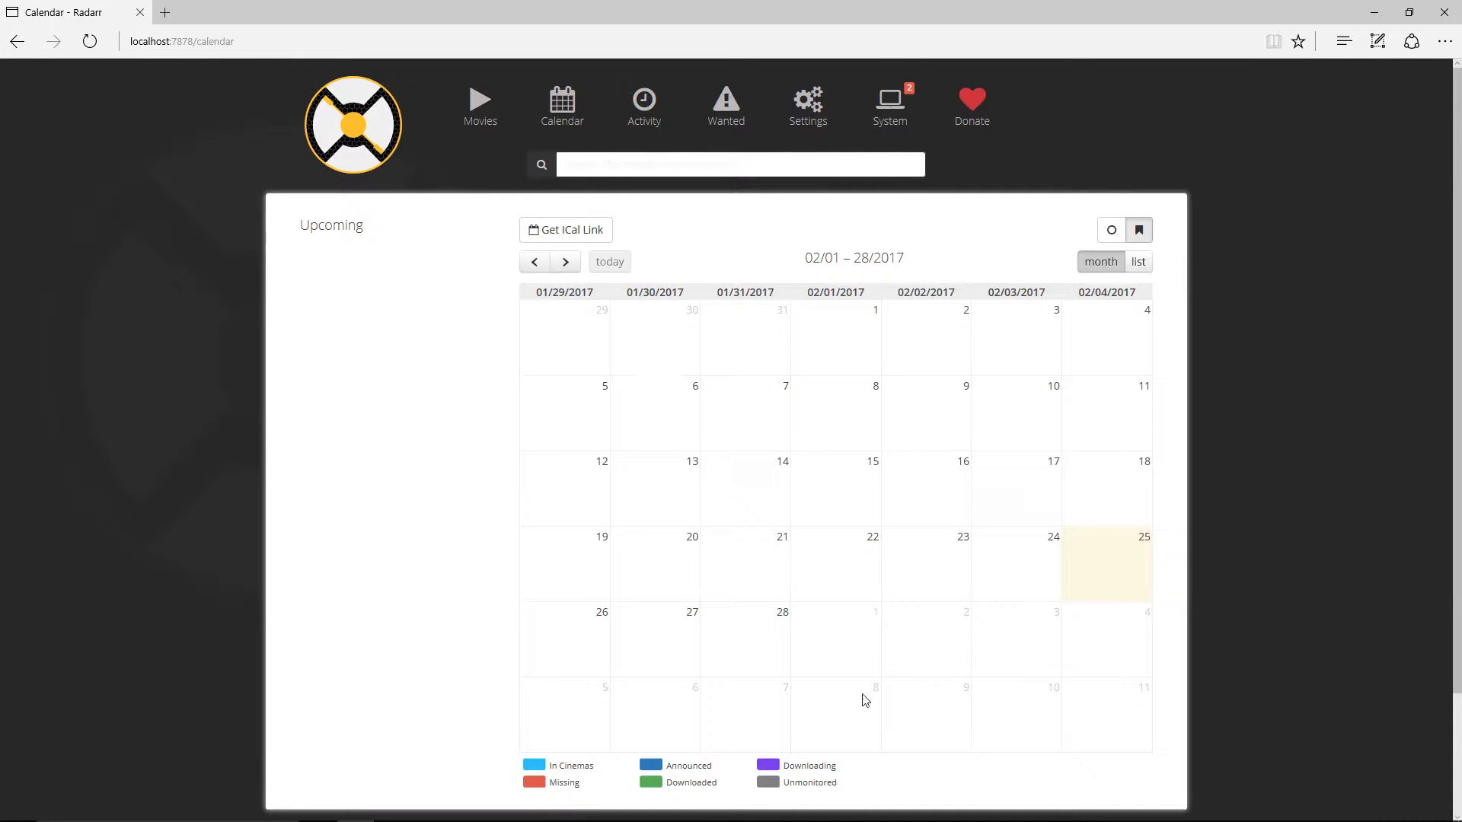
pyautogui.moveTo(624, 378)
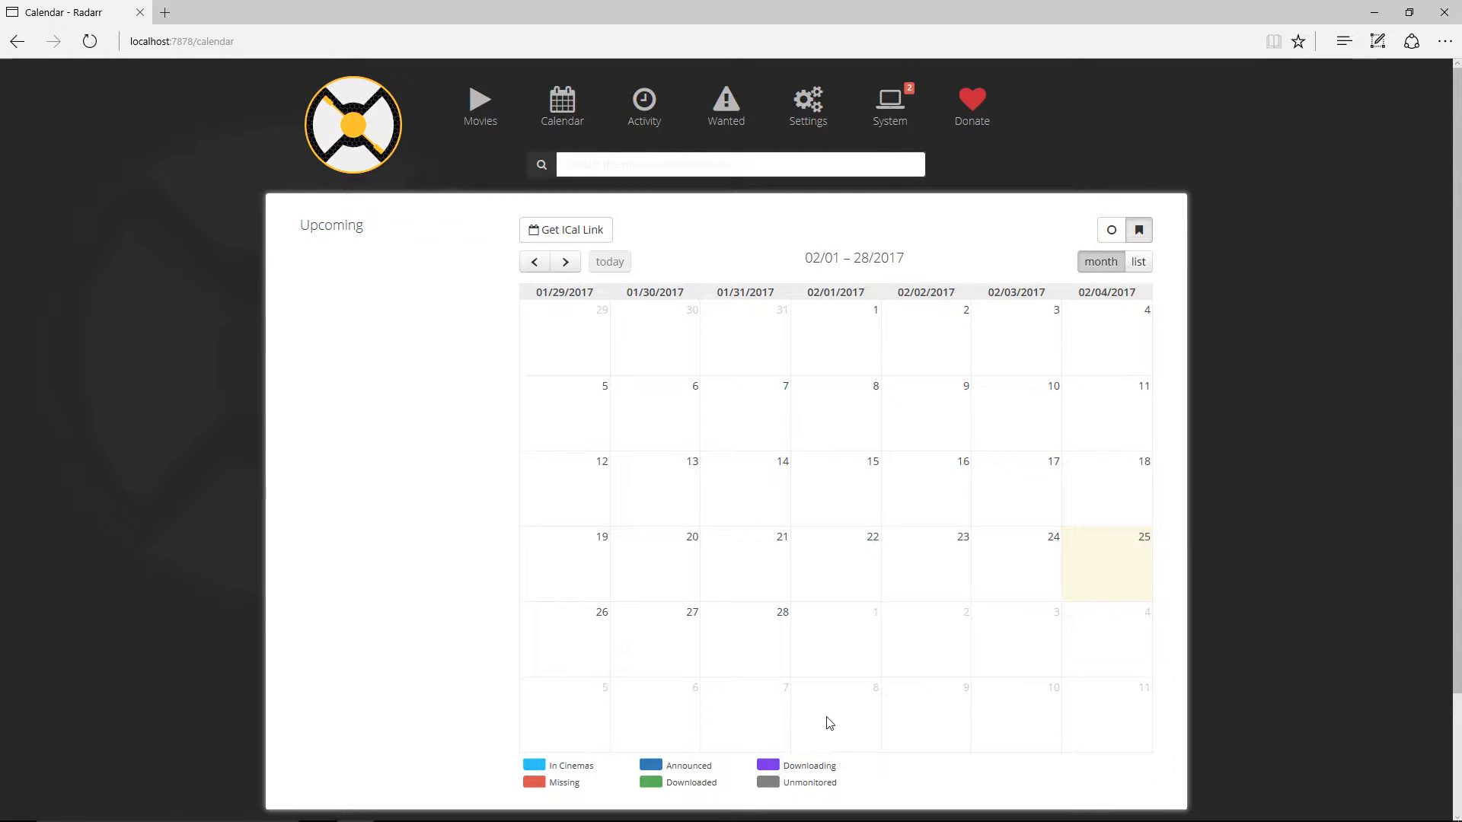
pyautogui.moveTo(894, 447)
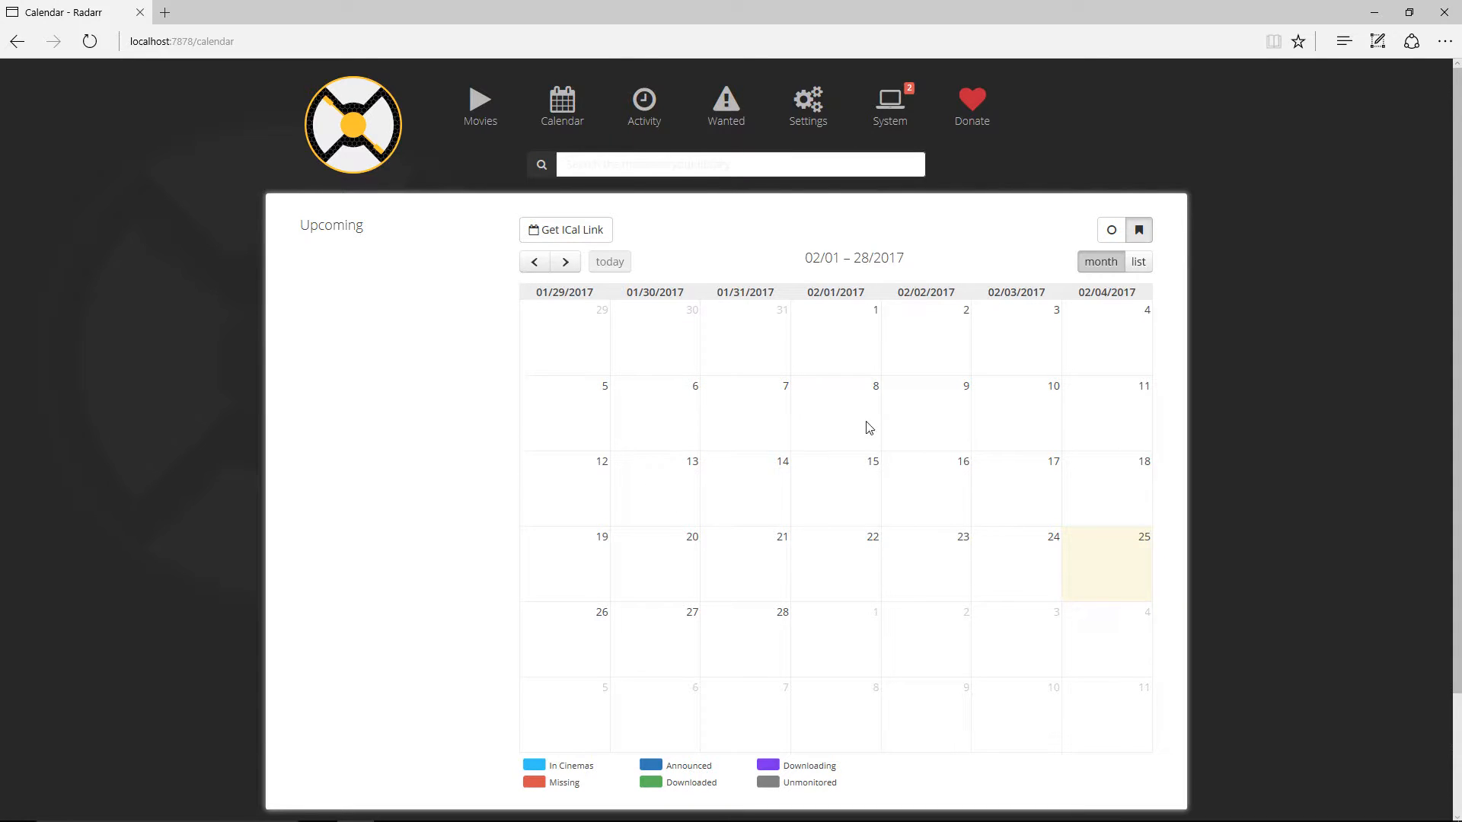
pyautogui.click(642, 102)
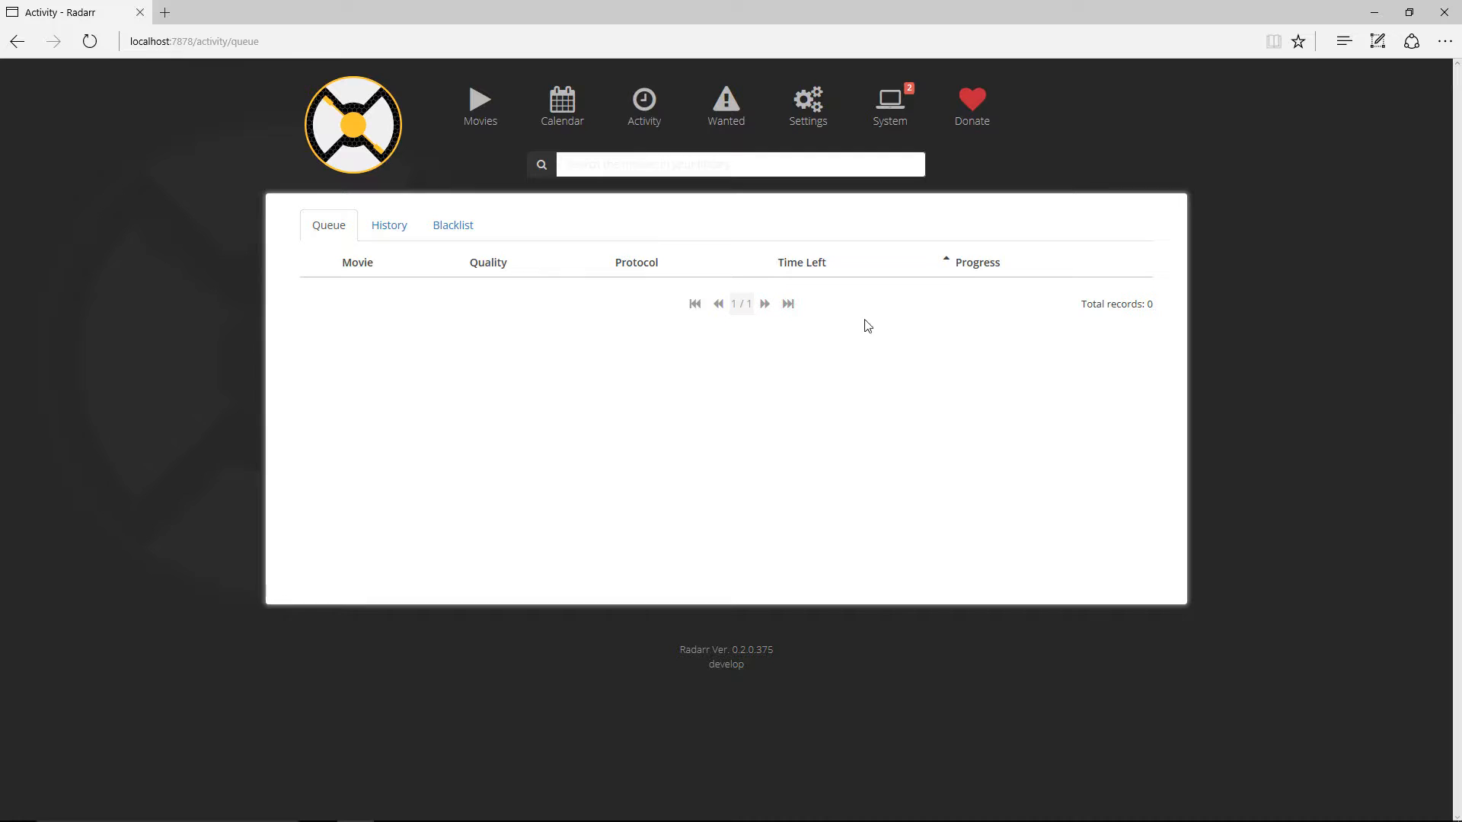
pyautogui.moveTo(1033, 335)
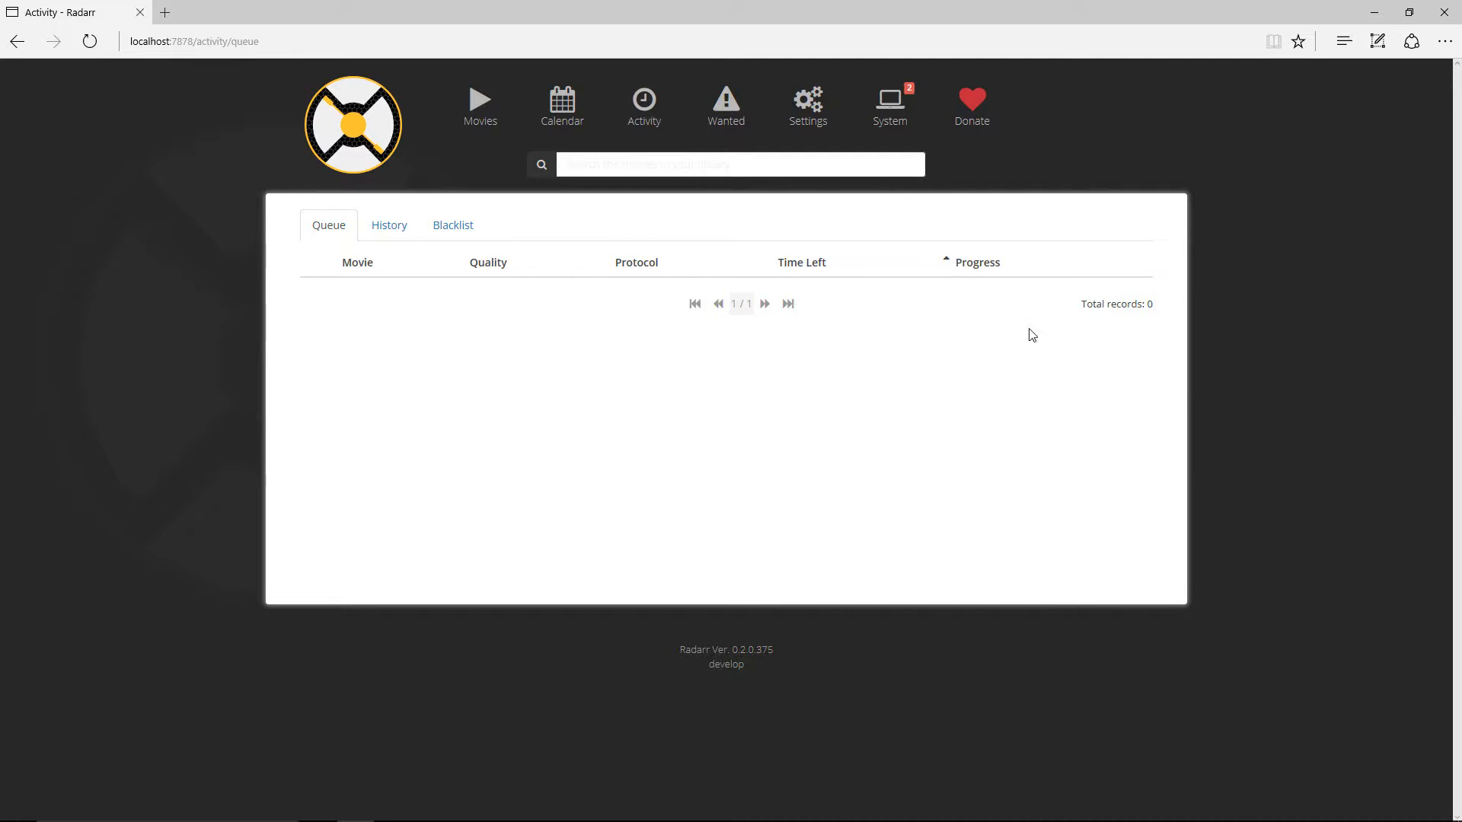
pyautogui.click(452, 226)
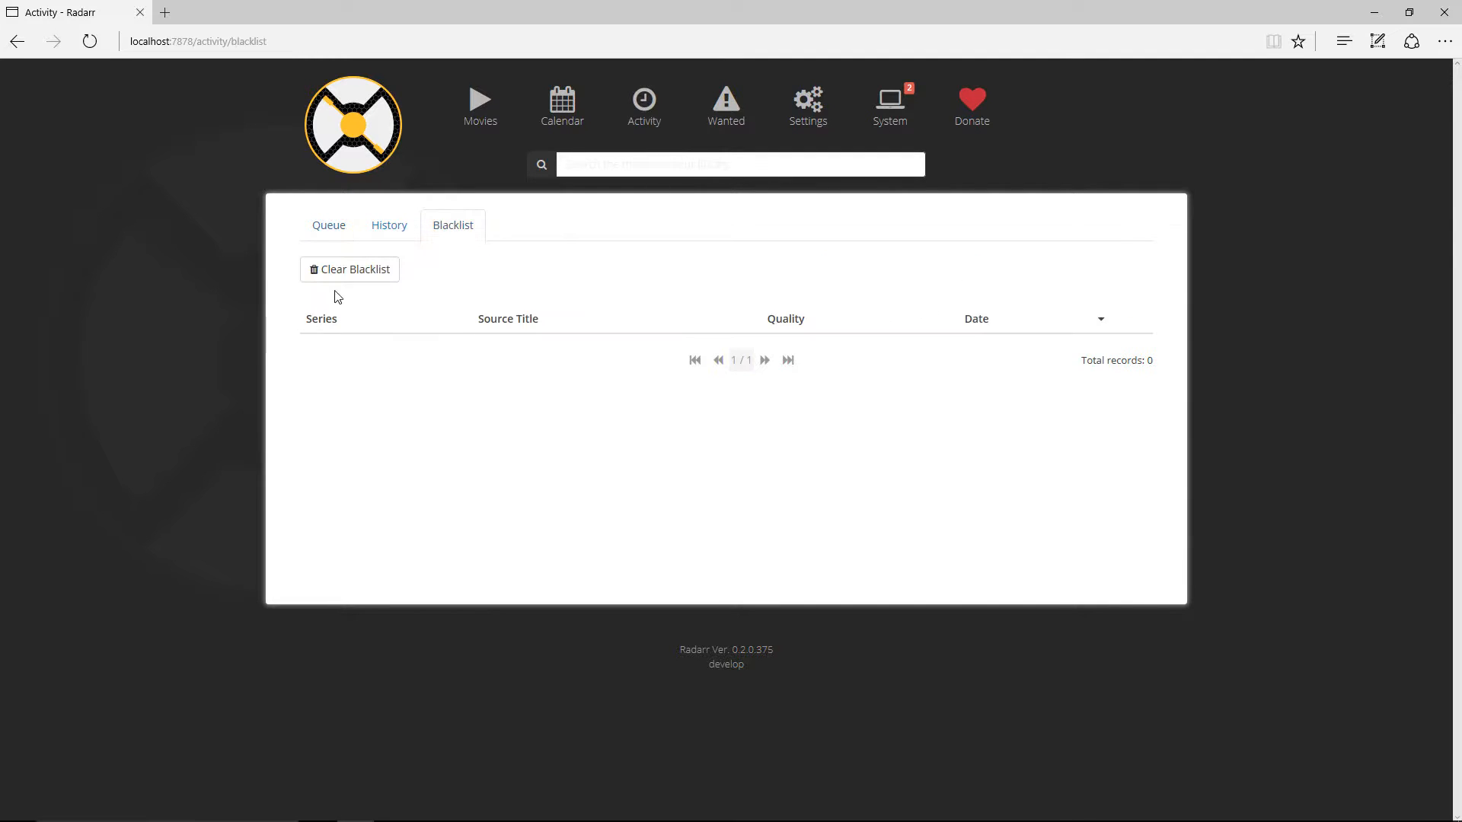
pyautogui.moveTo(328, 226)
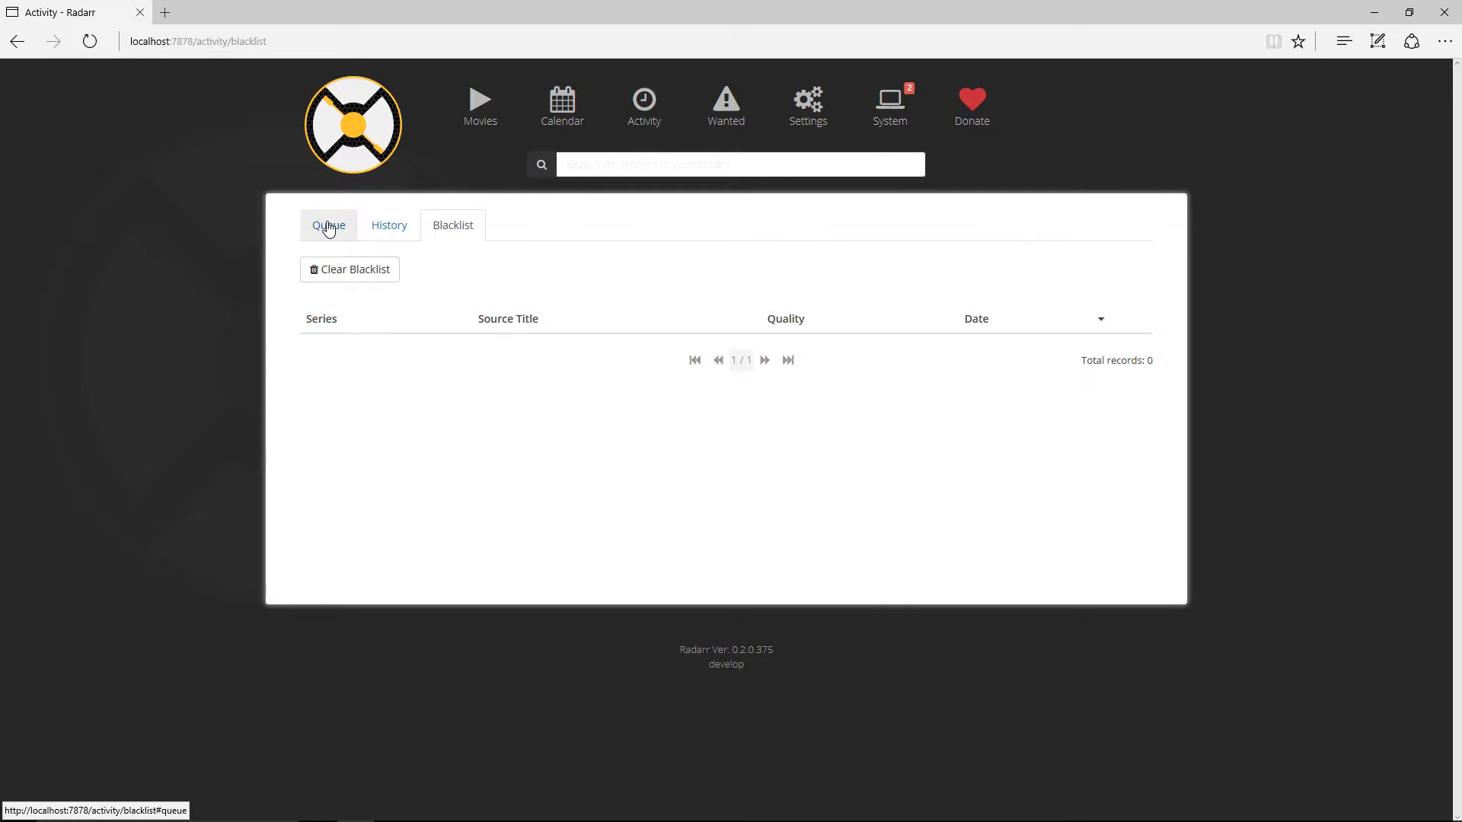
pyautogui.click(329, 225)
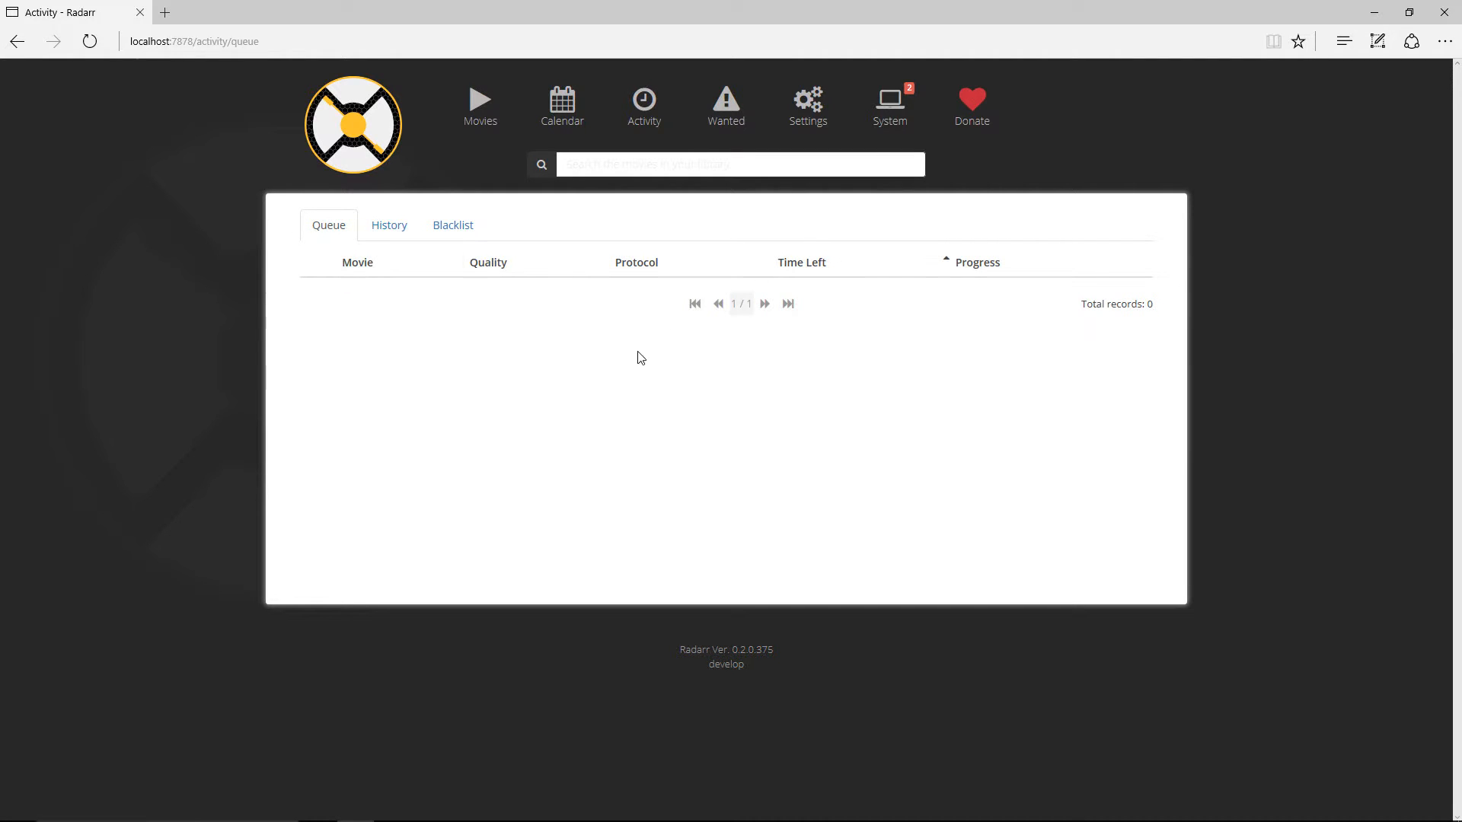
pyautogui.click(725, 102)
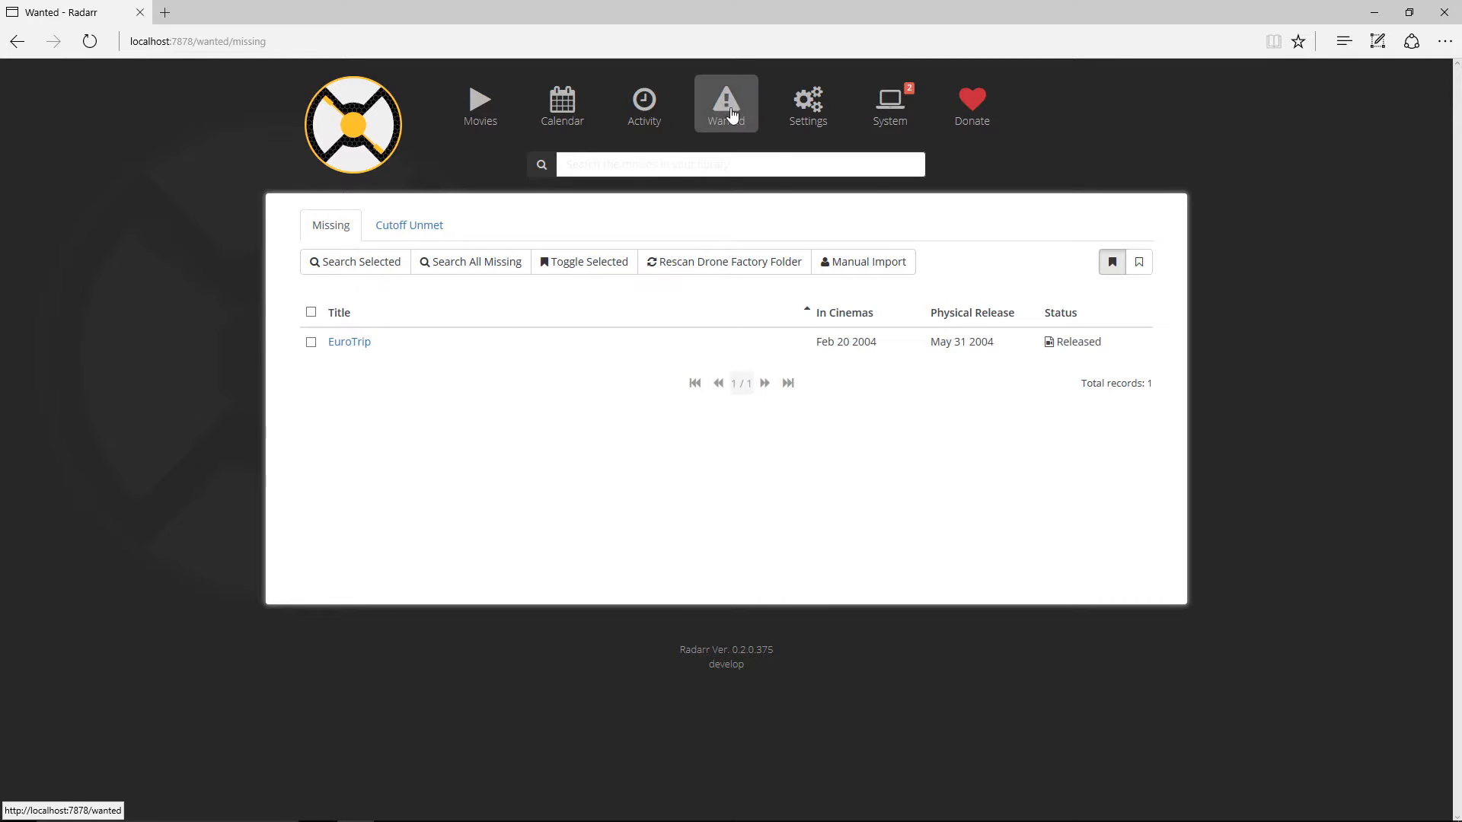
pyautogui.moveTo(326, 344)
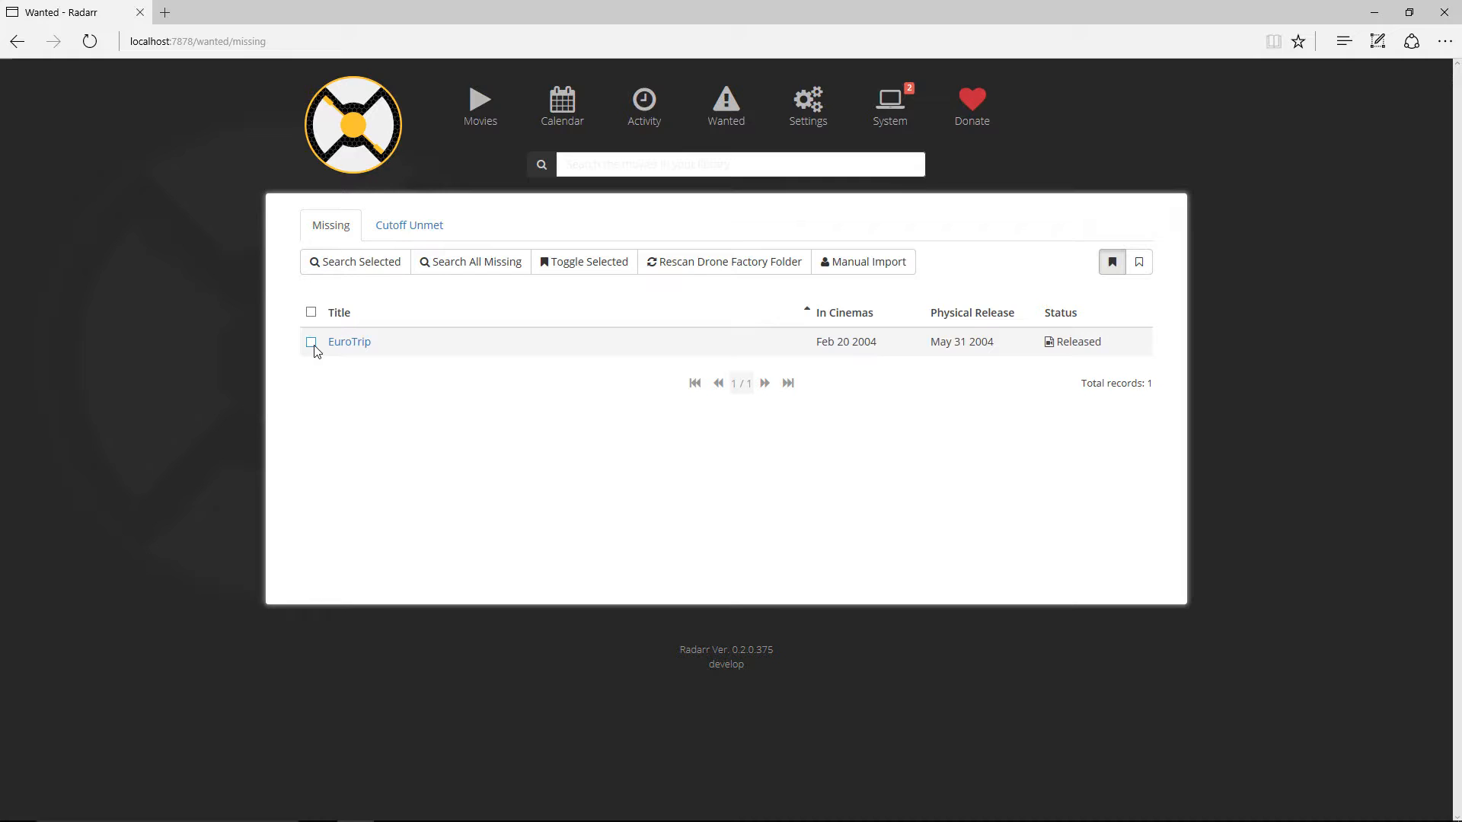
pyautogui.moveTo(348, 341)
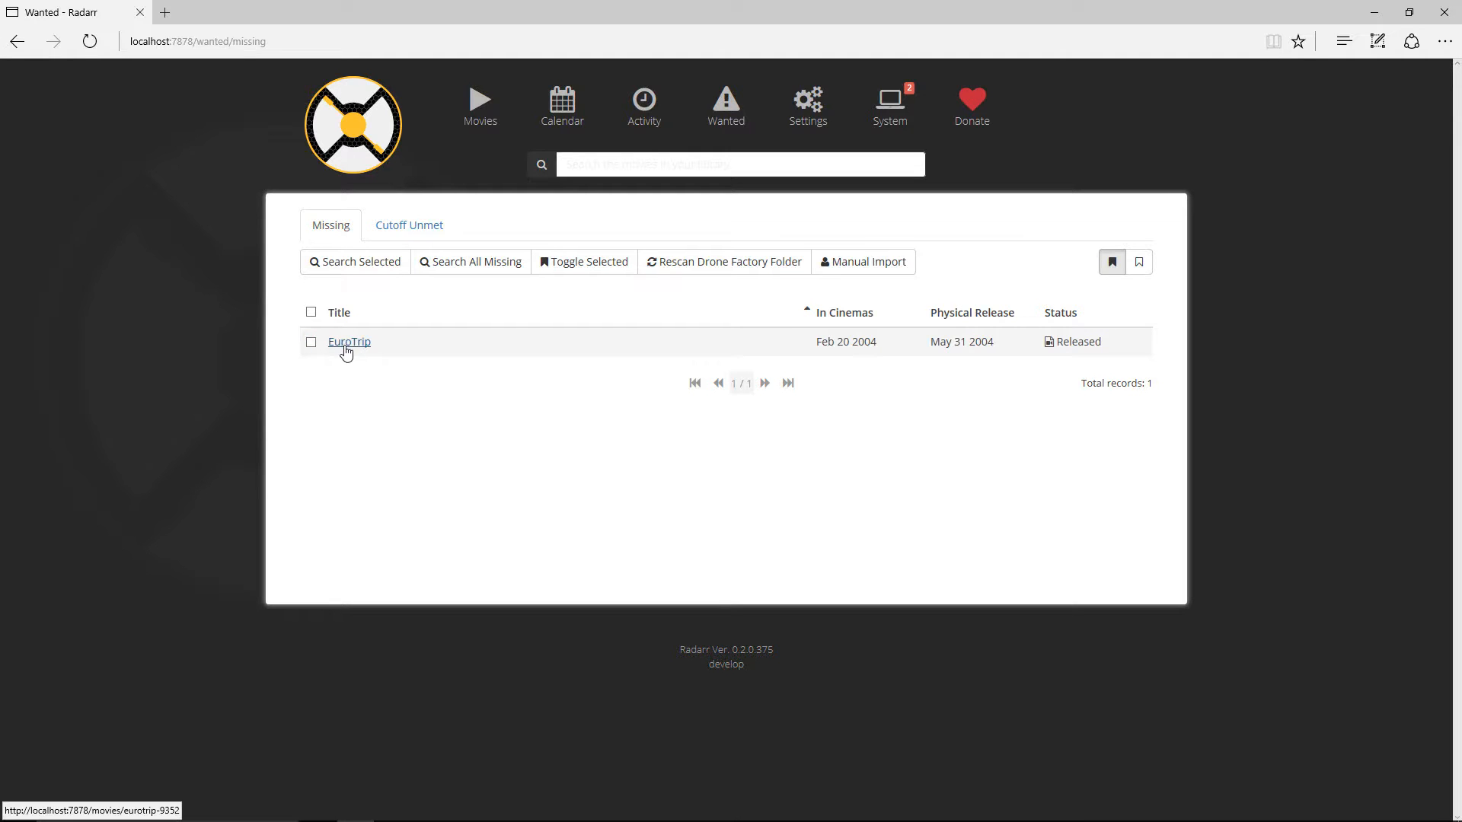
pyautogui.moveTo(501, 365)
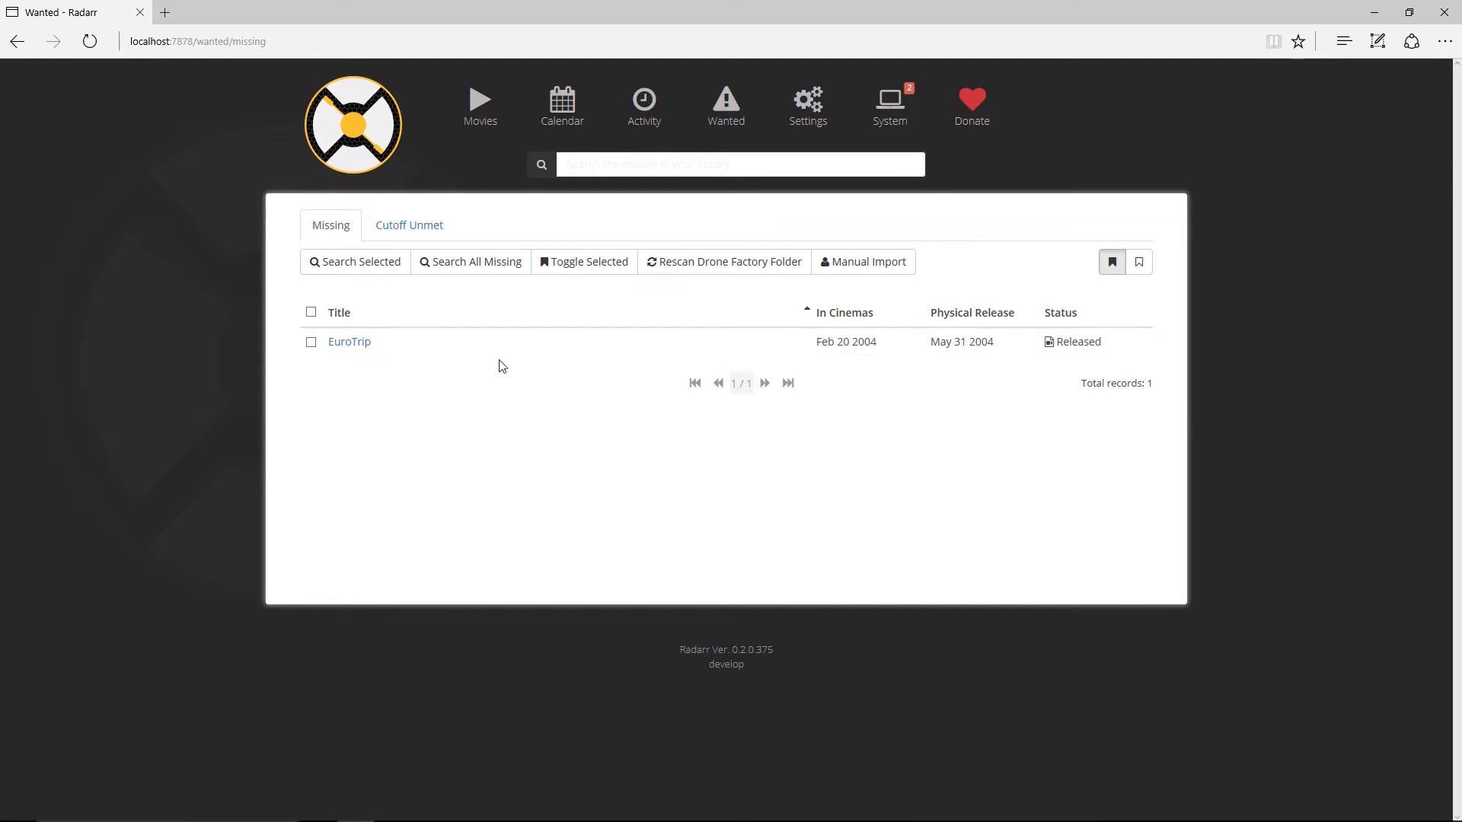
pyautogui.moveTo(588, 376)
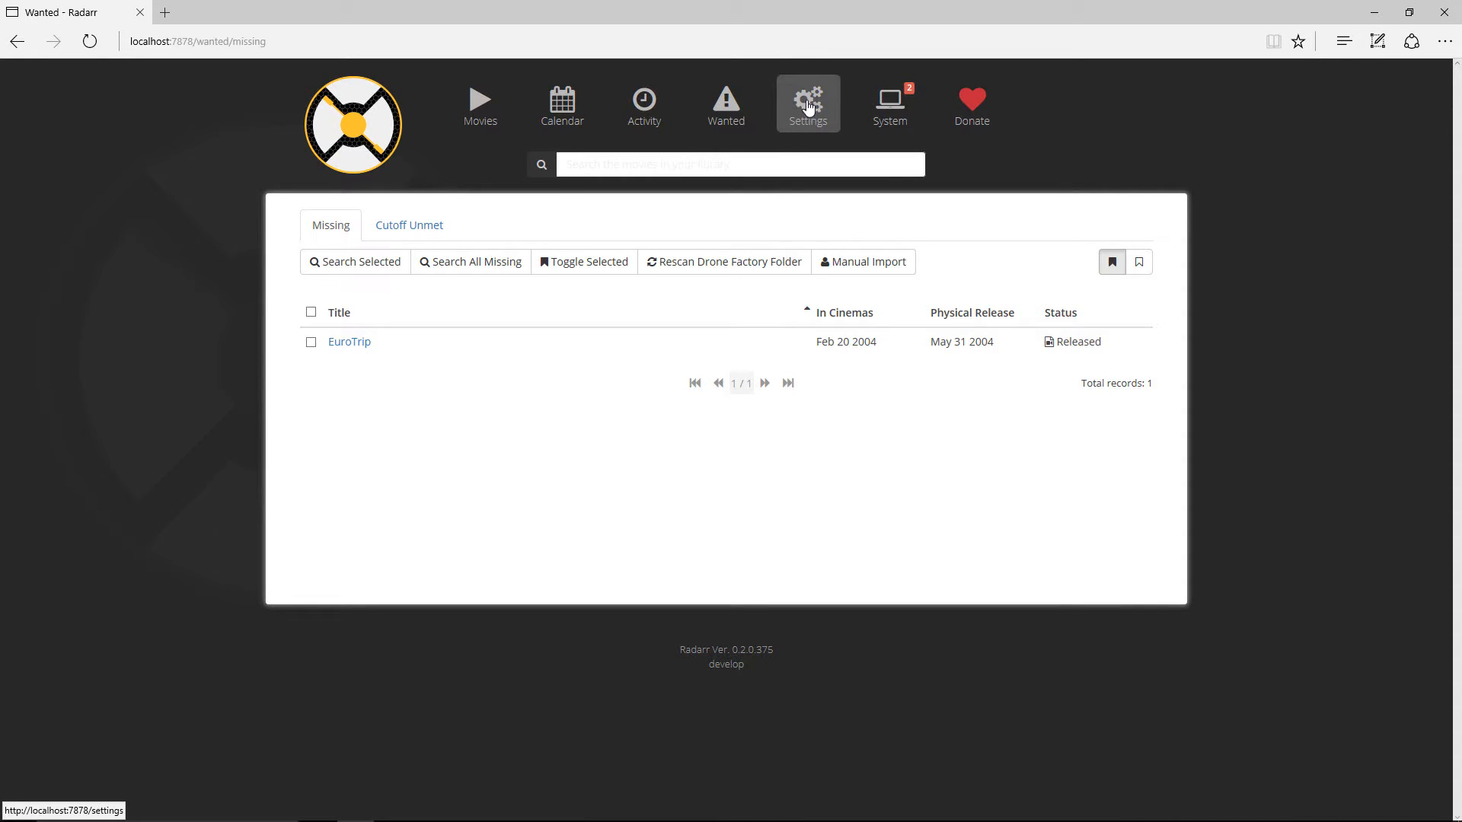
# Go to Settings, landing on media management with movie renaming off
pyautogui.click(807, 102)
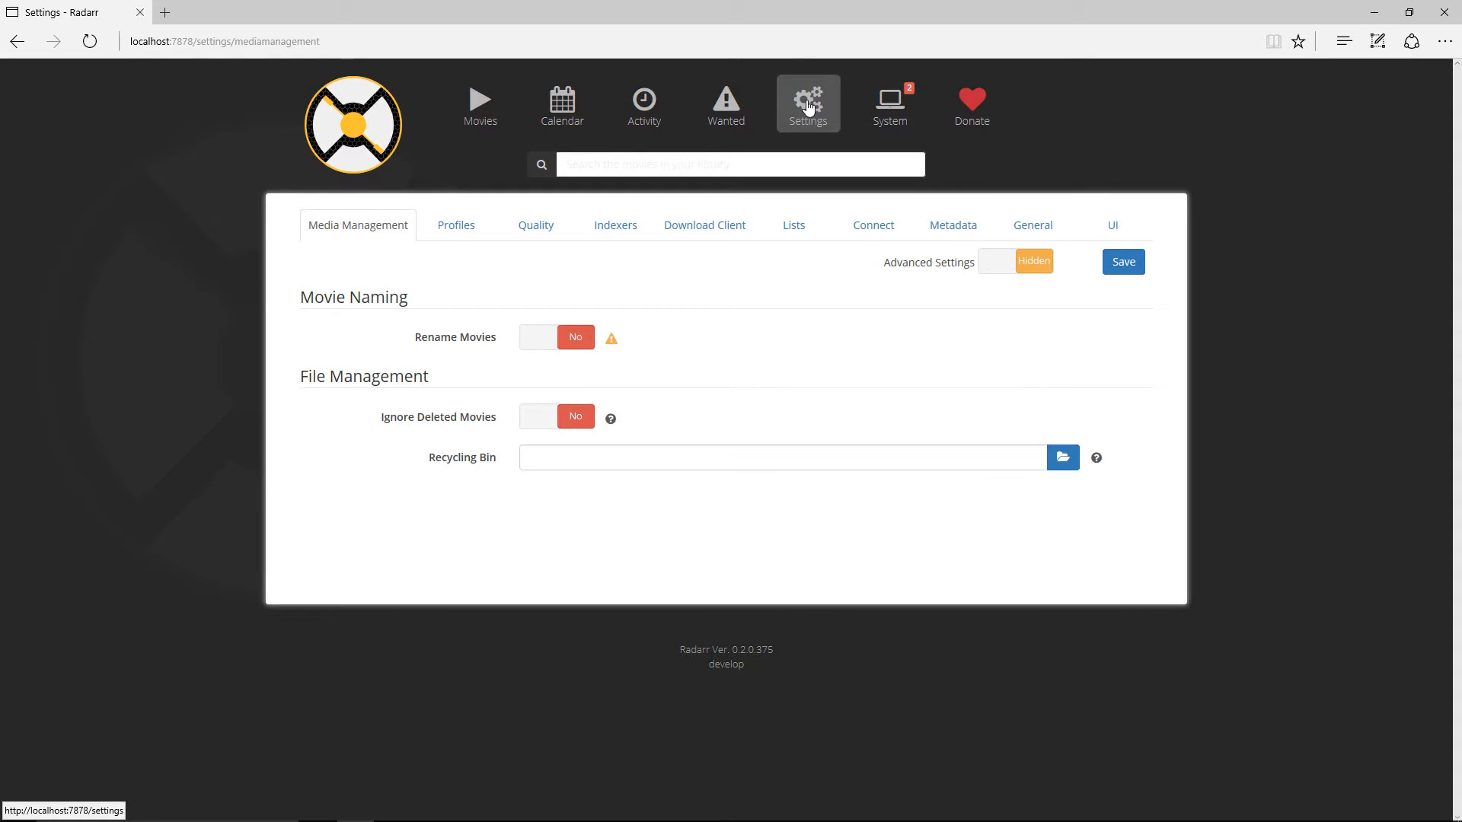
# Start adding an NZBGet download client, then cancel, leaving no clients configured
pyautogui.click(703, 225)
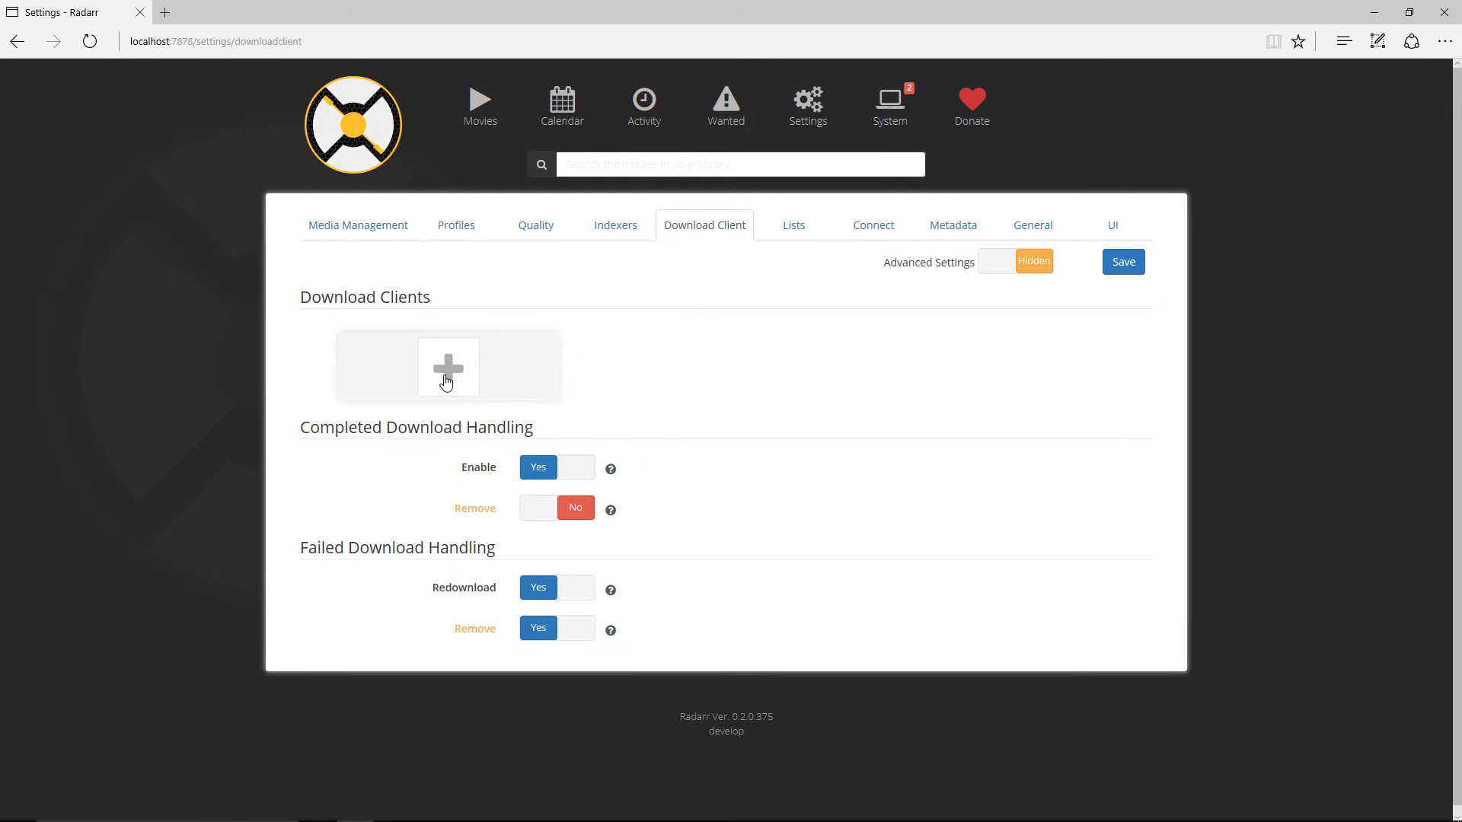
pyautogui.click(447, 367)
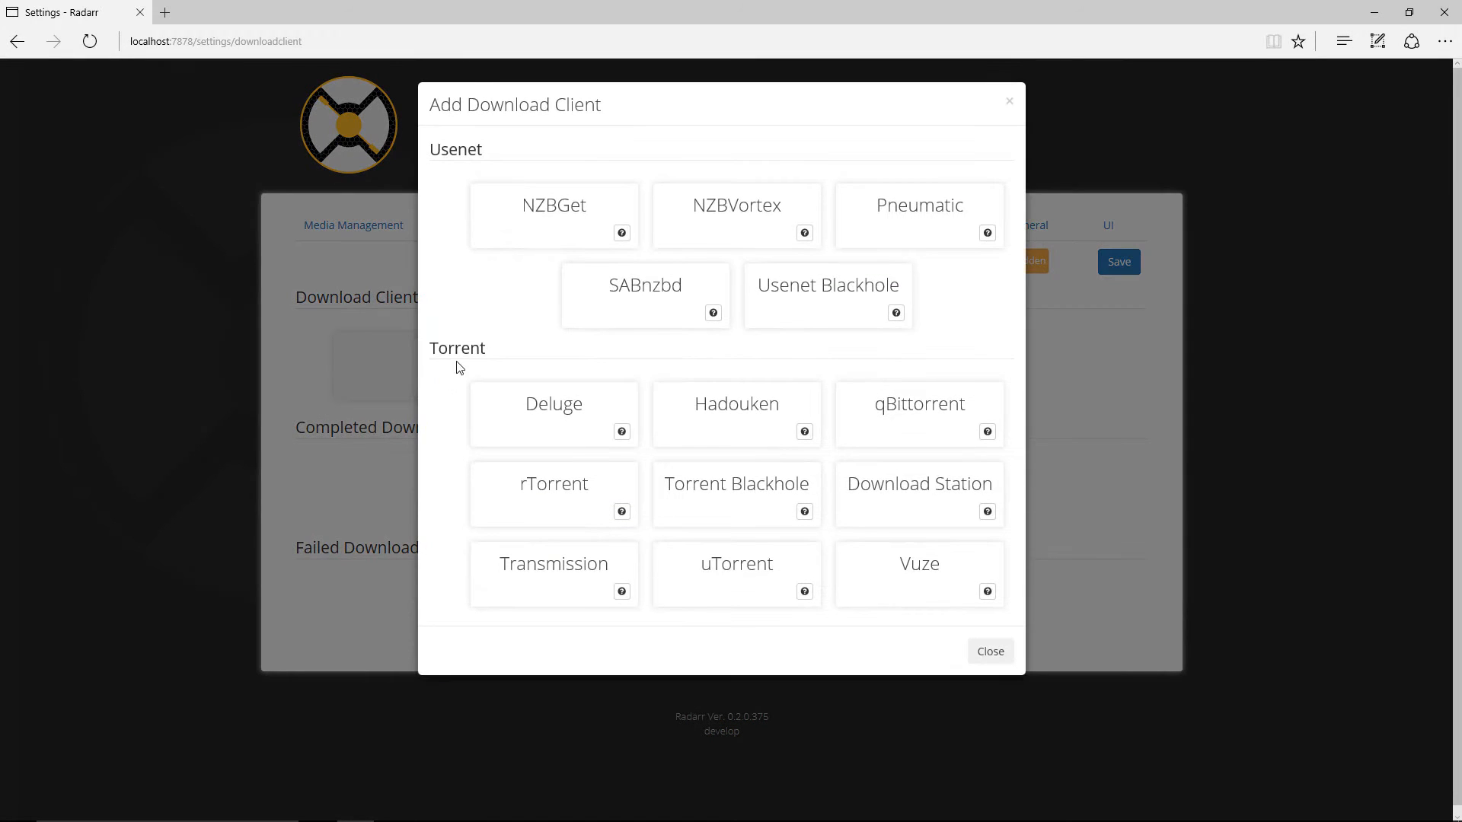
pyautogui.click(554, 215)
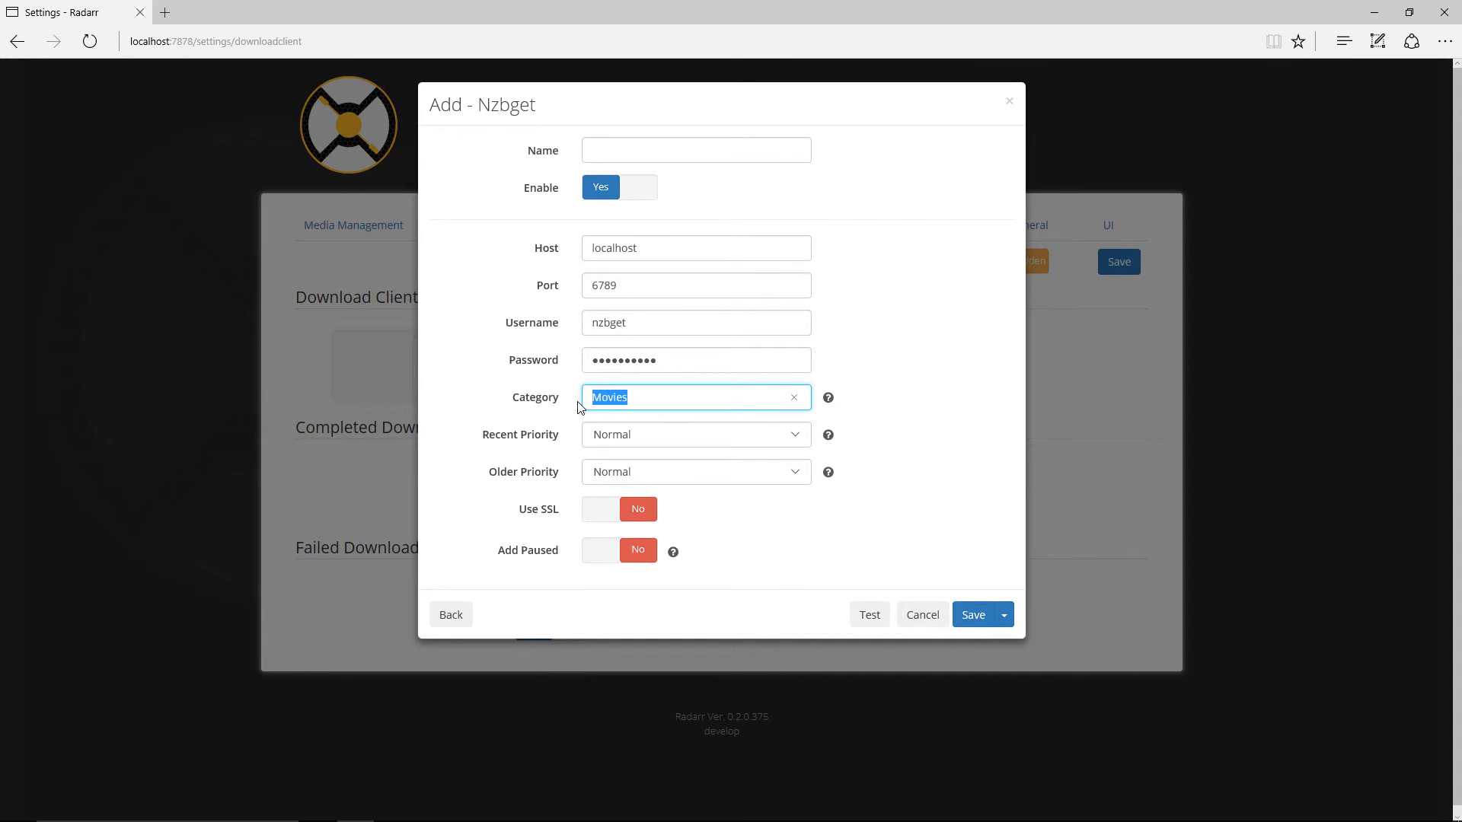
pyautogui.click(919, 613)
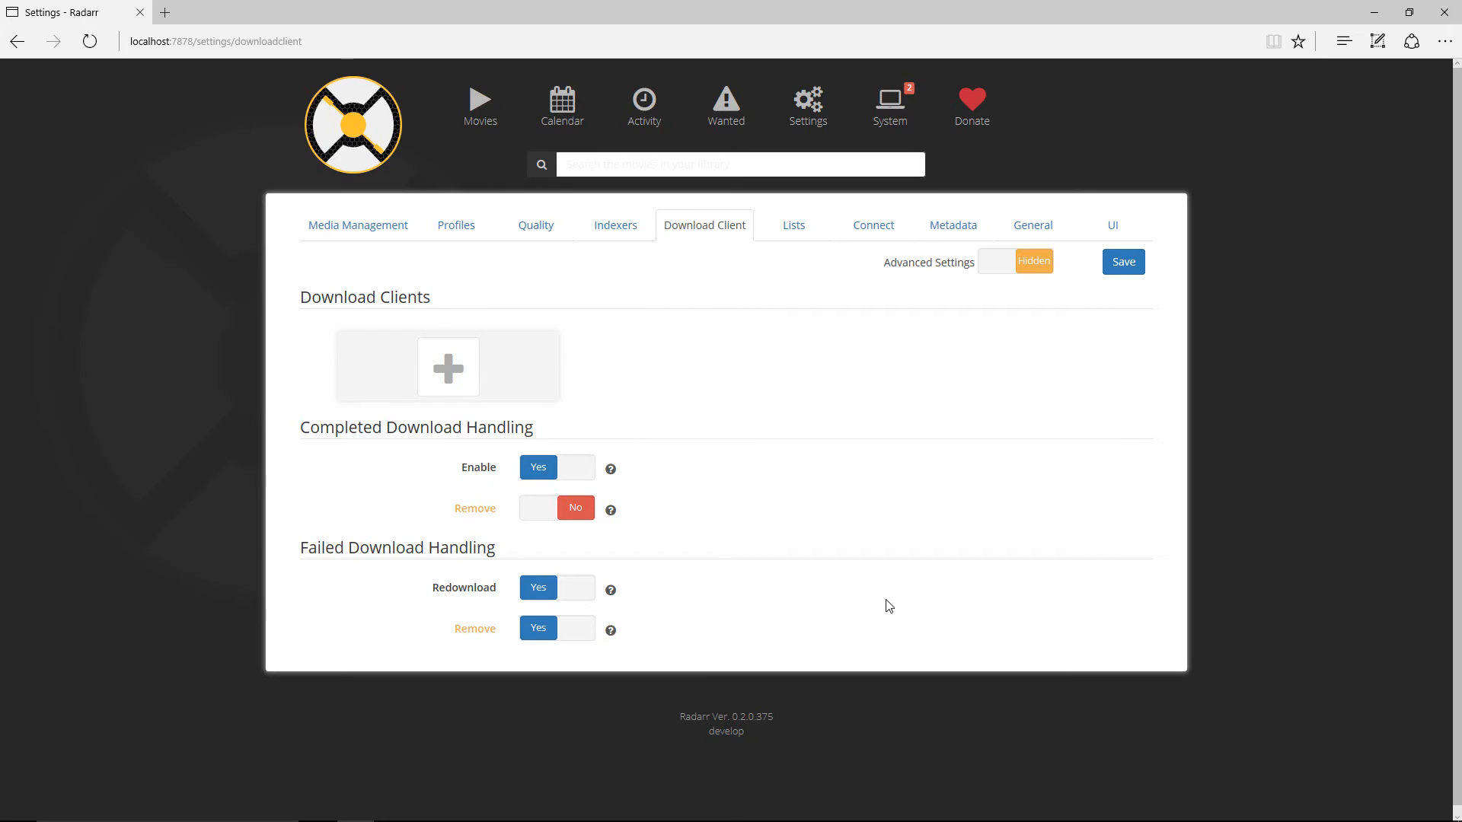